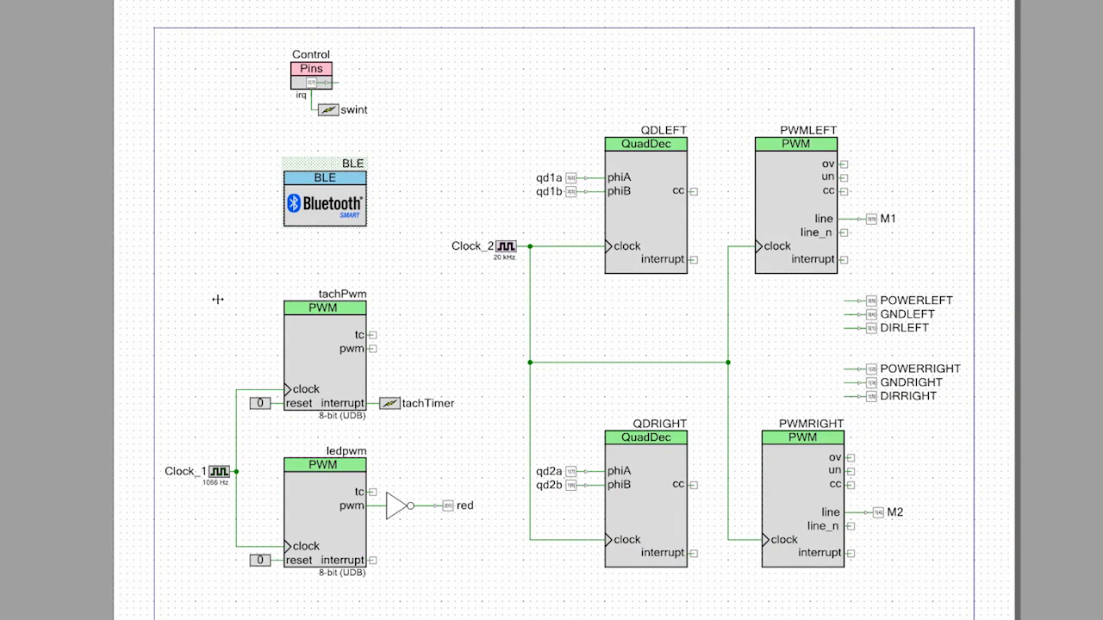
# - Review the PWMLEFT block's period, compare and interrupt settings in its TCPWM configuration
pyautogui.click(795, 207)
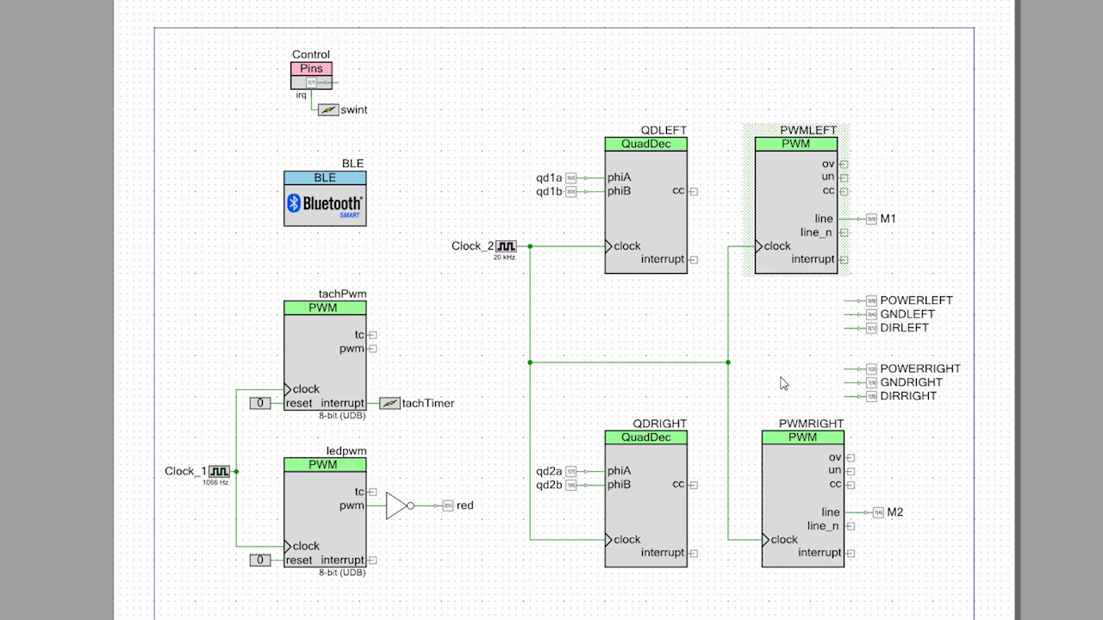
pyautogui.moveTo(808, 182)
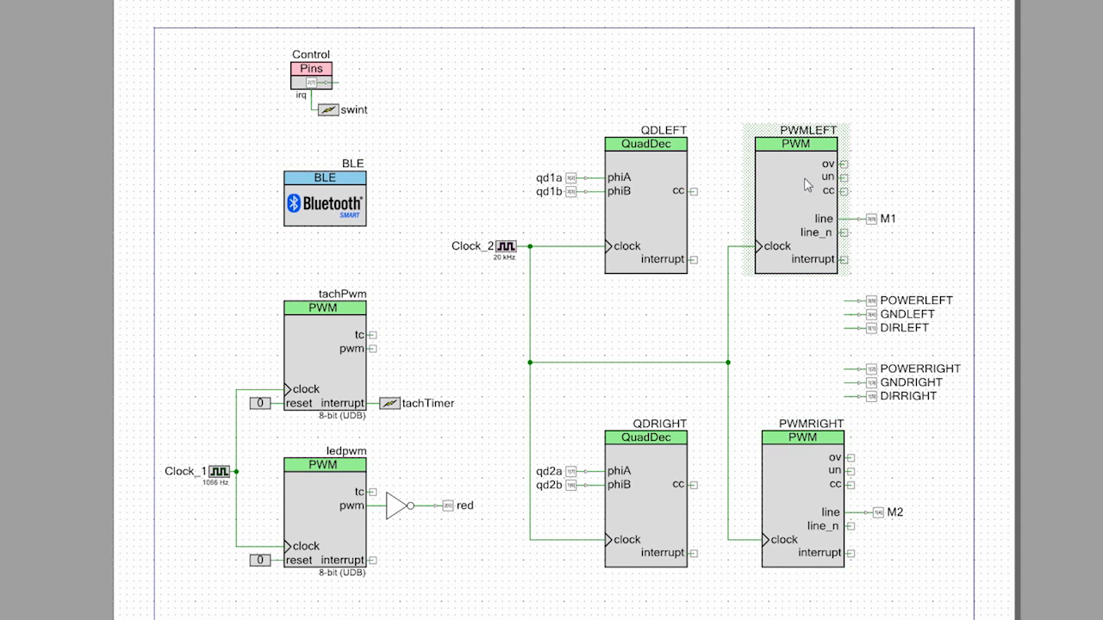
pyautogui.moveTo(910, 221)
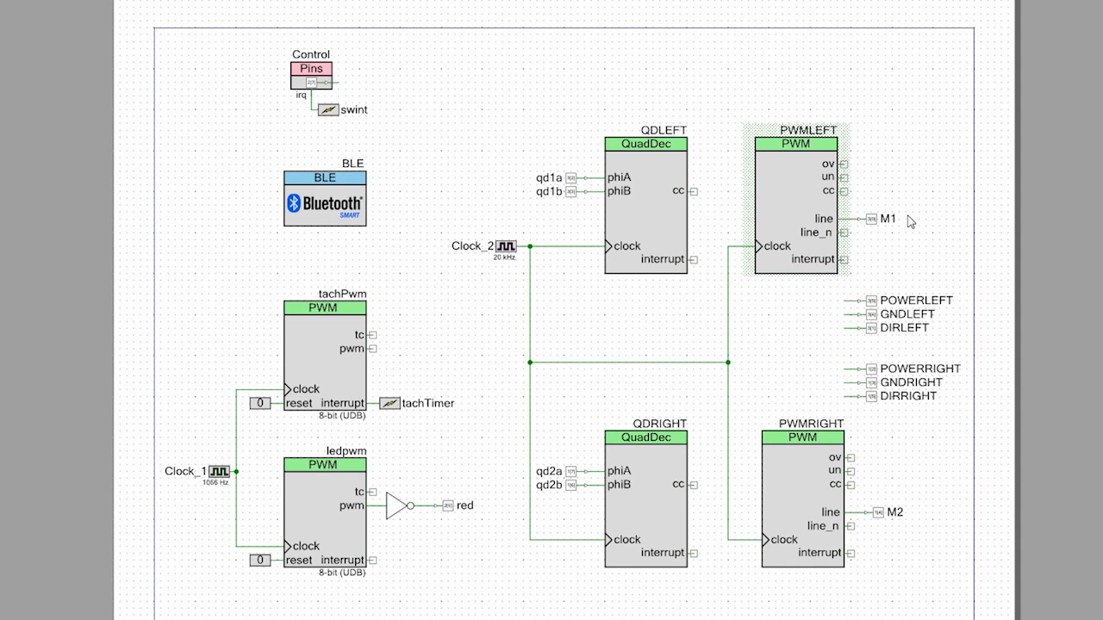
pyautogui.moveTo(905, 223)
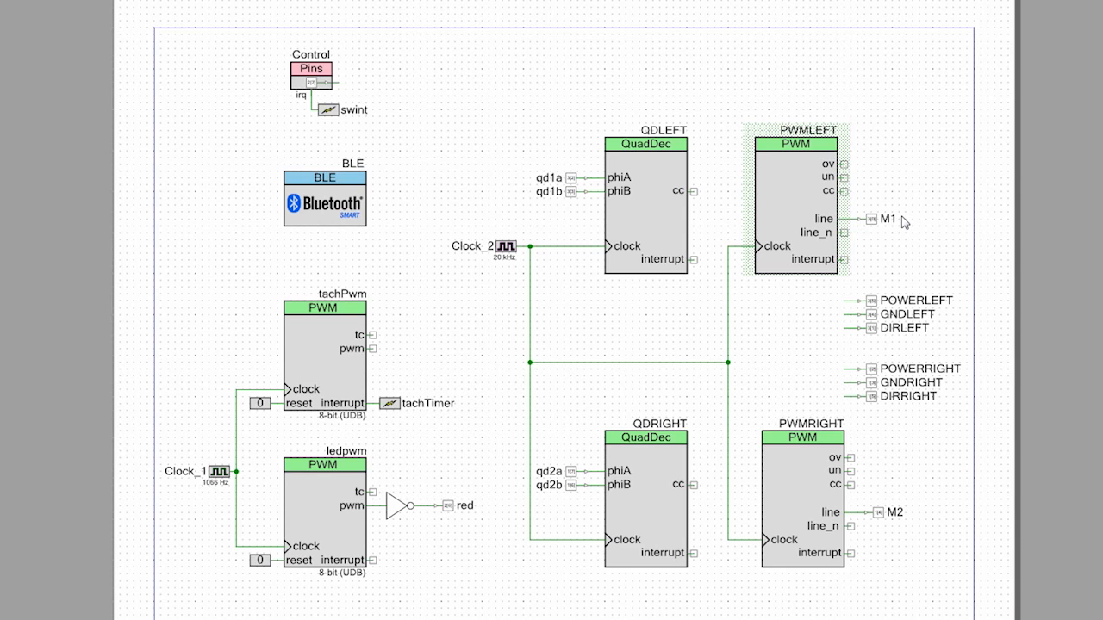
pyautogui.moveTo(900, 526)
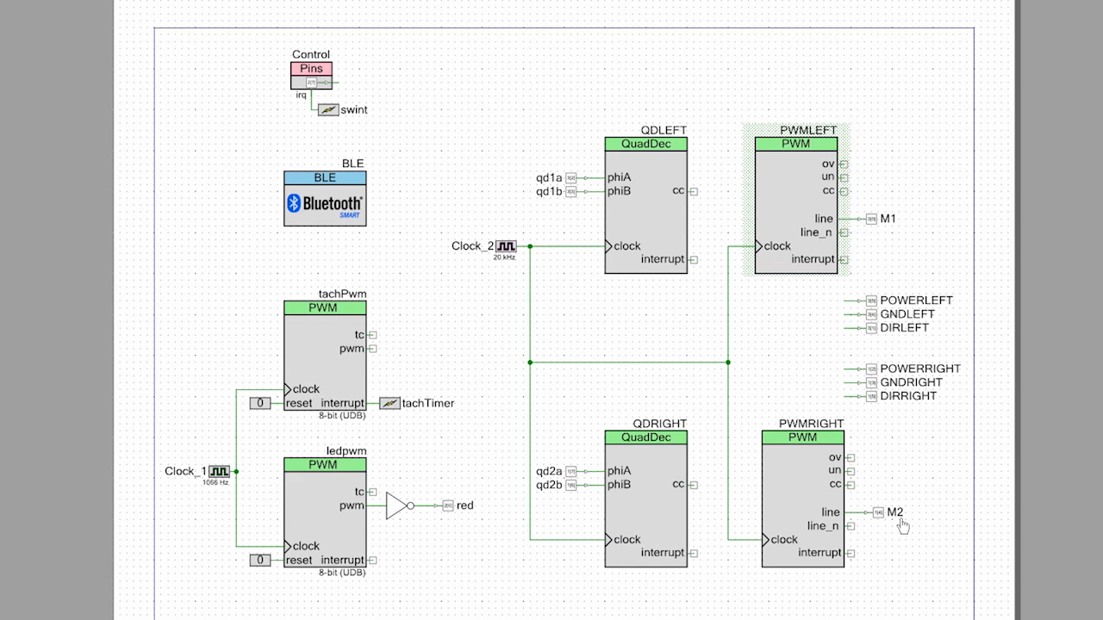
pyautogui.doubleClick(795, 203)
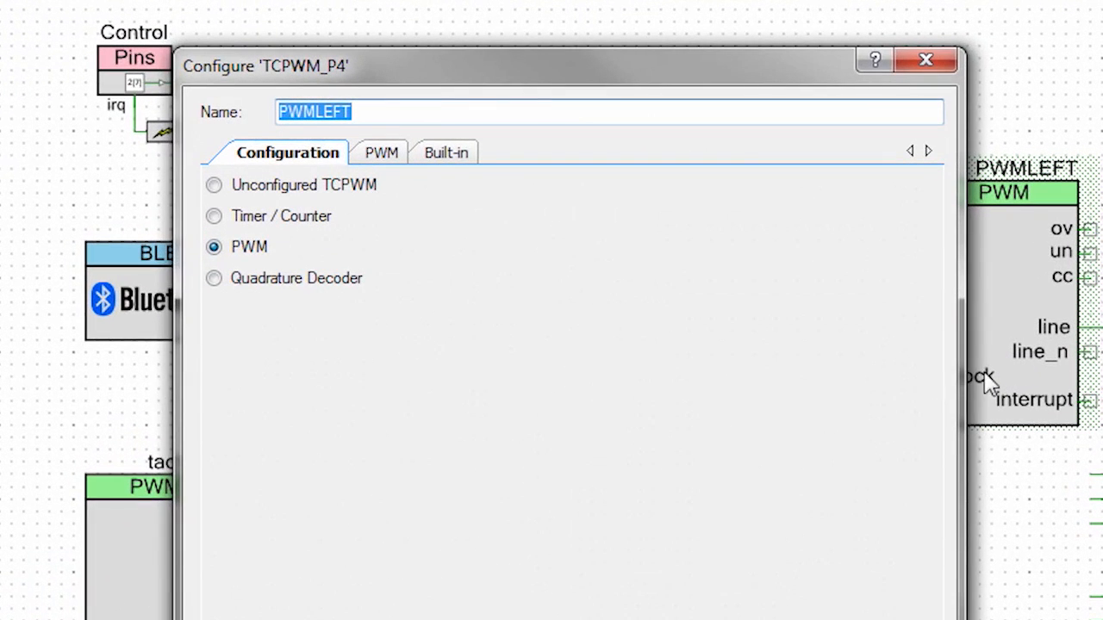
pyautogui.click(381, 152)
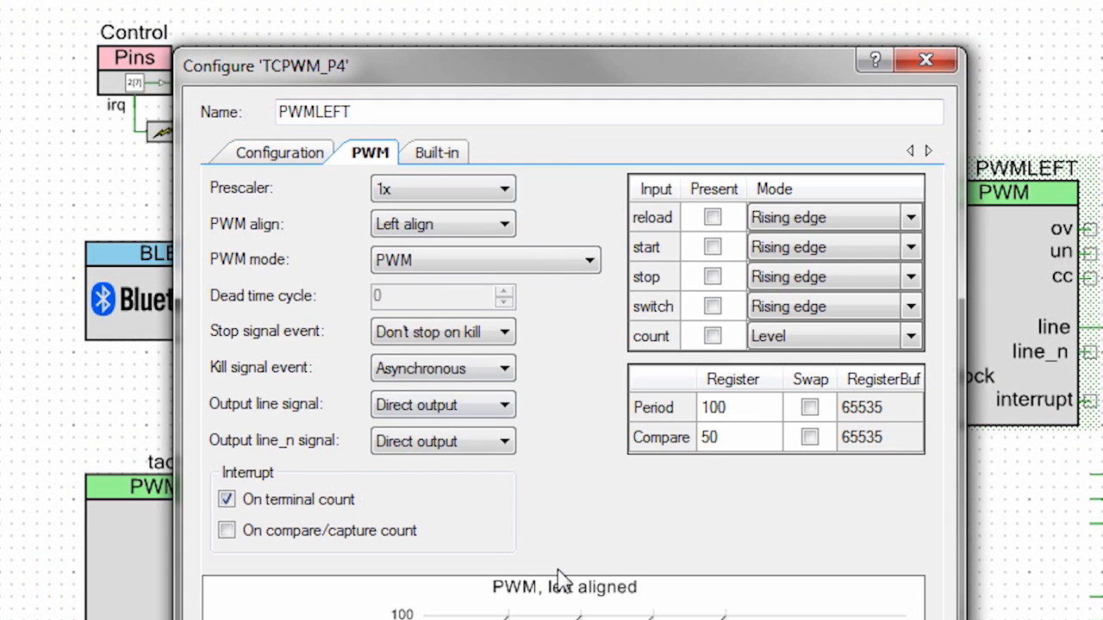
pyautogui.moveTo(661, 525)
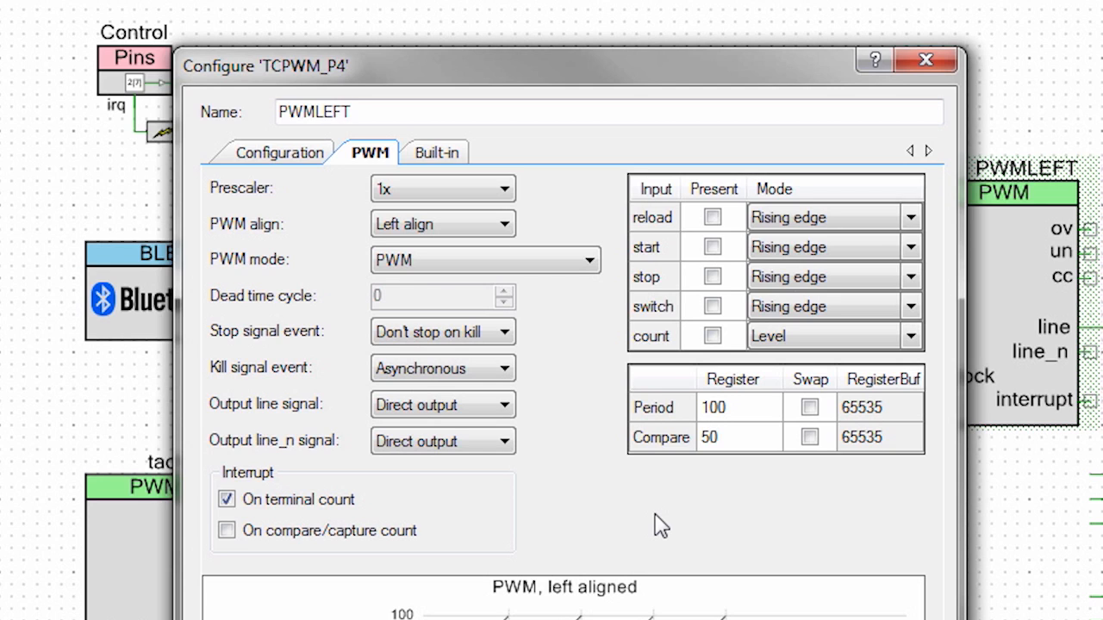
pyautogui.moveTo(745, 434)
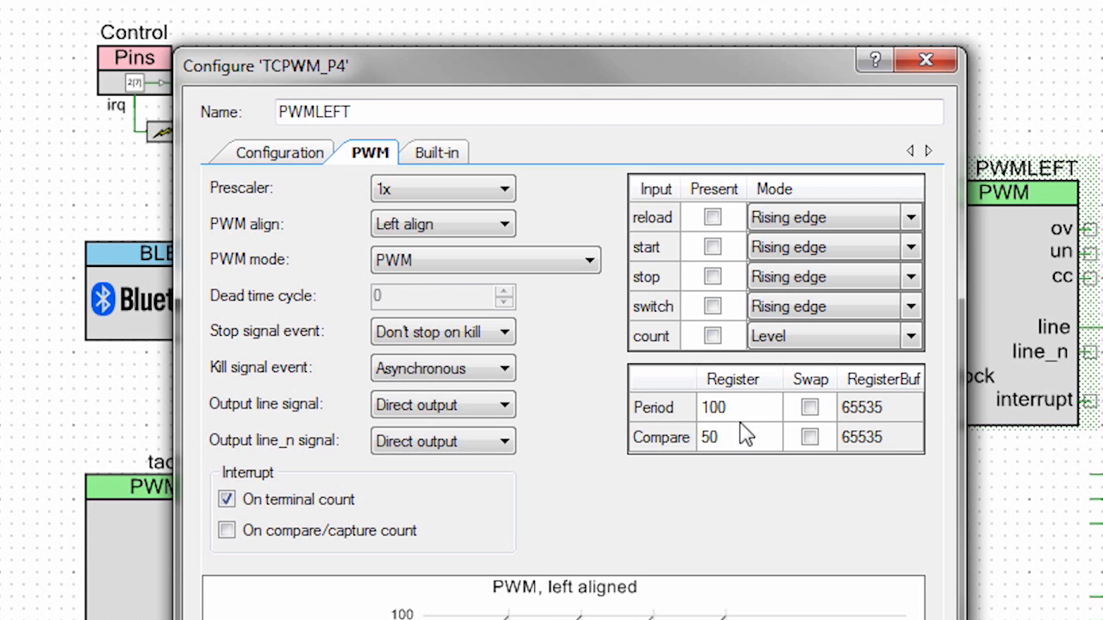
pyautogui.moveTo(744, 427)
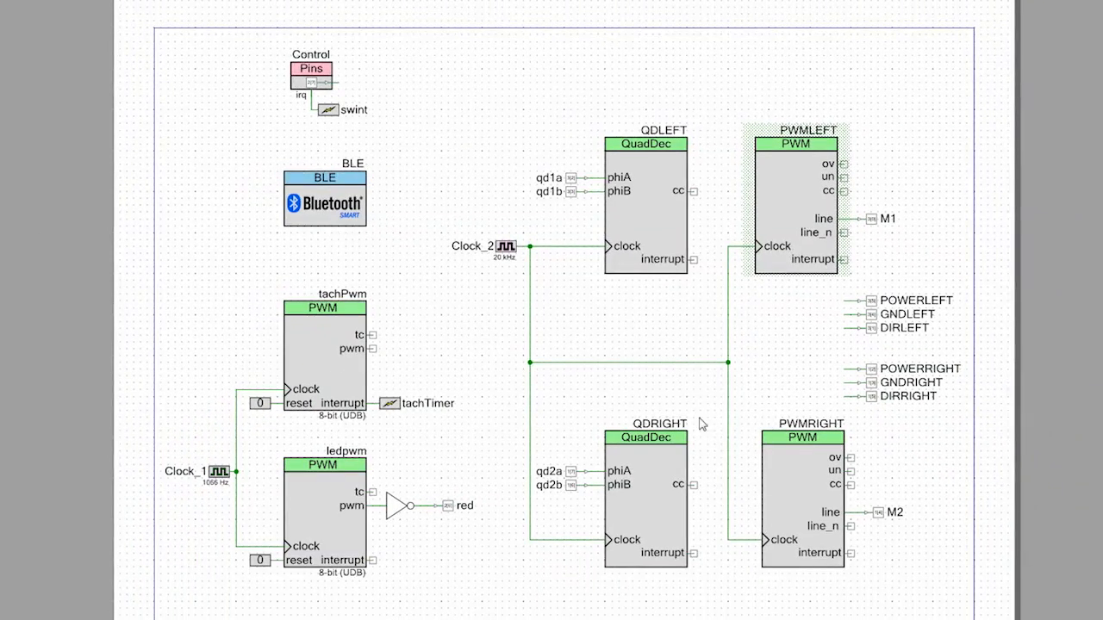
pyautogui.moveTo(645, 222)
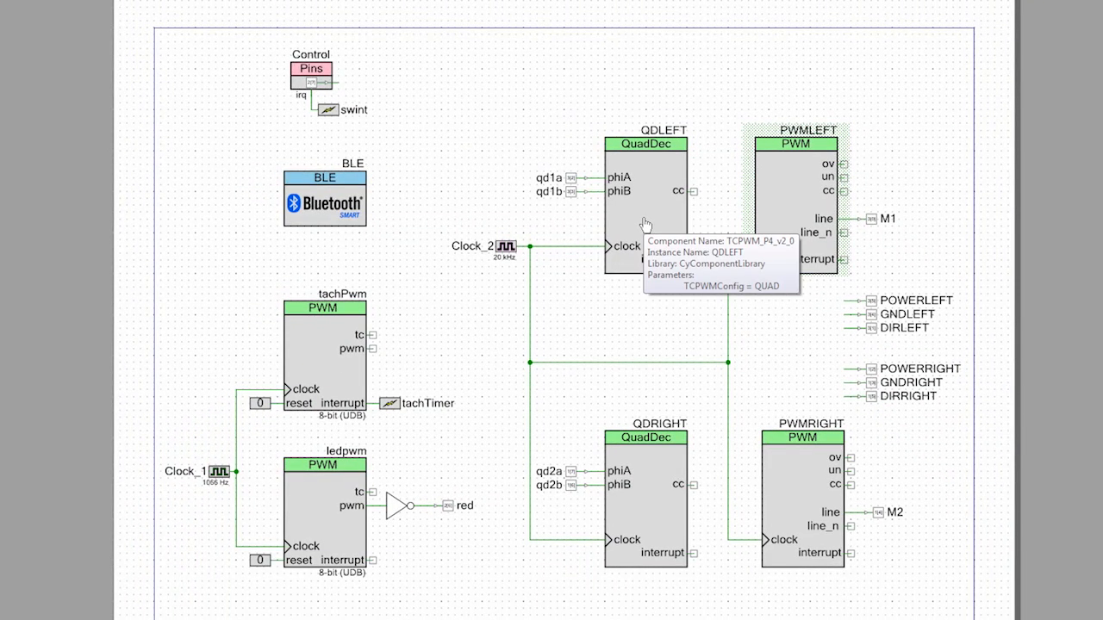
pyautogui.moveTo(576, 124)
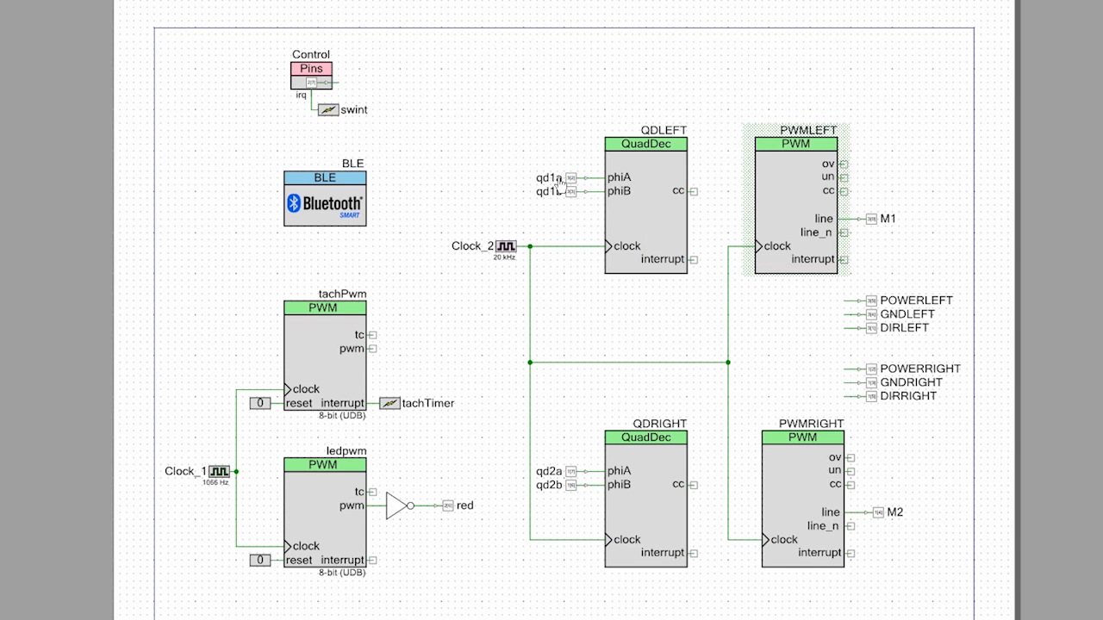
pyautogui.moveTo(569, 373)
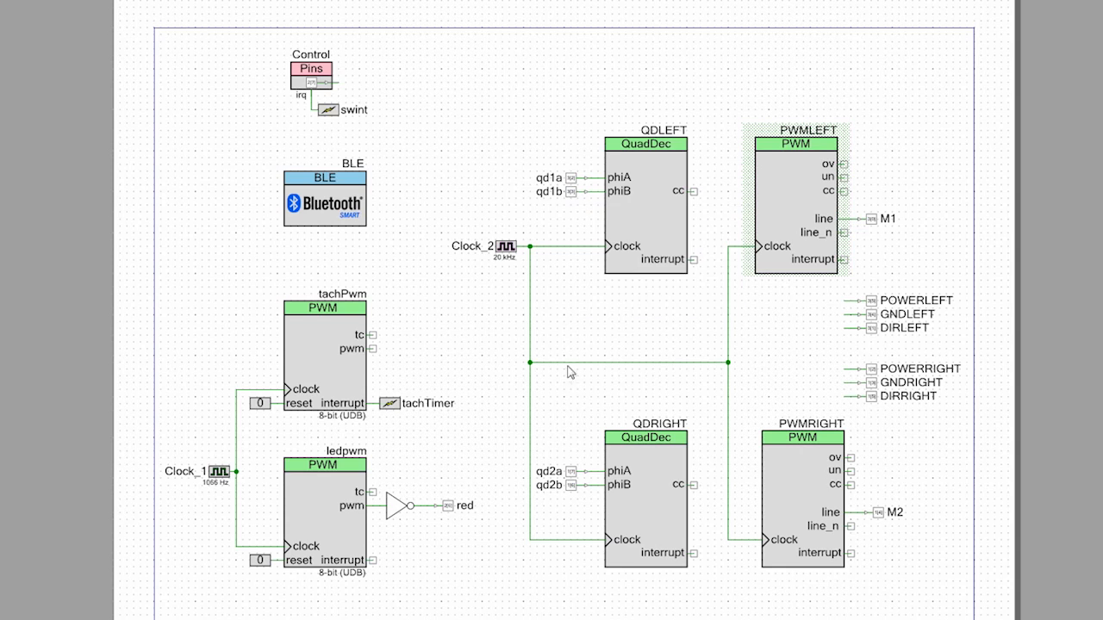
pyautogui.moveTo(561, 491)
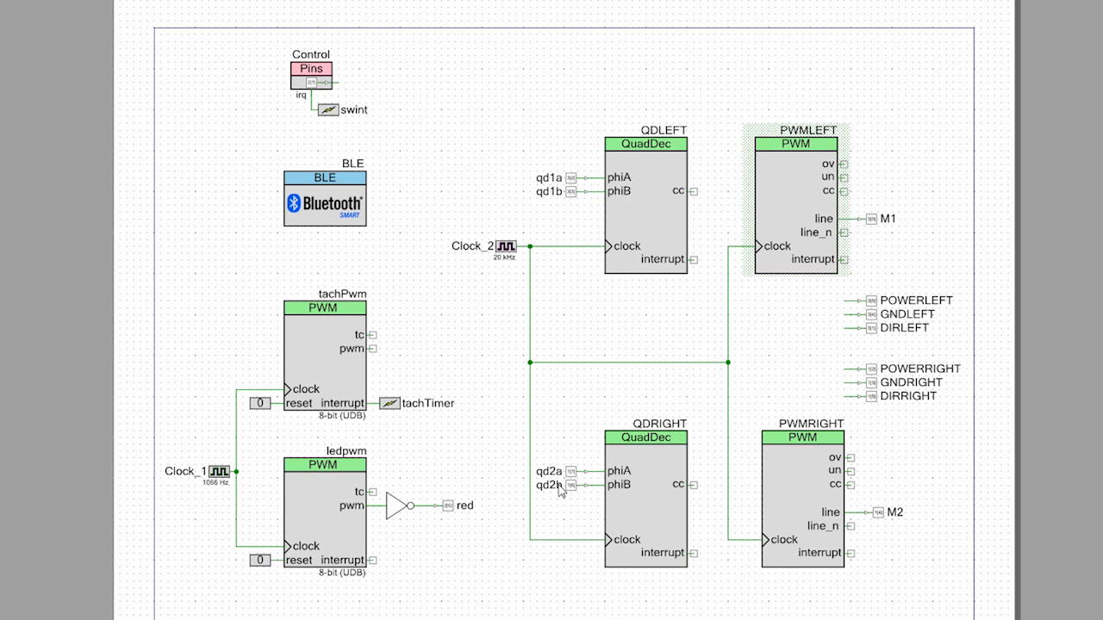
pyautogui.moveTo(652, 228)
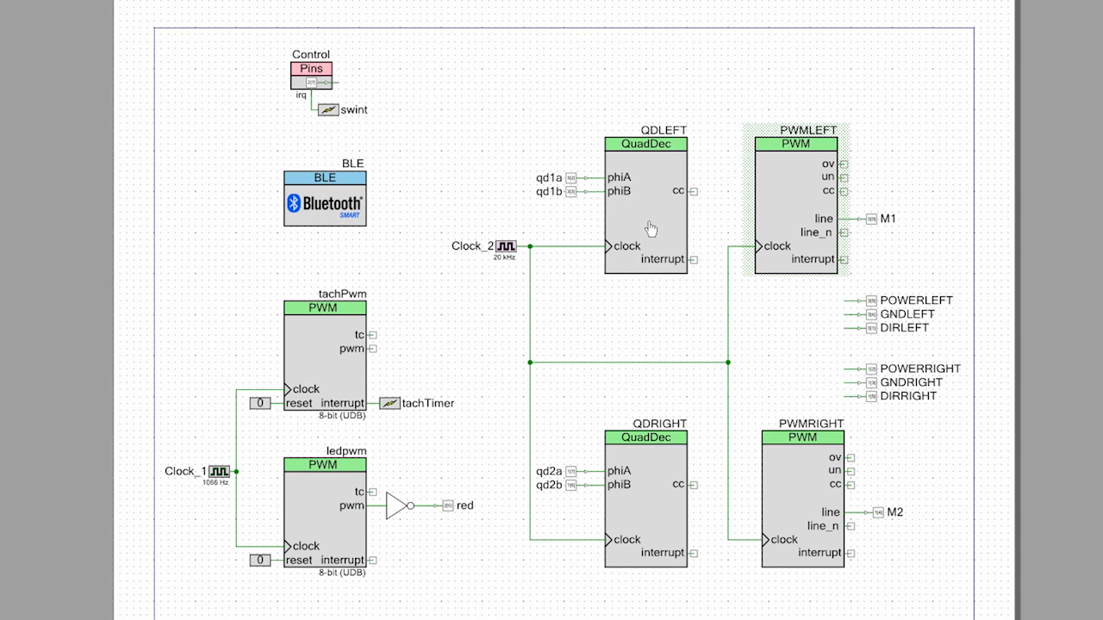
# - Review QDLEFT's quadrature decoder settings: 1x encoding, phiA/phiB level inputs, interrupts off
pyautogui.doubleClick(645, 207)
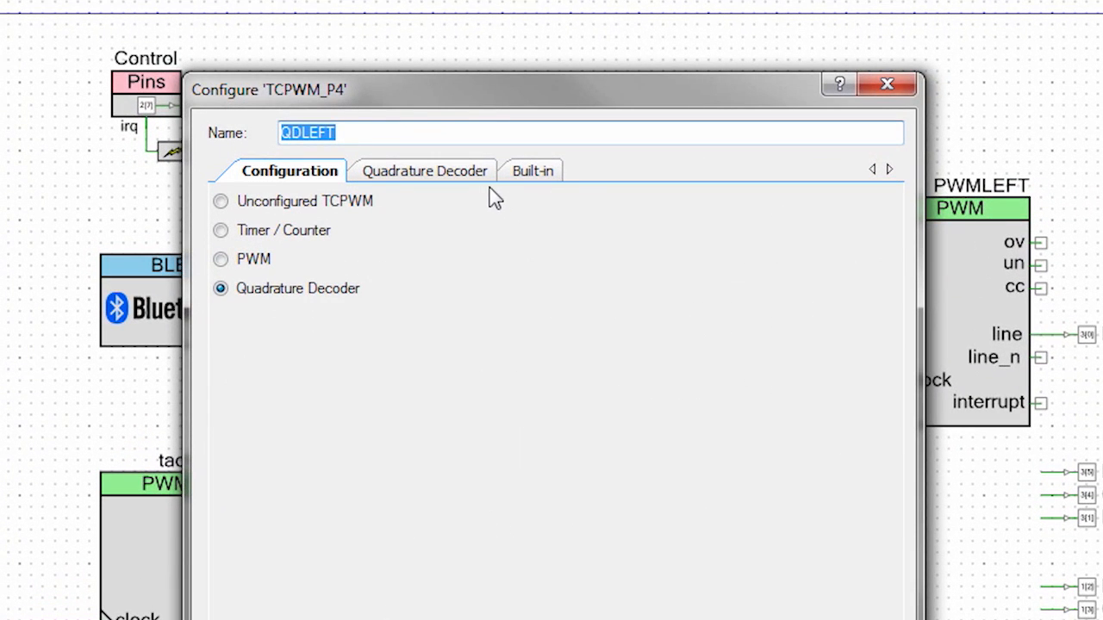
pyautogui.moveTo(417, 176)
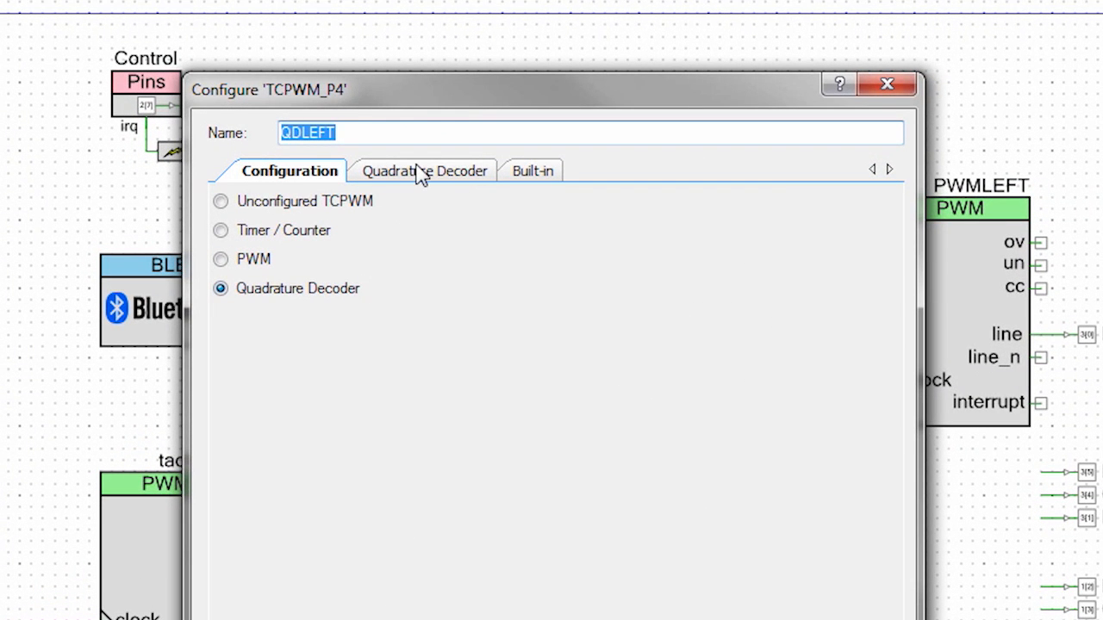
pyautogui.click(424, 171)
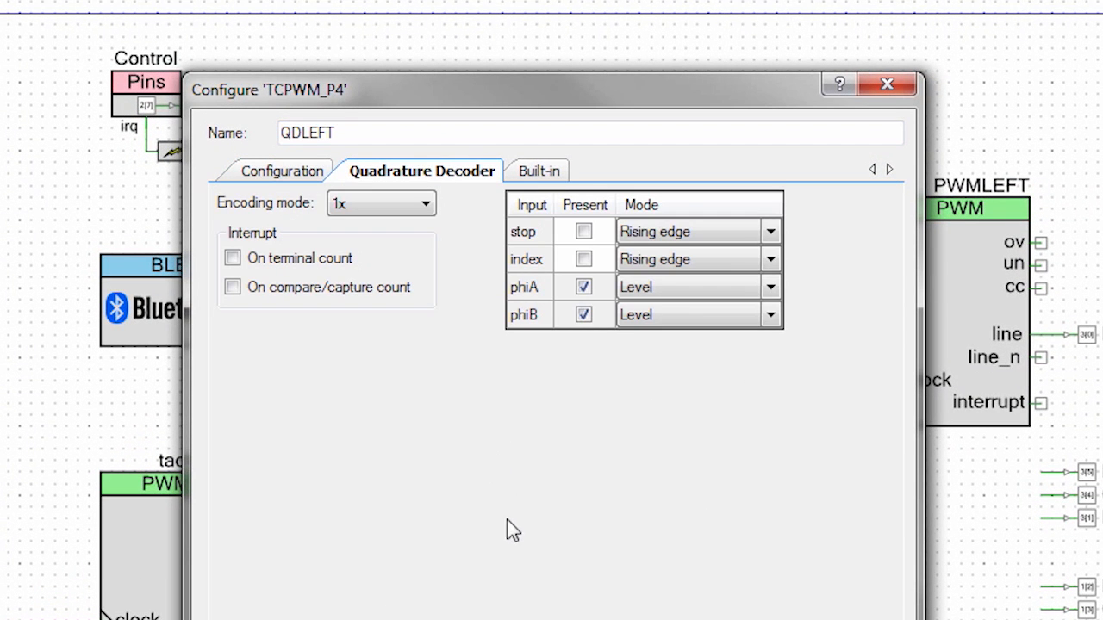
pyautogui.moveTo(520, 390)
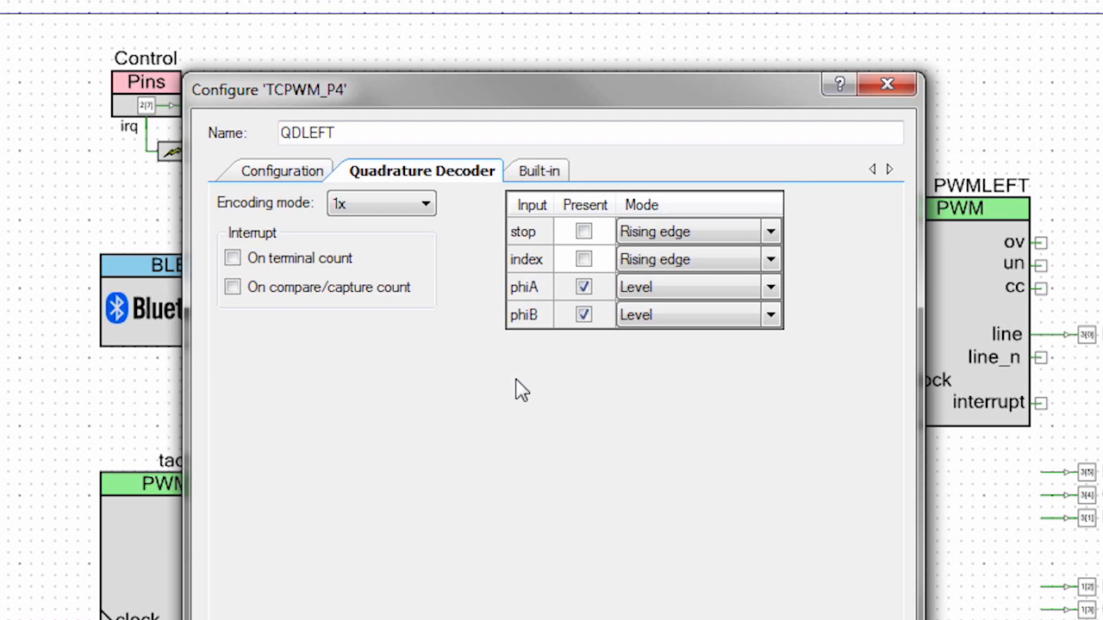
pyautogui.moveTo(424, 357)
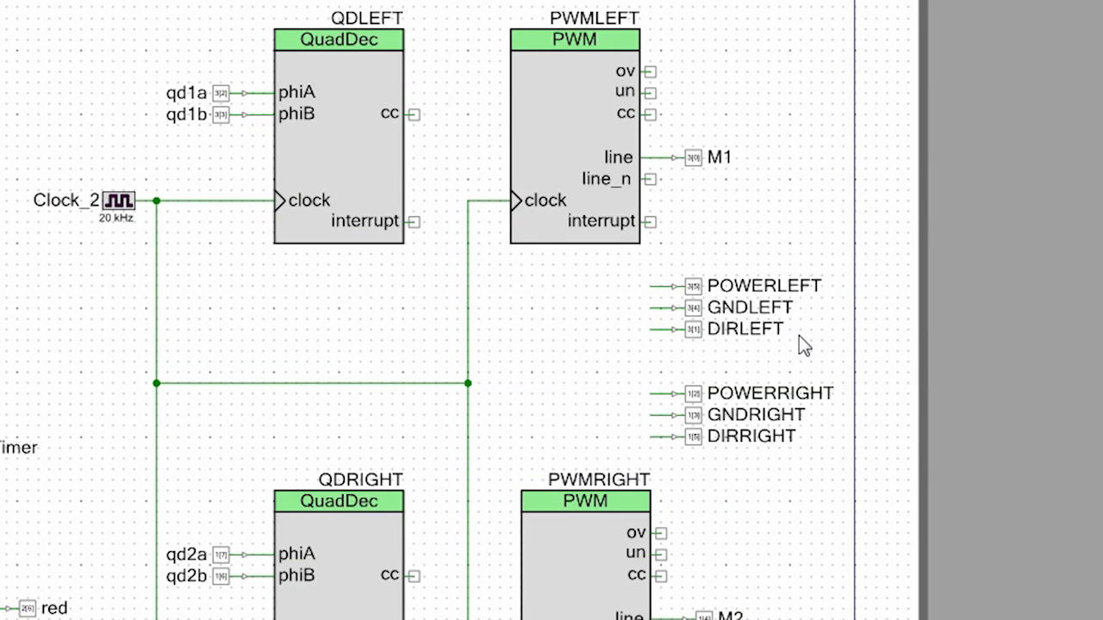
pyautogui.moveTo(772, 286)
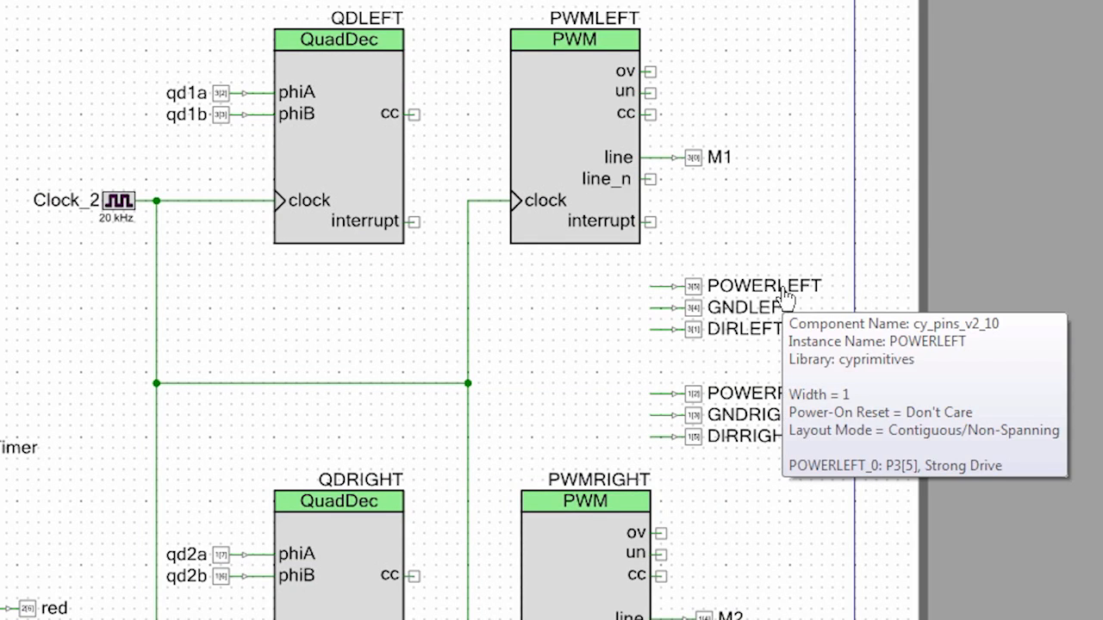
pyautogui.moveTo(807, 317)
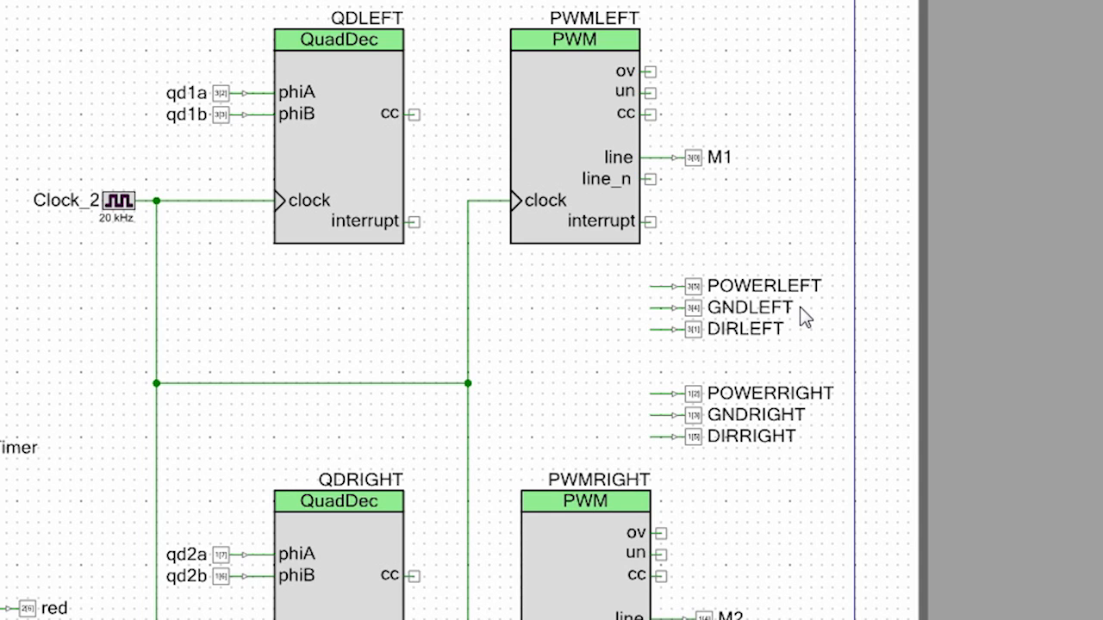
pyautogui.moveTo(803, 322)
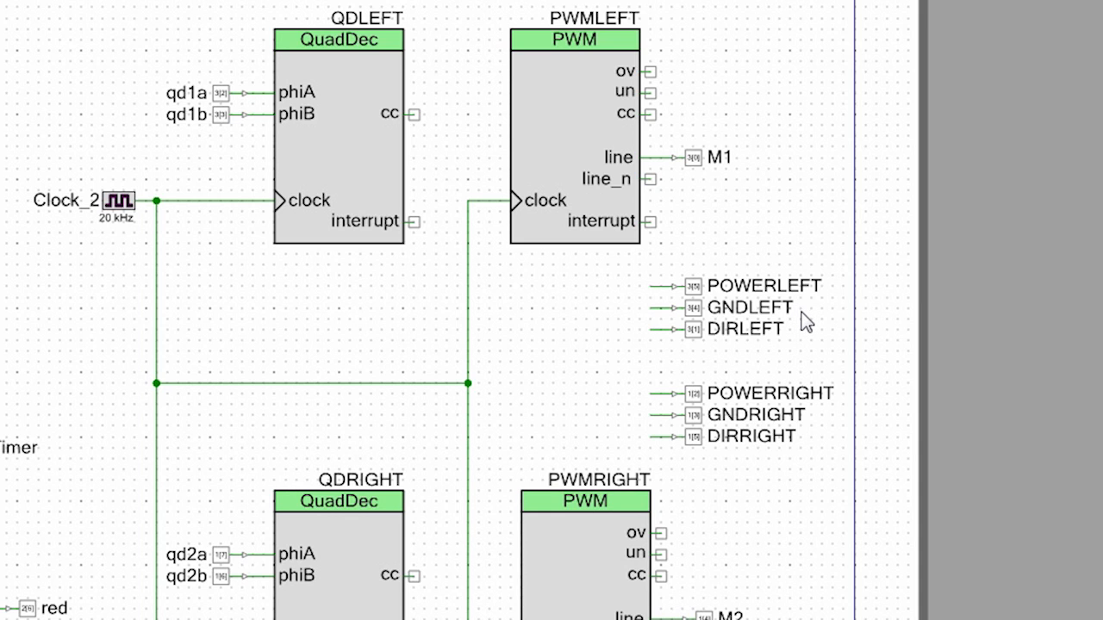
pyautogui.moveTo(816, 434)
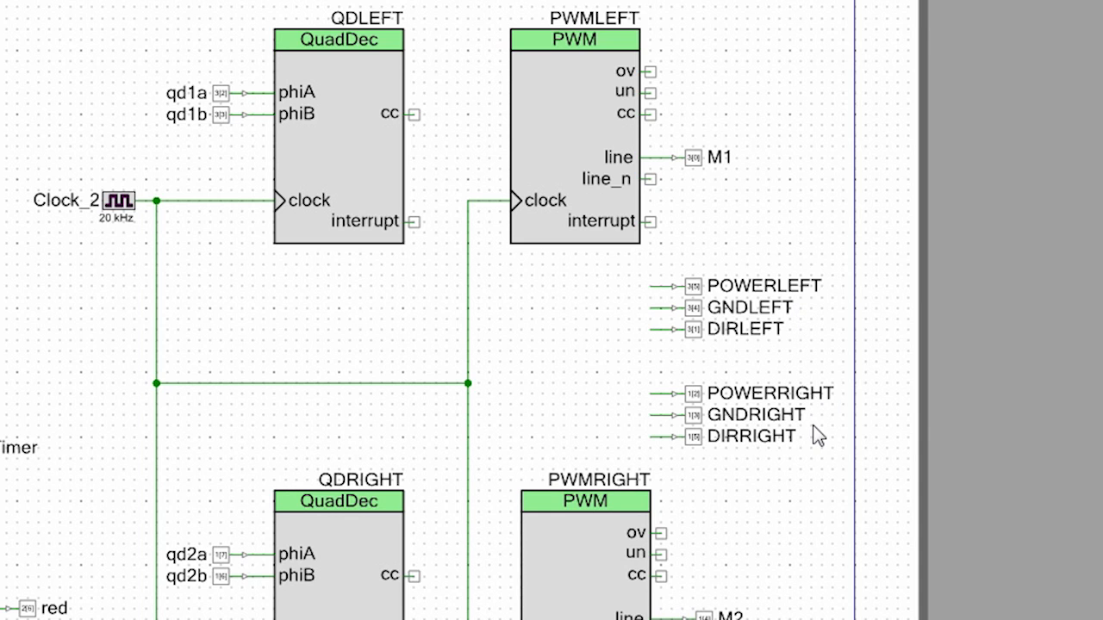
pyautogui.moveTo(790, 396)
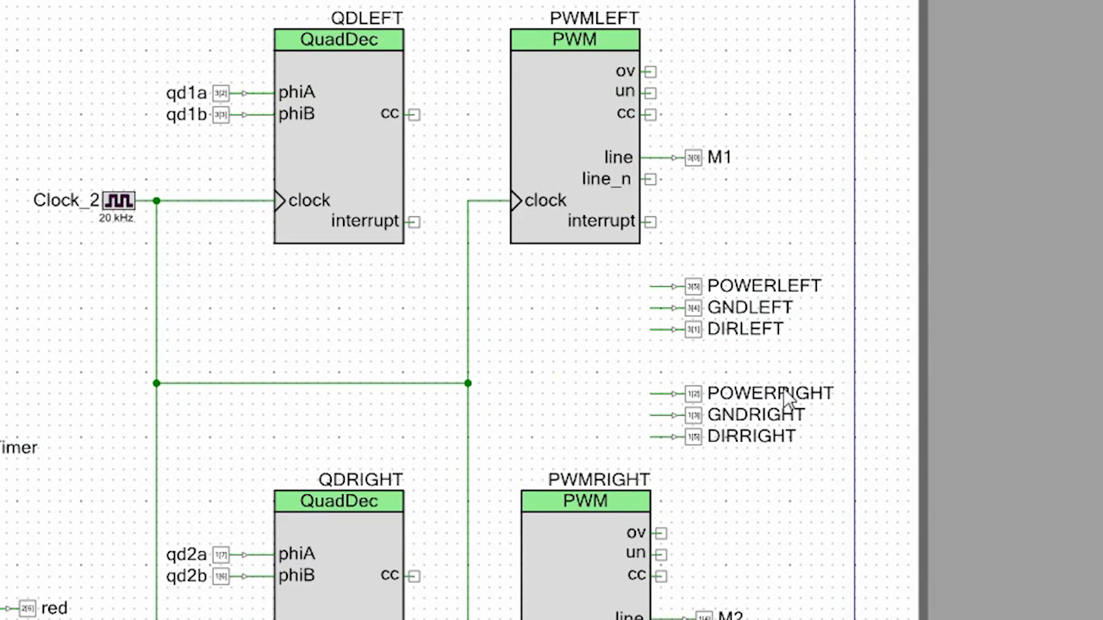
pyautogui.moveTo(793, 345)
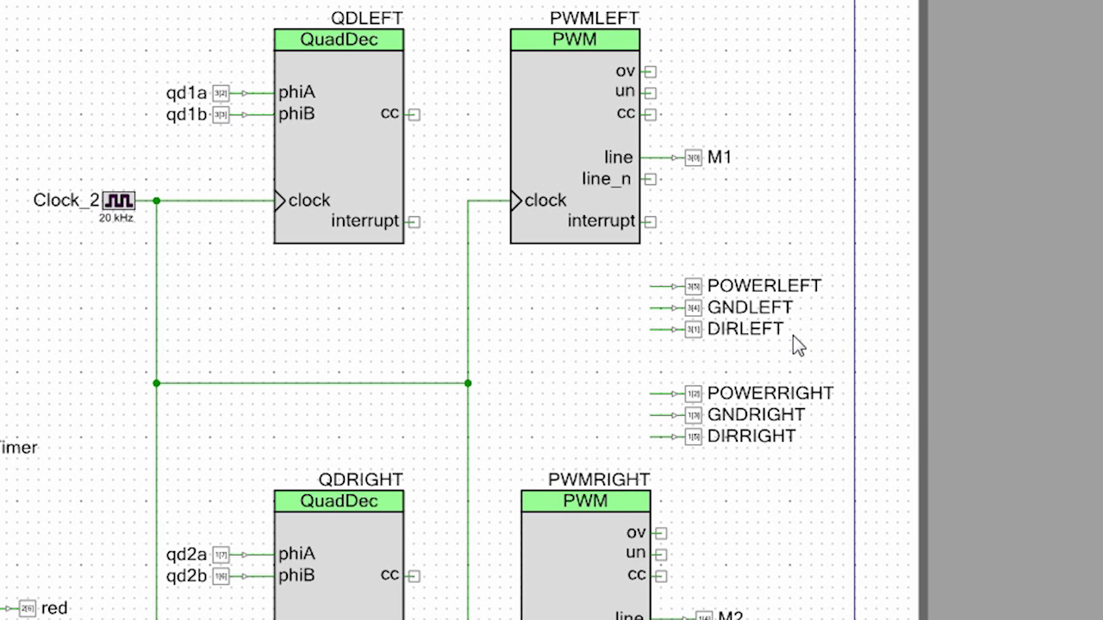
pyautogui.moveTo(817, 445)
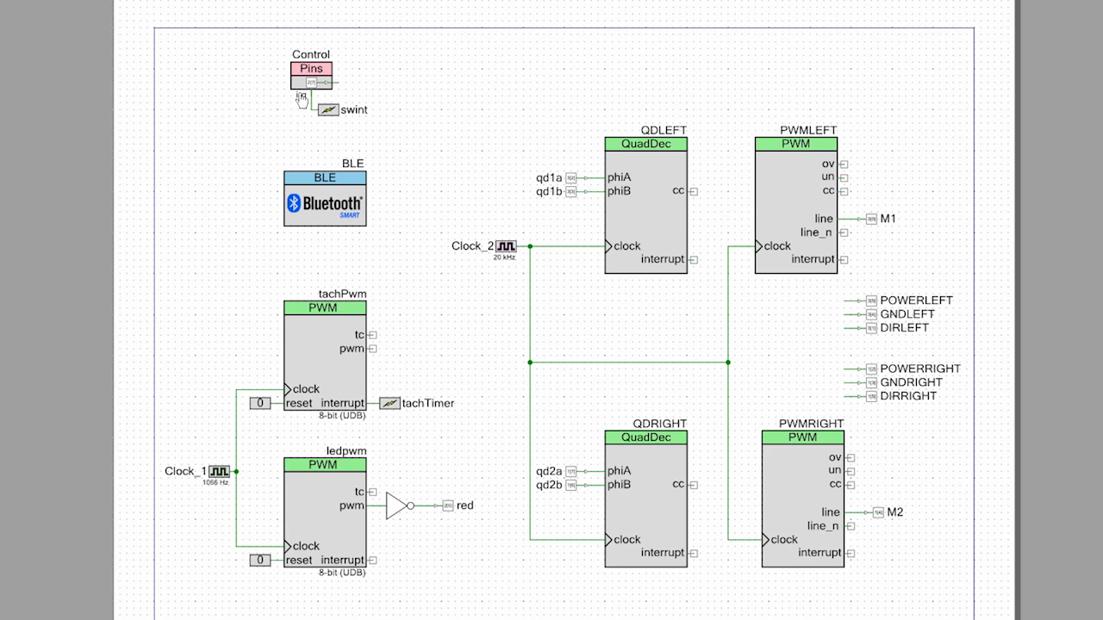
pyautogui.doubleClick(310, 69)
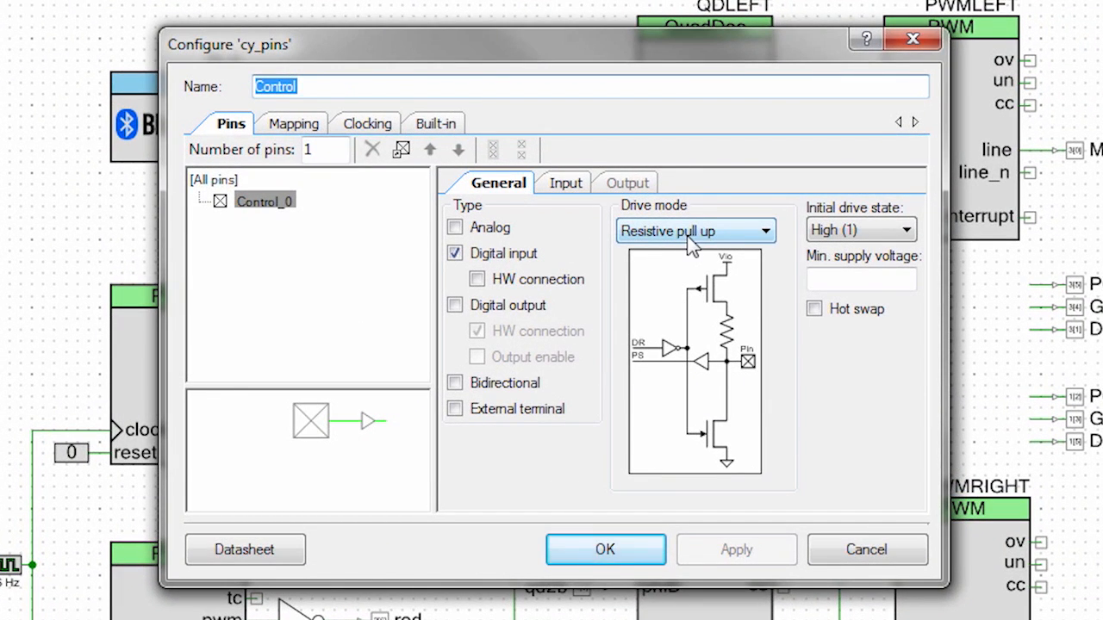
pyautogui.moveTo(566, 186)
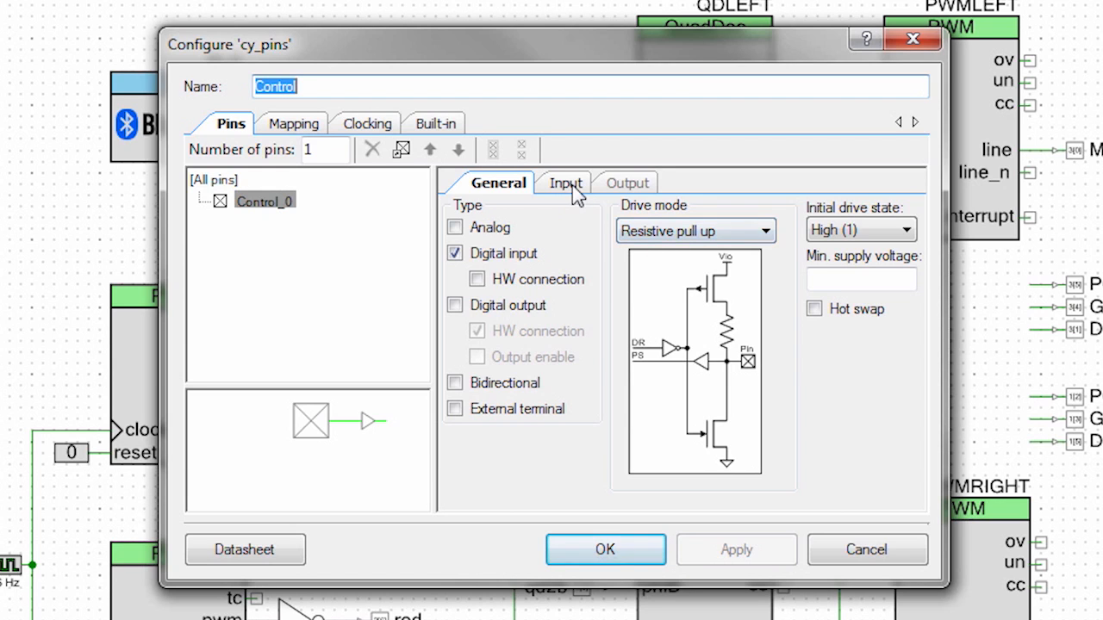
pyautogui.click(565, 183)
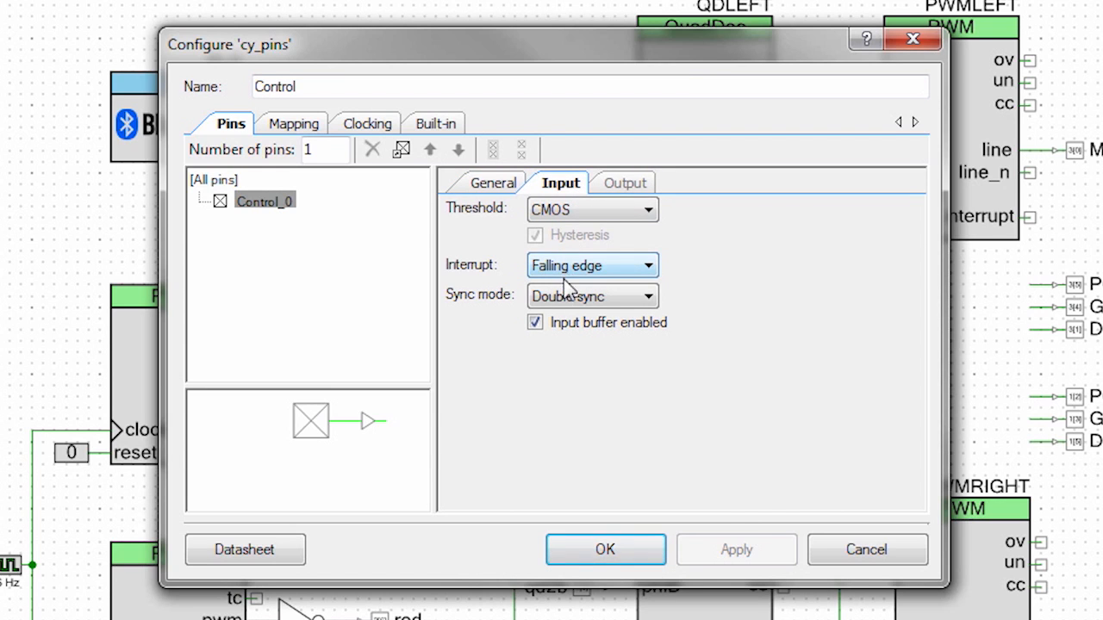
pyautogui.click(605, 550)
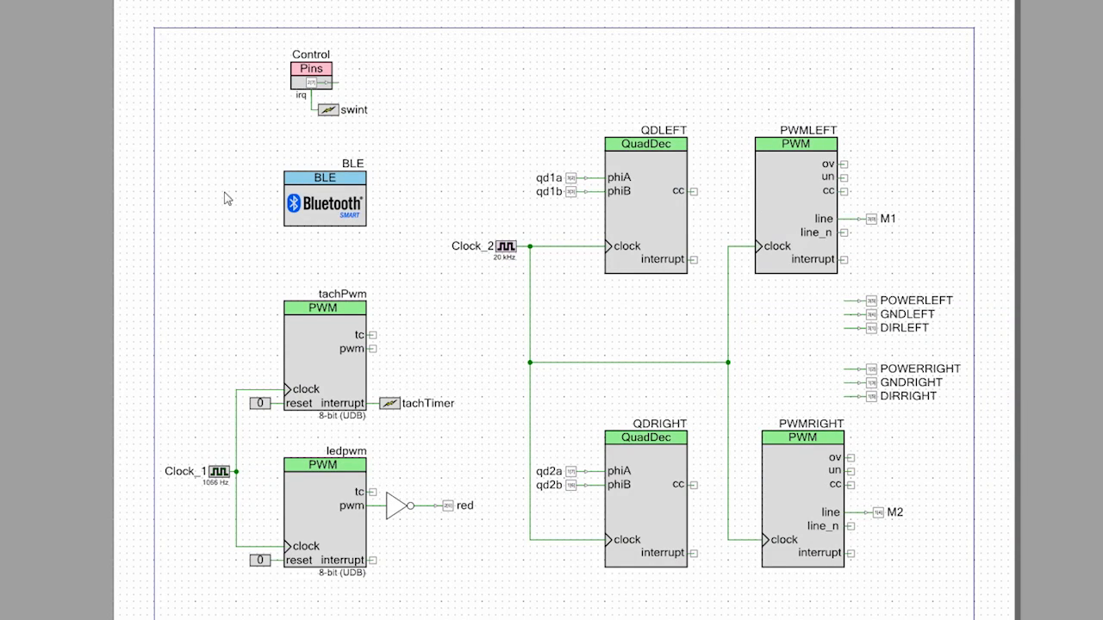
pyautogui.moveTo(158, 376)
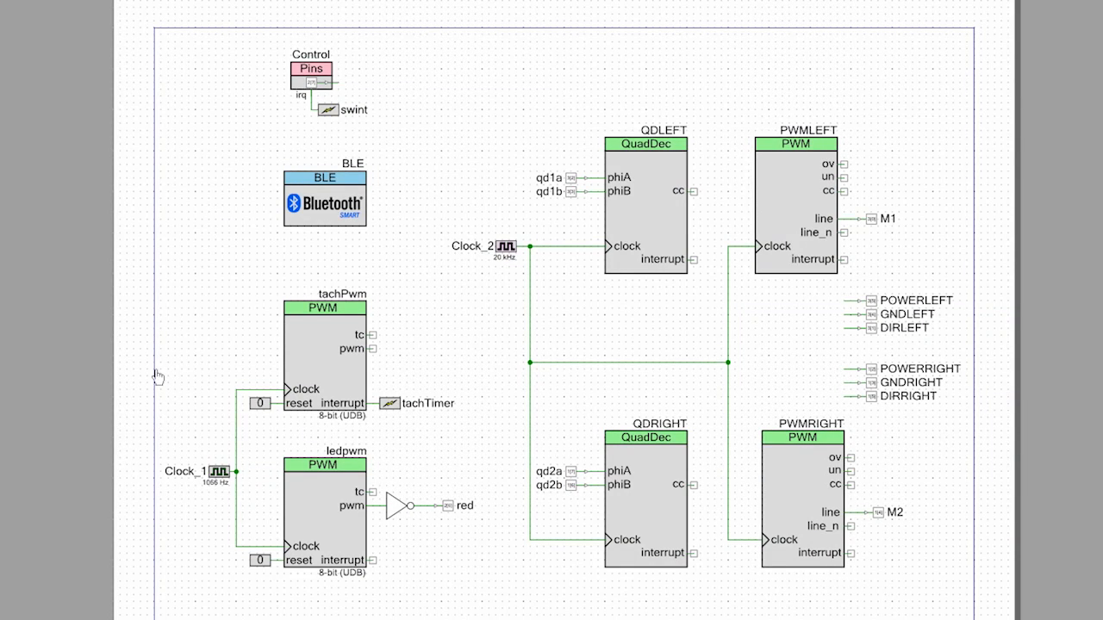
pyautogui.moveTo(317, 490)
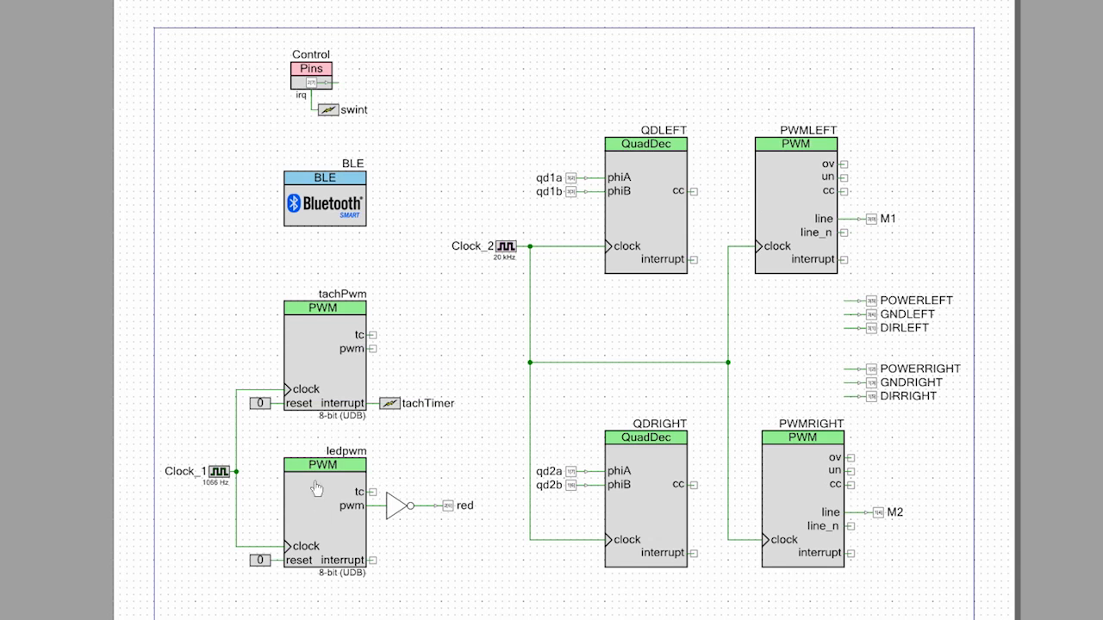
pyautogui.click(324, 508)
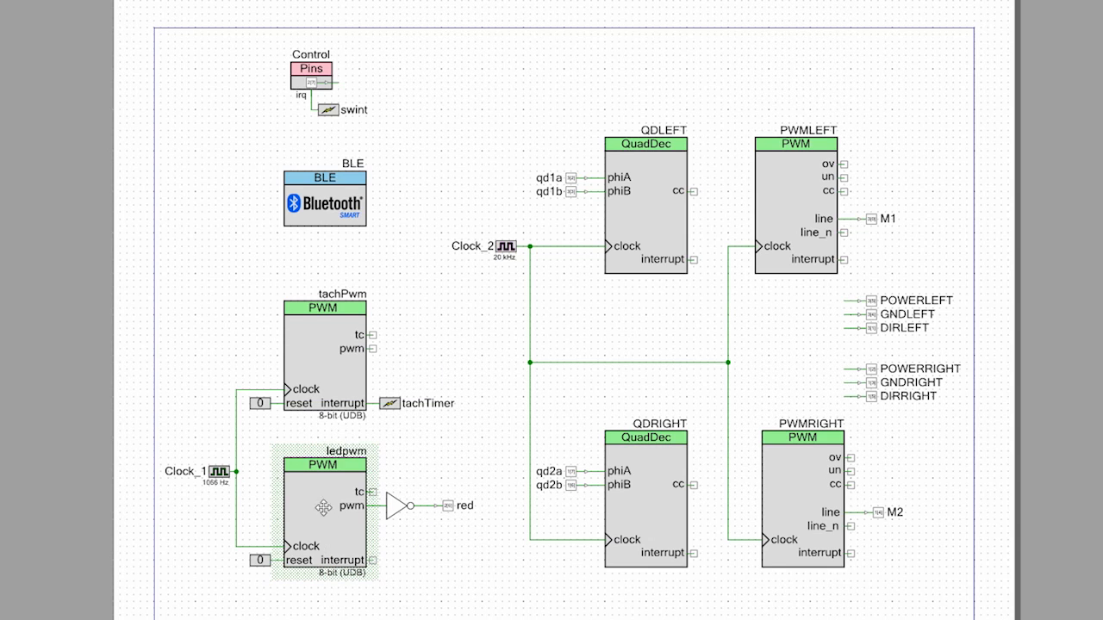
pyautogui.doubleClick(324, 514)
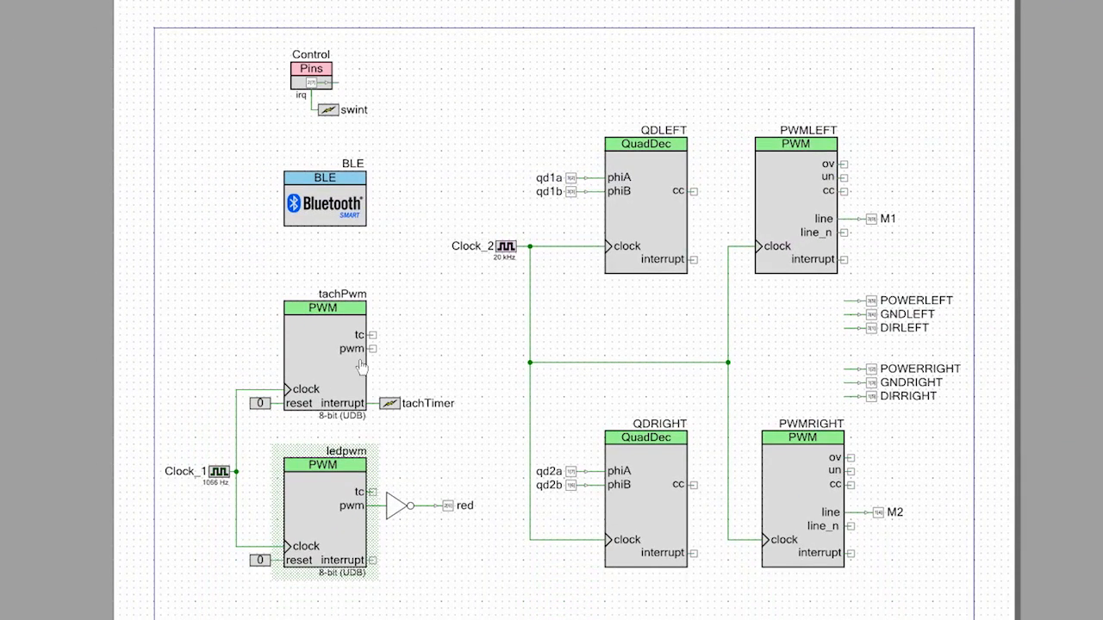
pyautogui.moveTo(326, 355)
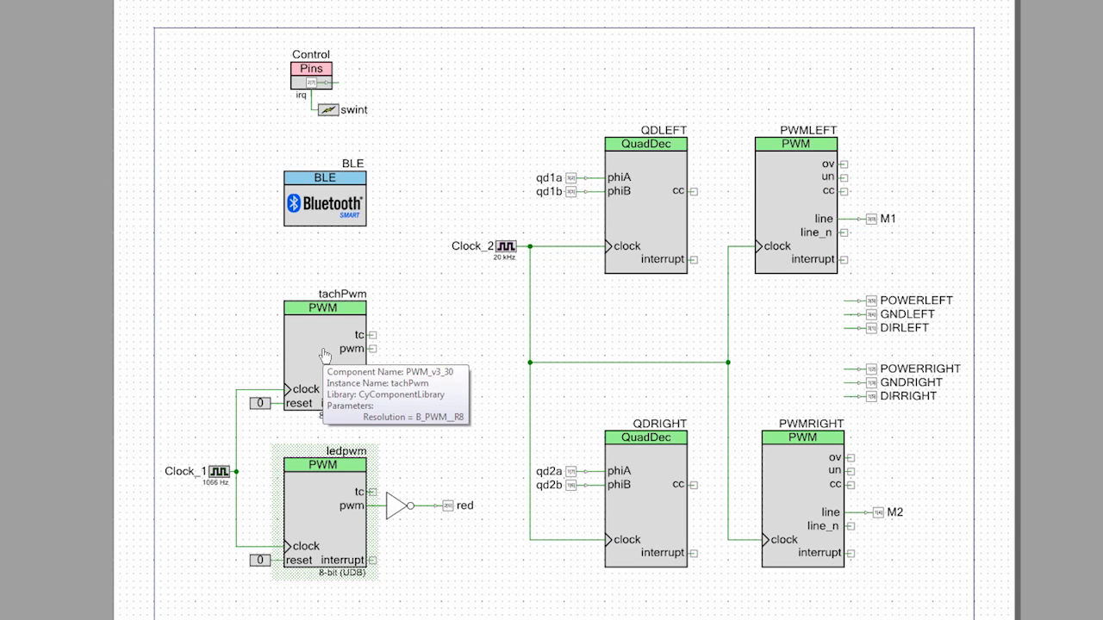
pyautogui.doubleClick(328, 354)
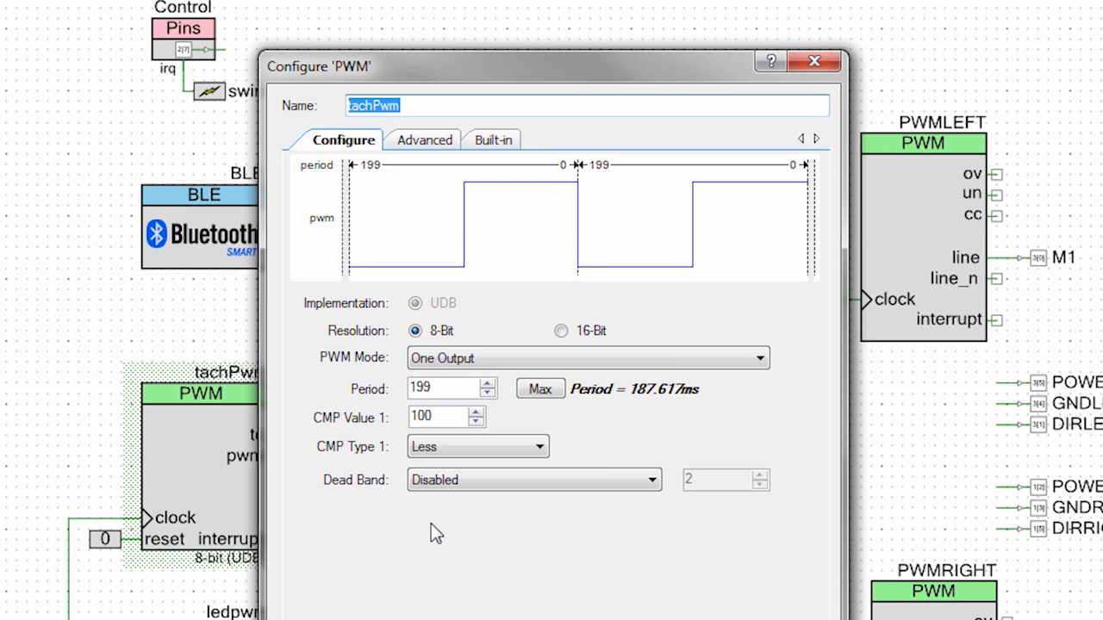
pyautogui.click(813, 62)
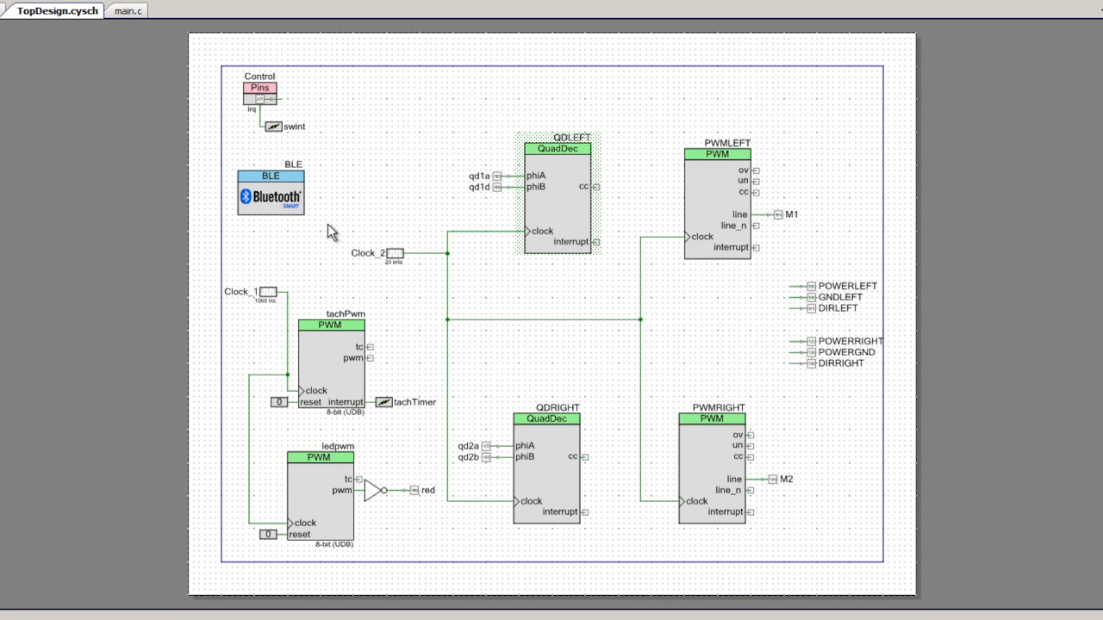
pyautogui.moveTo(269, 207)
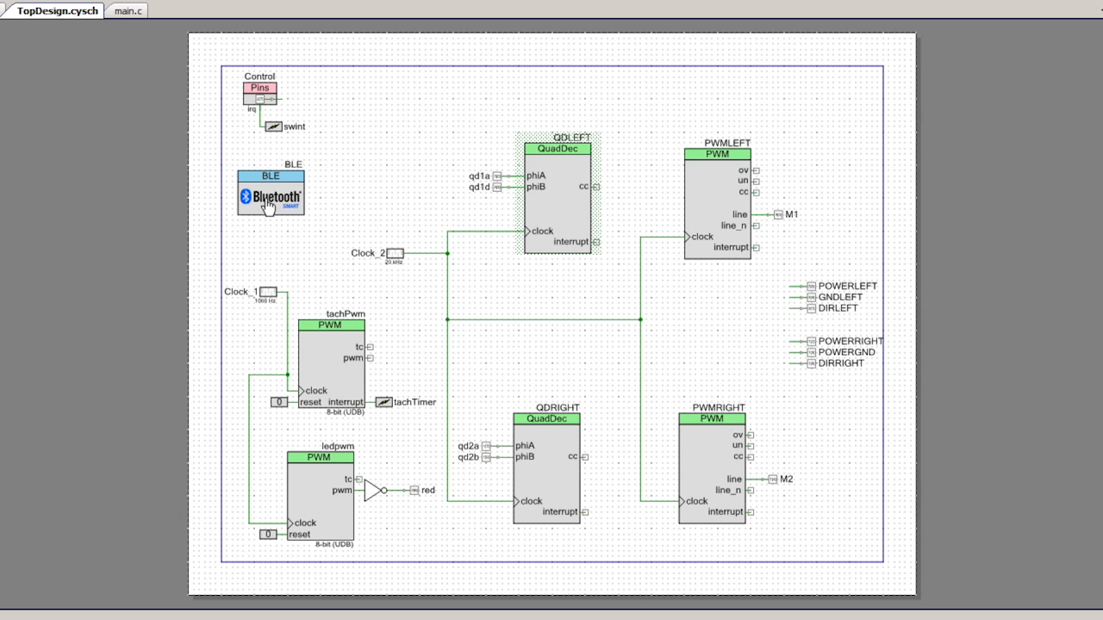
# - Review the BLE profile's custom MotorService with its speed and tachometer characteristics
pyautogui.doubleClick(268, 193)
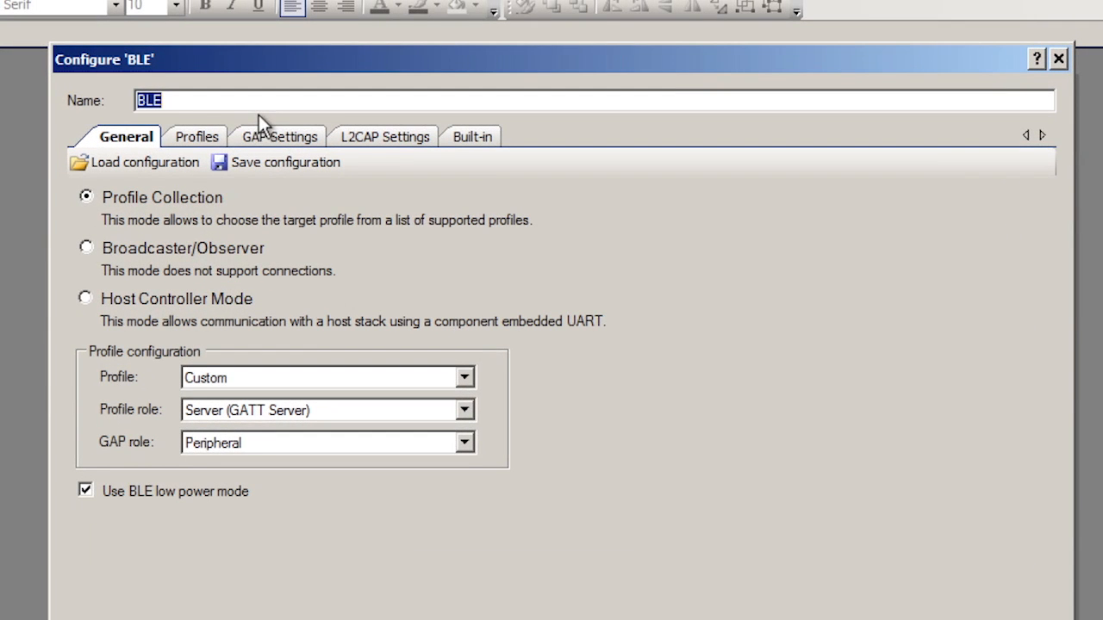
pyautogui.moveTo(418, 399)
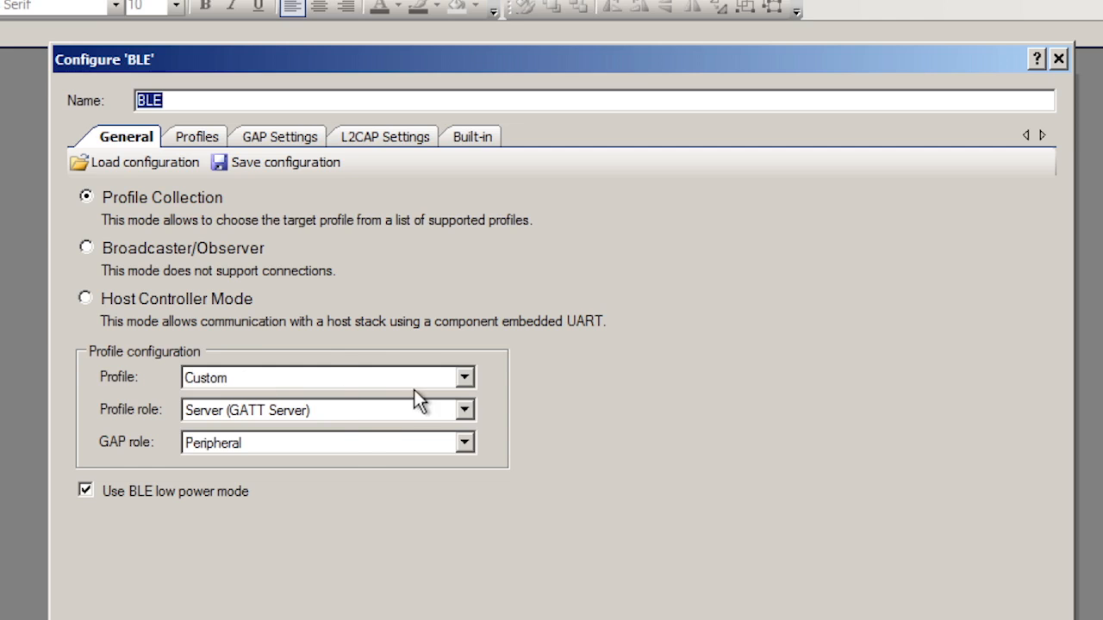
pyautogui.moveTo(348, 463)
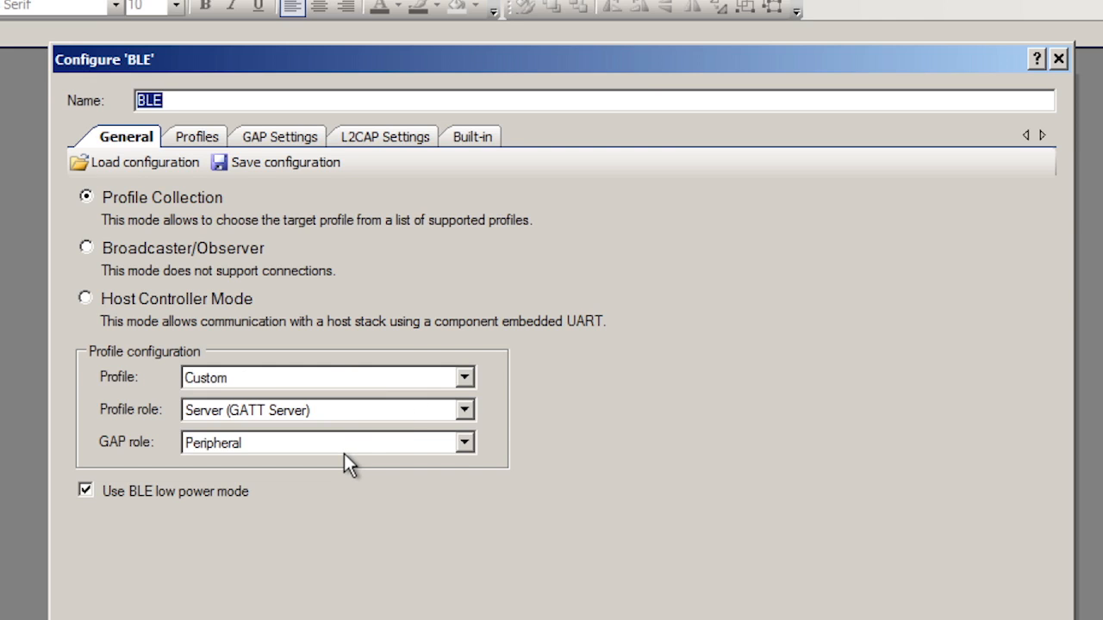
pyautogui.click(196, 136)
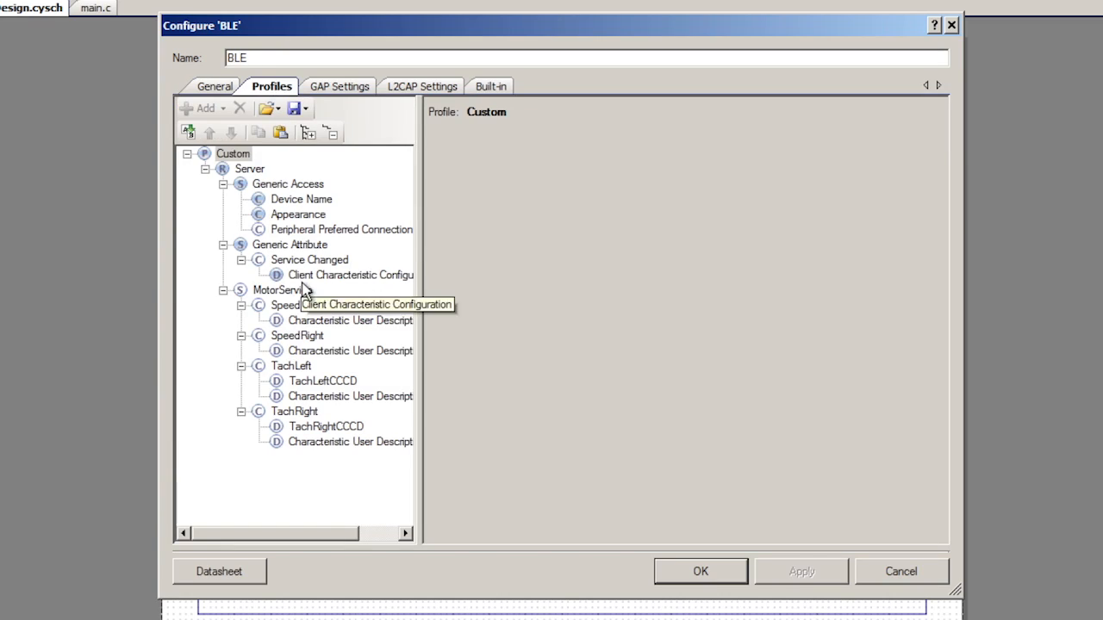
pyautogui.click(283, 289)
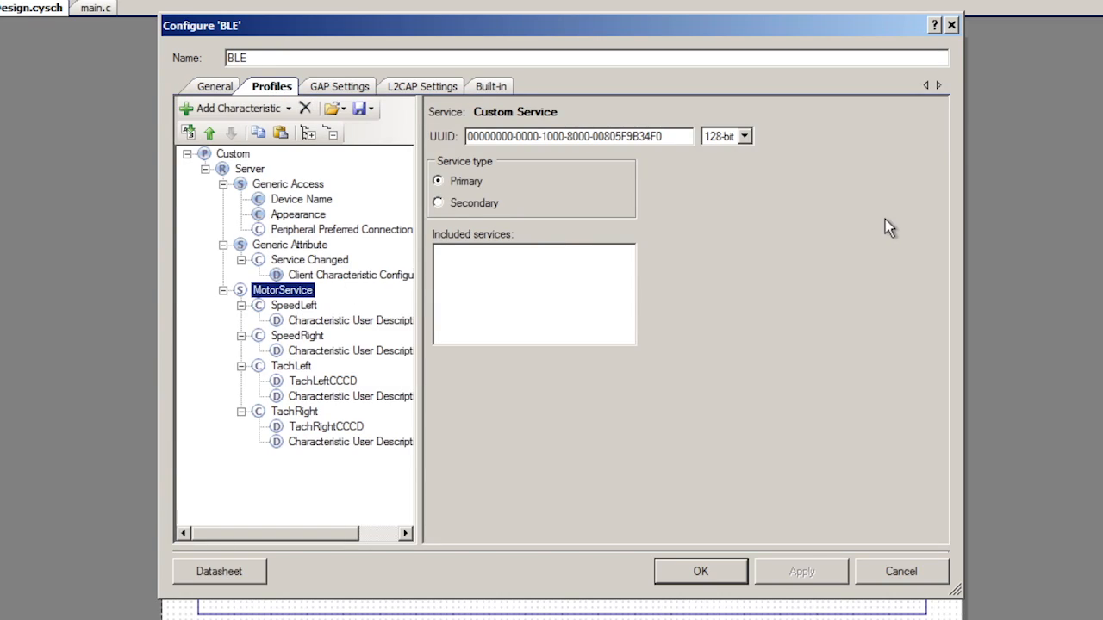
pyautogui.moveTo(370, 336)
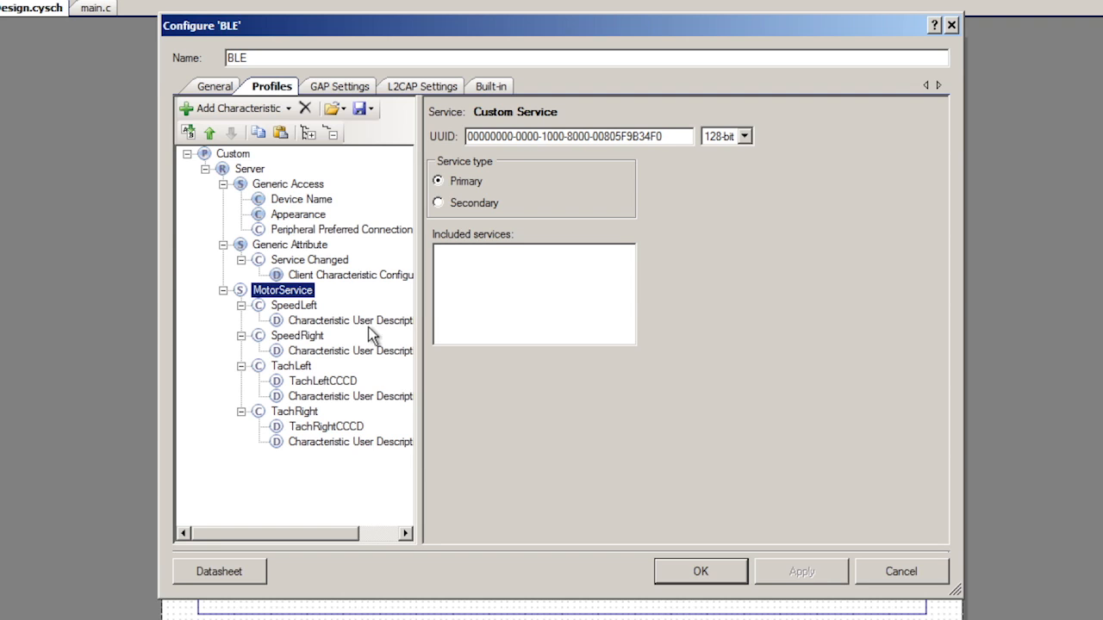
pyautogui.moveTo(308, 395)
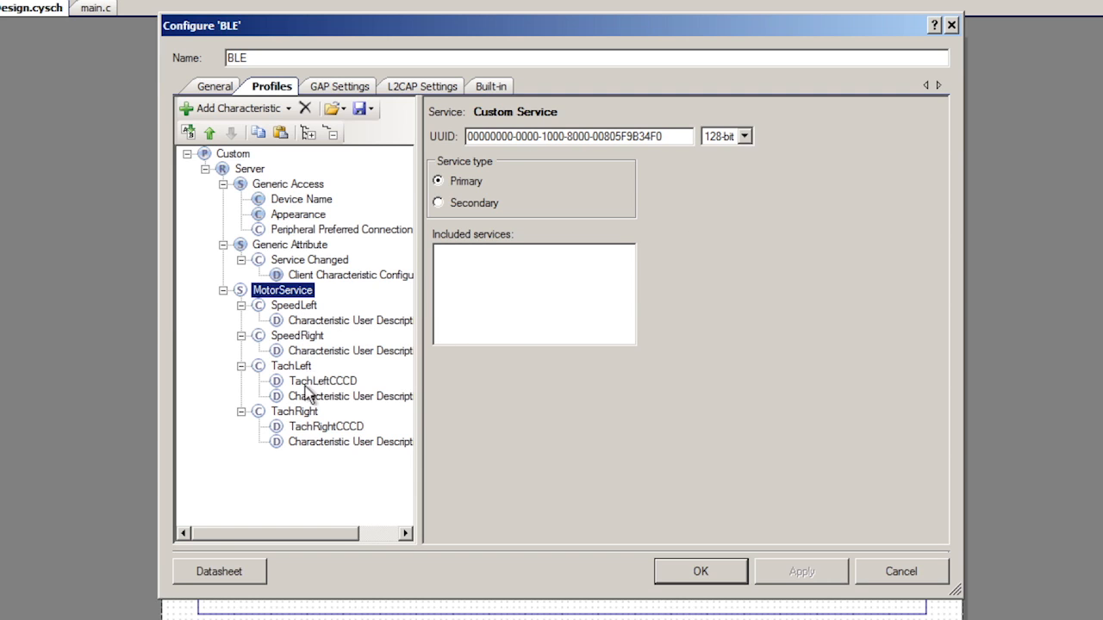
pyautogui.moveTo(303, 365)
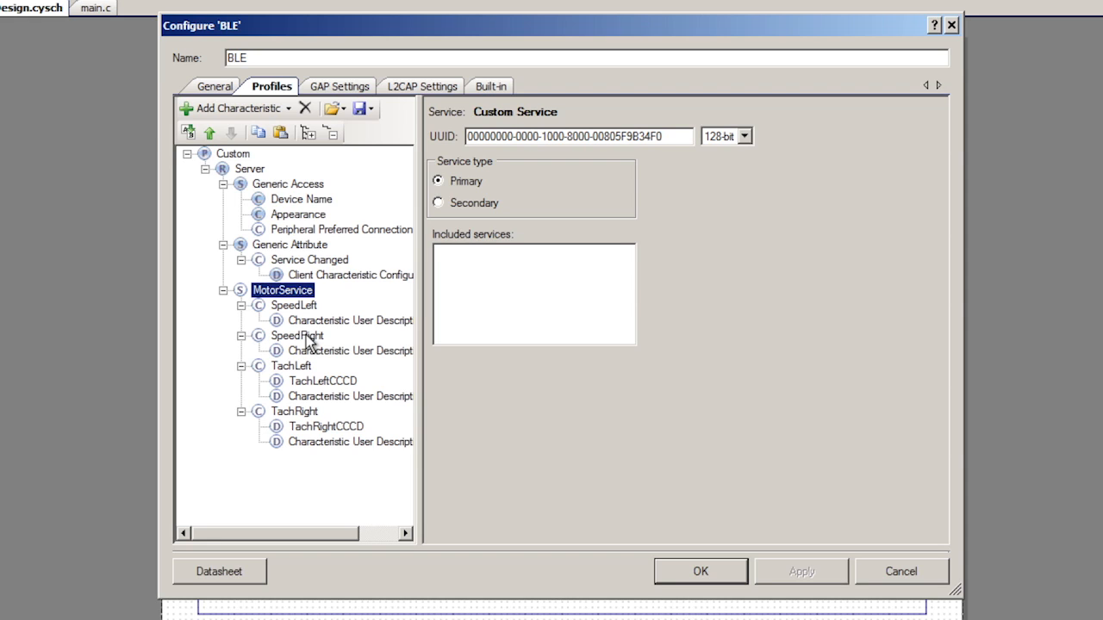
pyautogui.moveTo(300, 321)
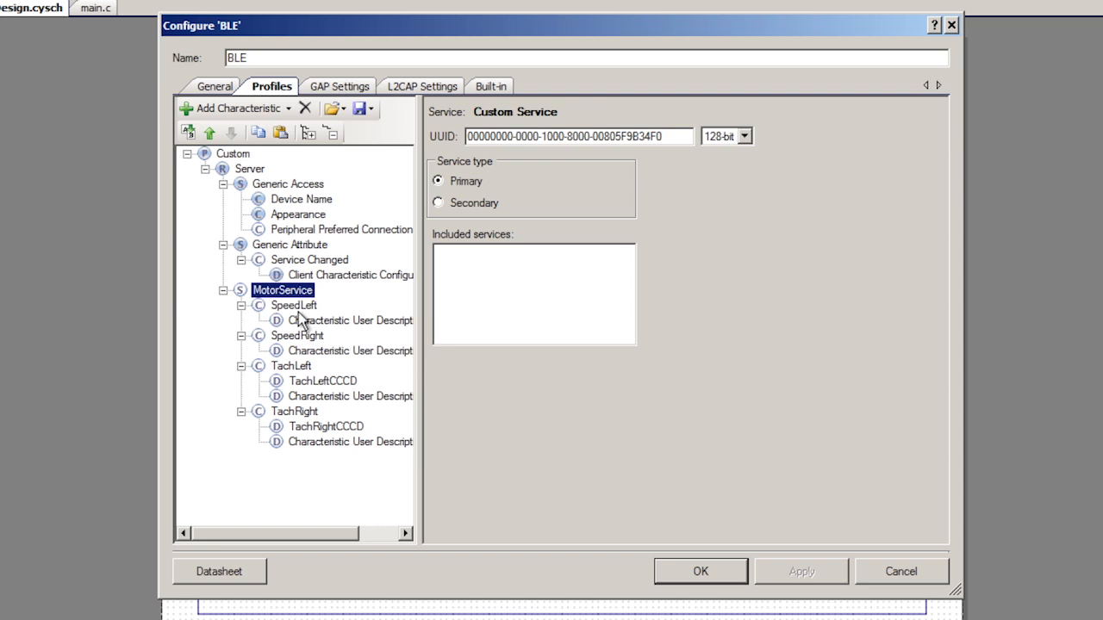
# - Review the SpeedLeft characteristic's fields, properties and its SpeedLeft user description
pyautogui.click(293, 305)
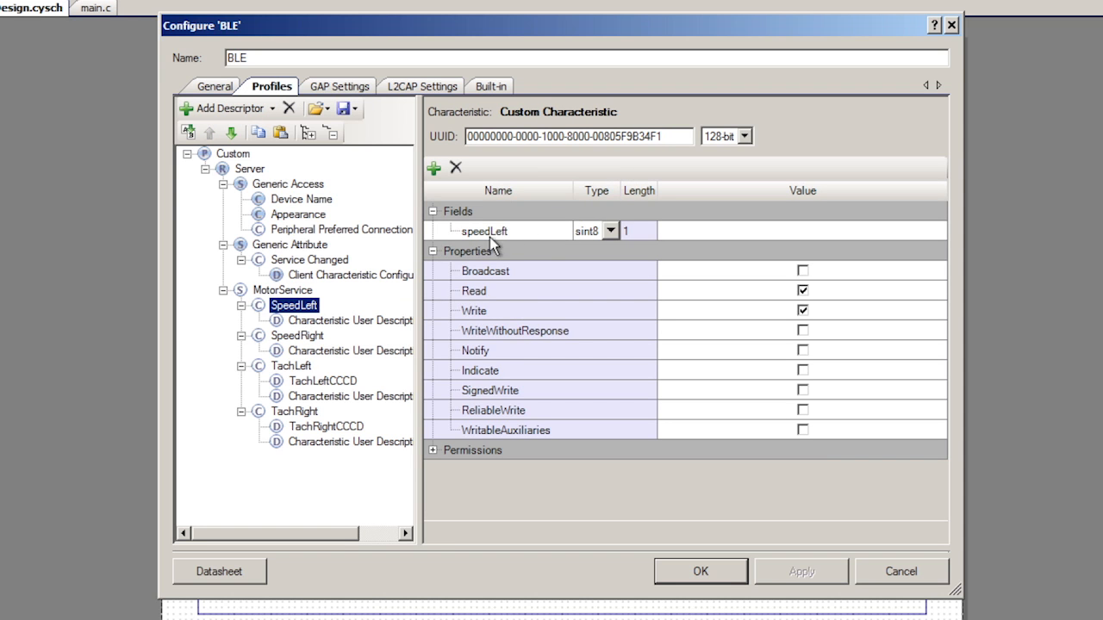
pyautogui.moveTo(417, 284)
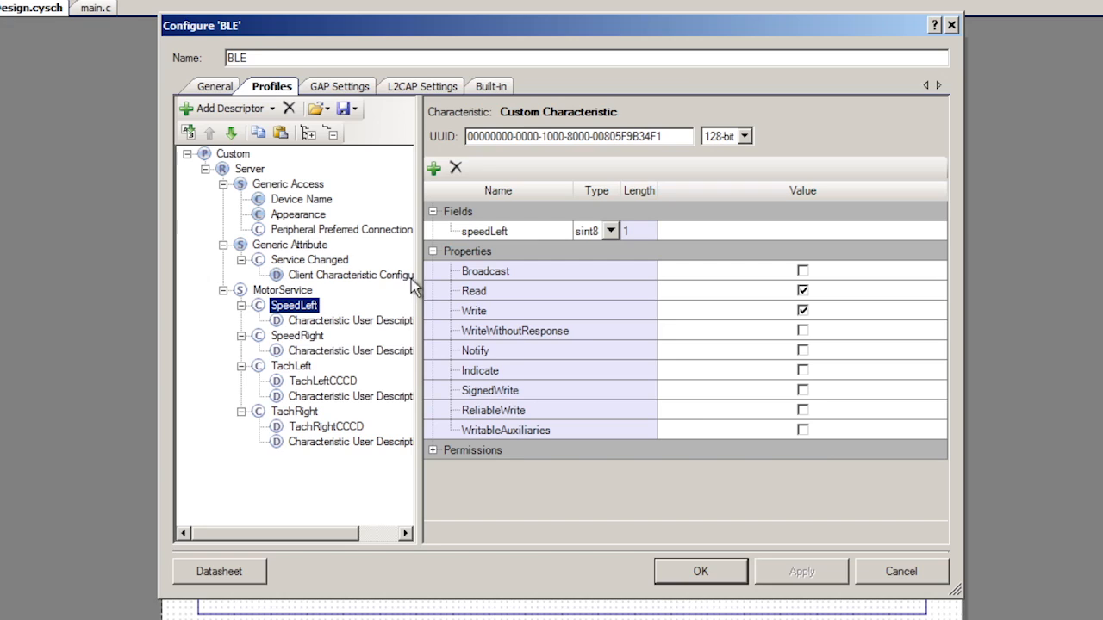
pyautogui.moveTo(769, 310)
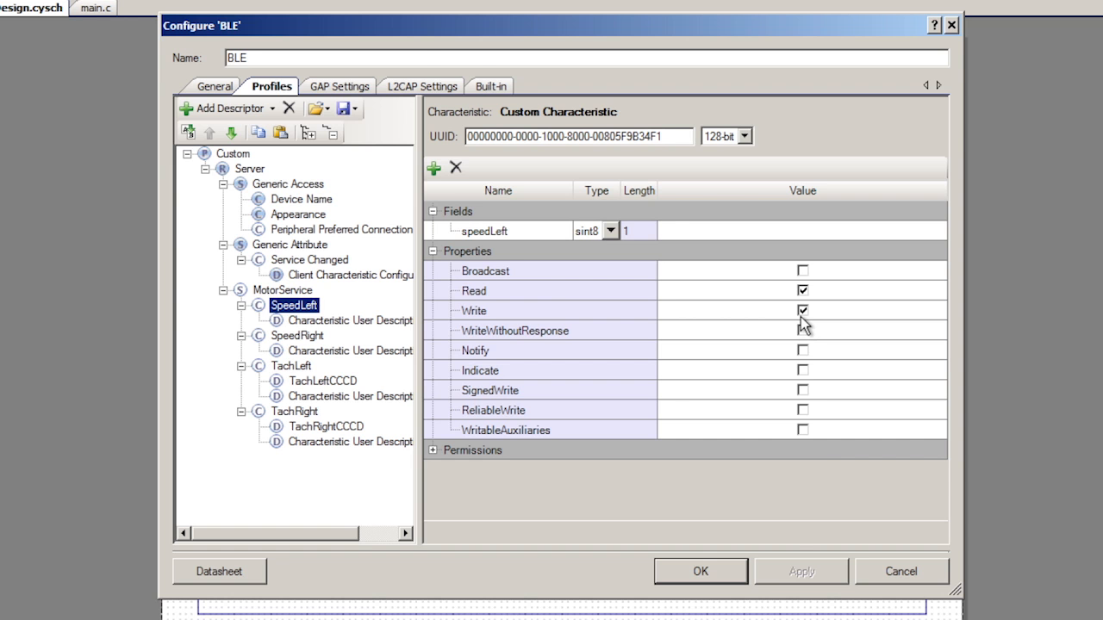
pyautogui.click(248, 305)
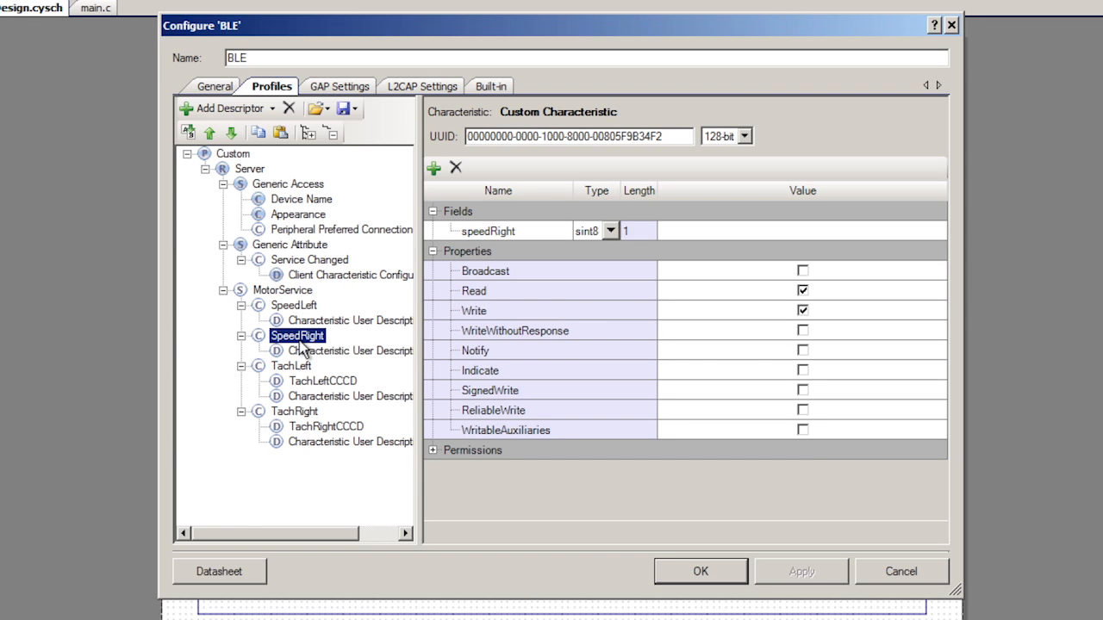
pyautogui.moveTo(314, 314)
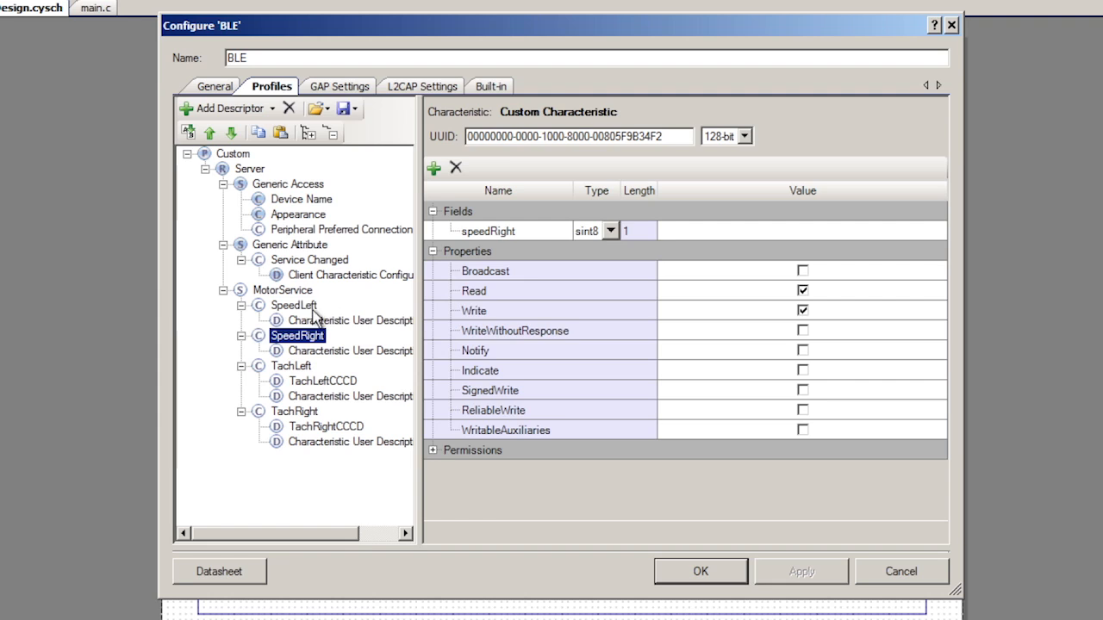
pyautogui.click(351, 319)
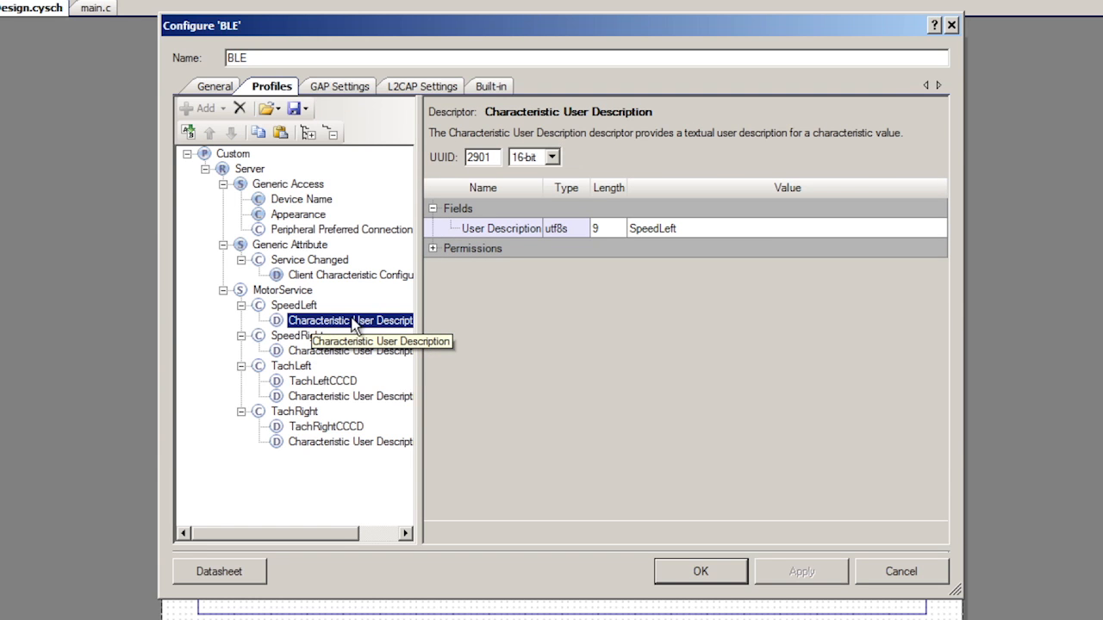
pyautogui.moveTo(696, 241)
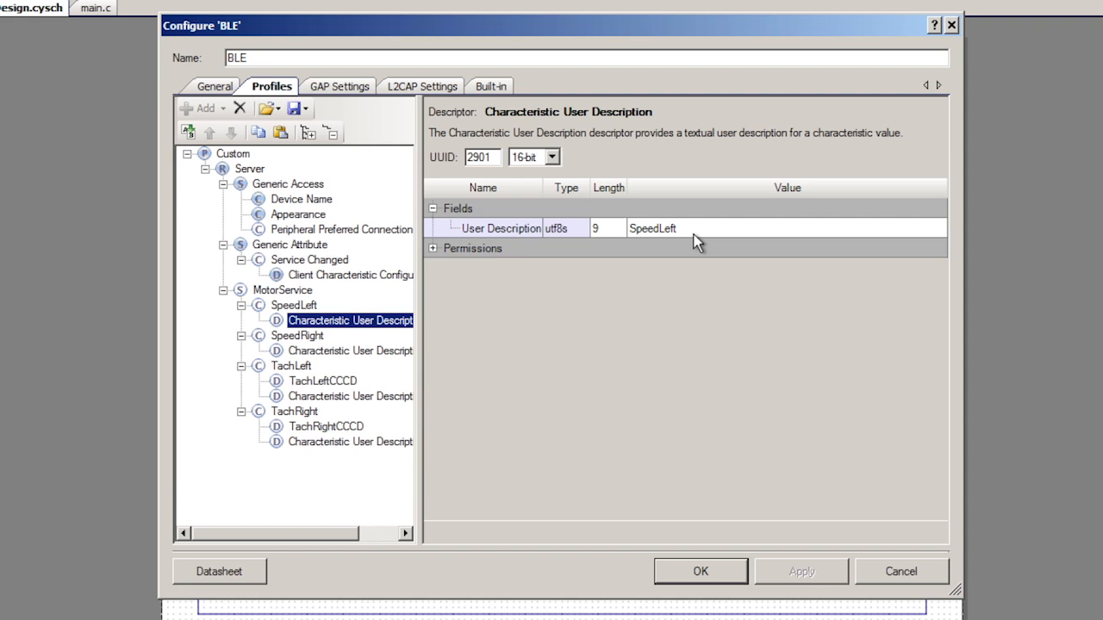
pyautogui.moveTo(303, 371)
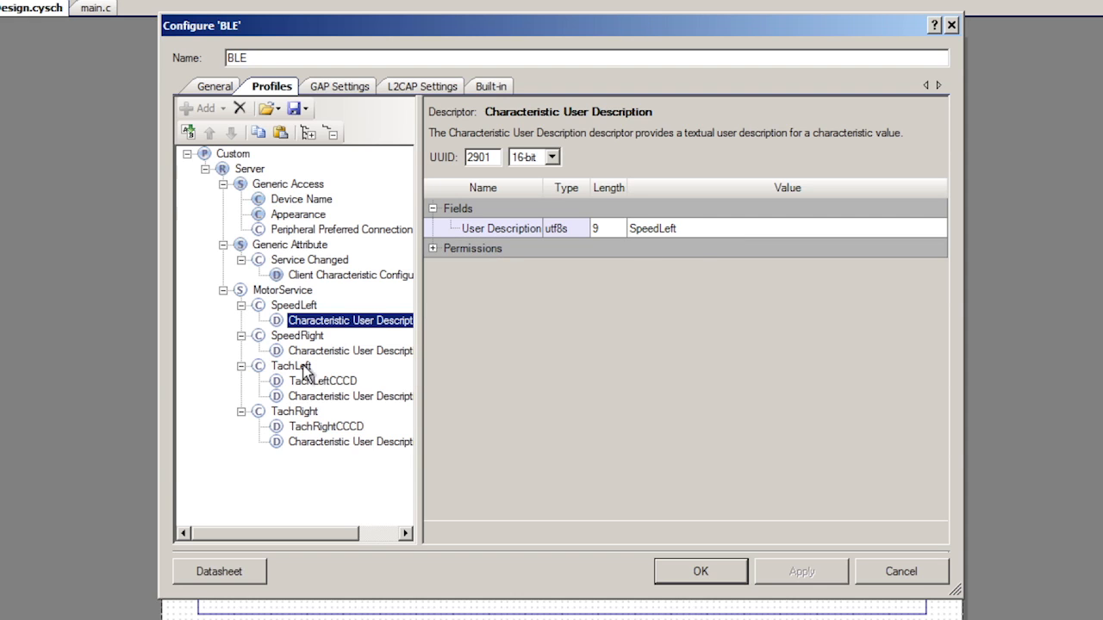
# - Review TachLeft, TachRight and TachLeftCCCD, ending on TachLeft's 4-byte sint32 Read/Notify field
pyautogui.click(293, 365)
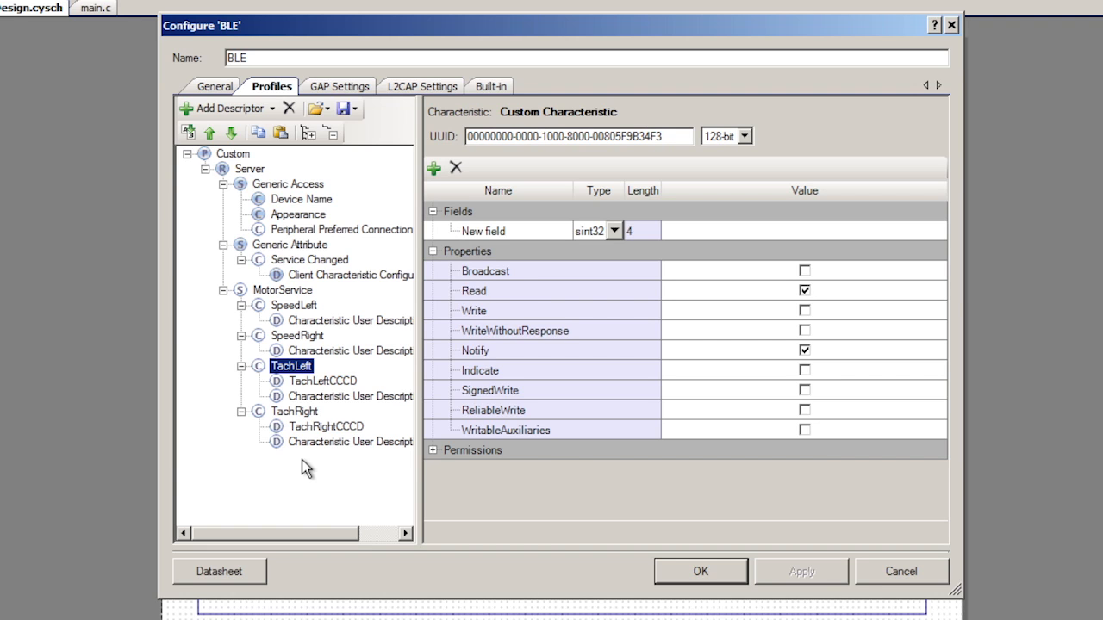
pyautogui.click(295, 410)
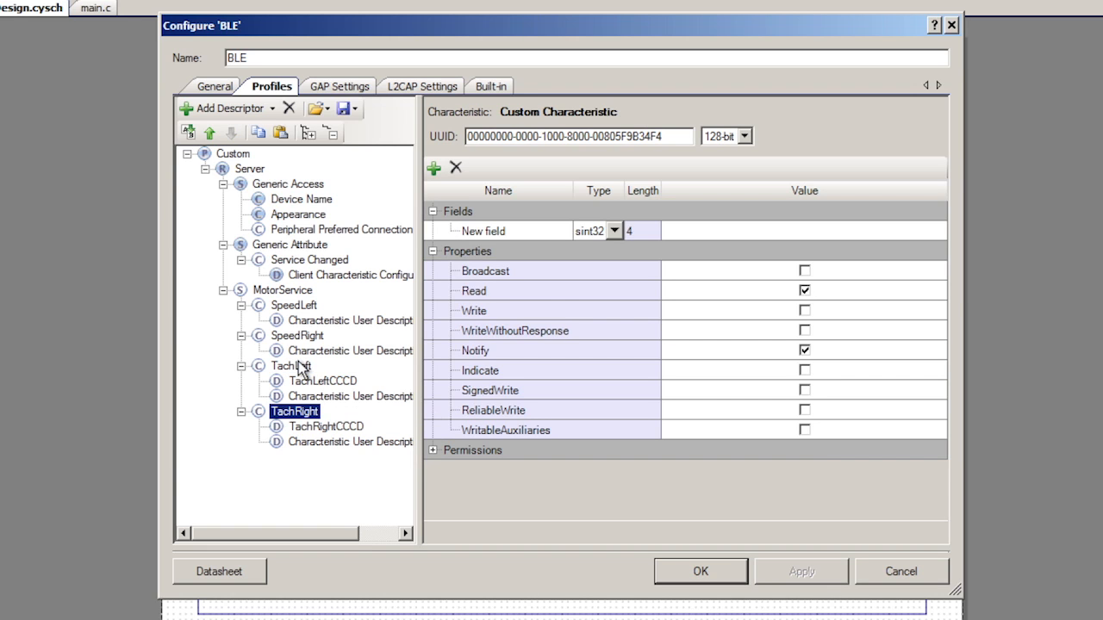
pyautogui.click(323, 381)
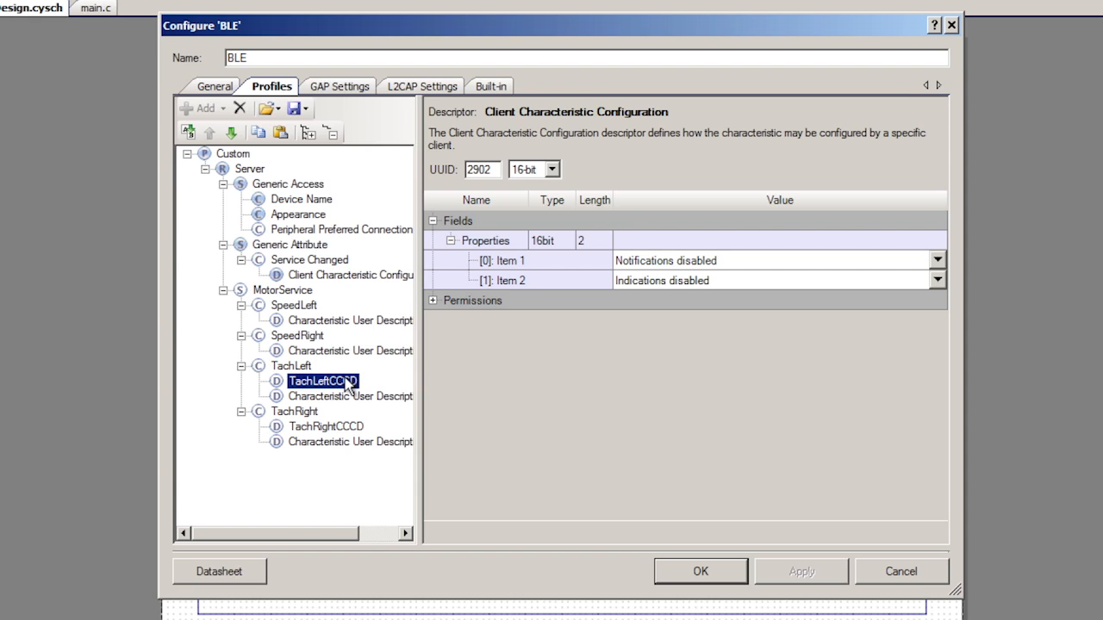
pyautogui.click(293, 366)
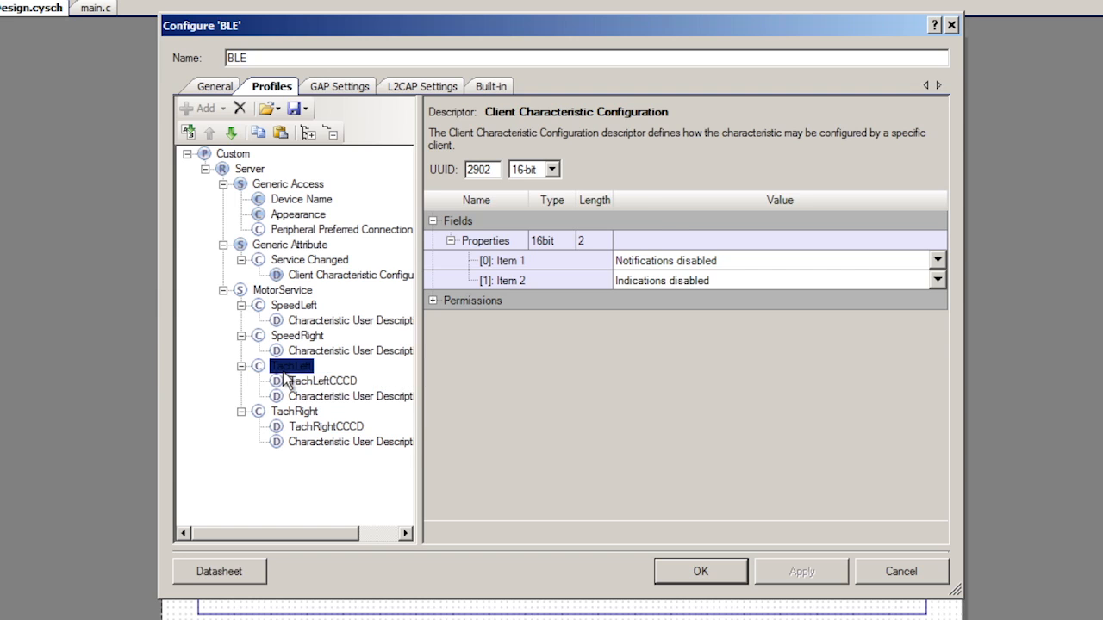
pyautogui.click(292, 366)
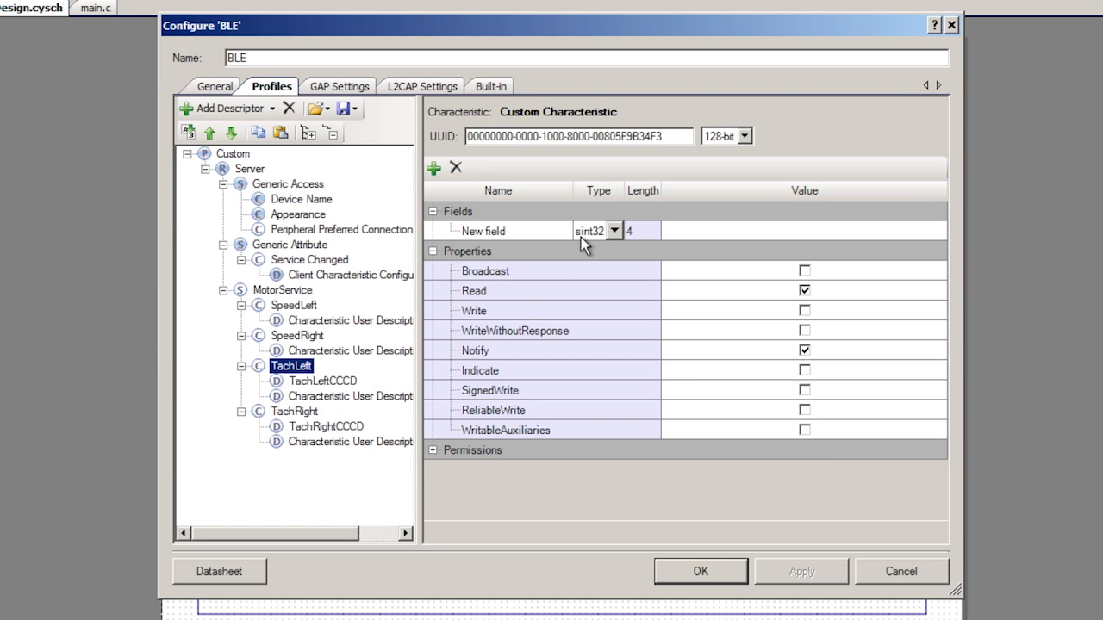
pyautogui.moveTo(607, 242)
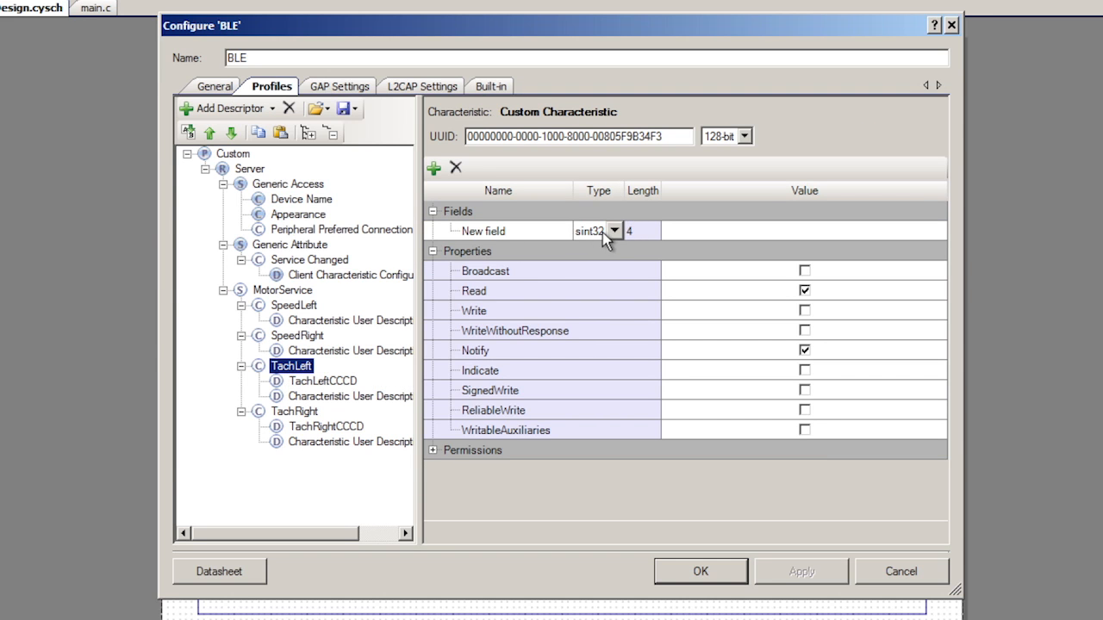
pyautogui.moveTo(824, 306)
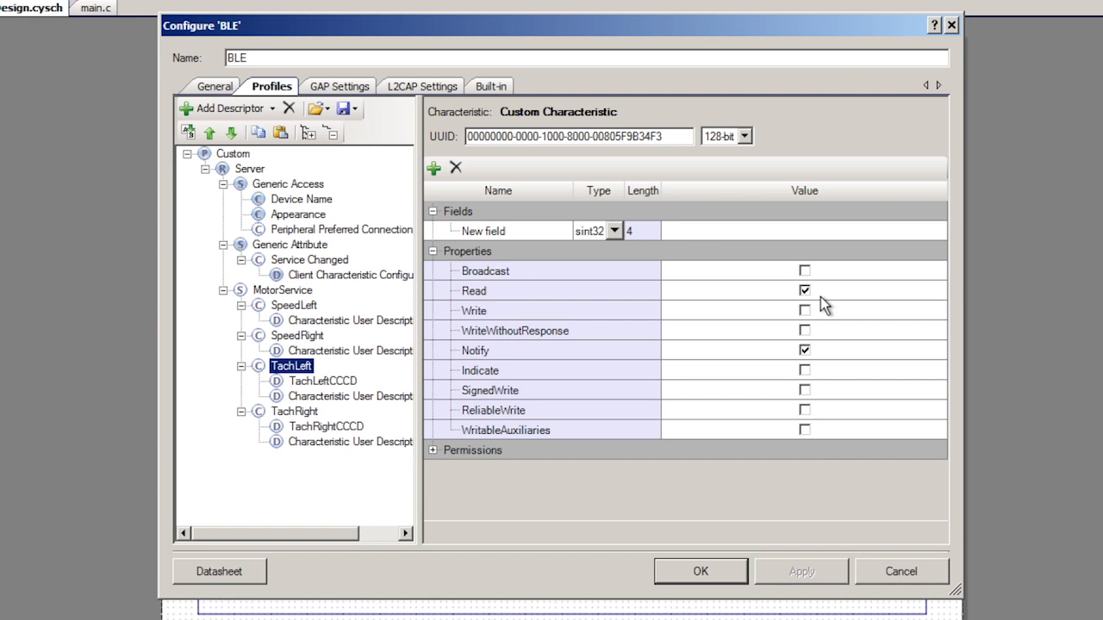
pyautogui.moveTo(813, 360)
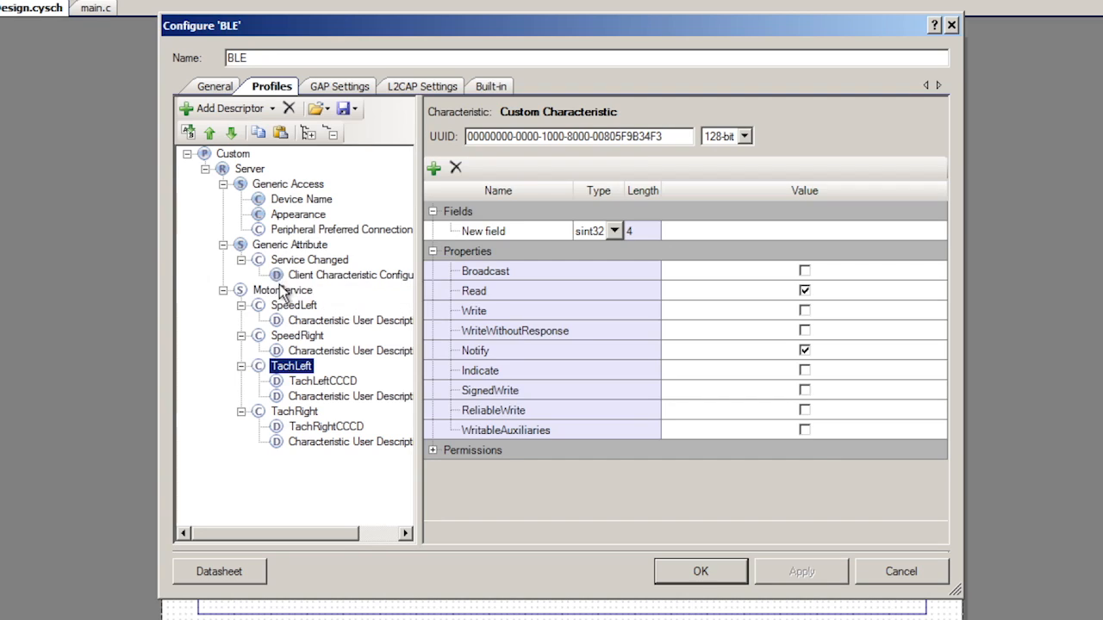
# - Review MotorService, SpeedLeft, SpeedRight's description, ending on TachRight's sint32 Read/Notify field
pyautogui.click(283, 289)
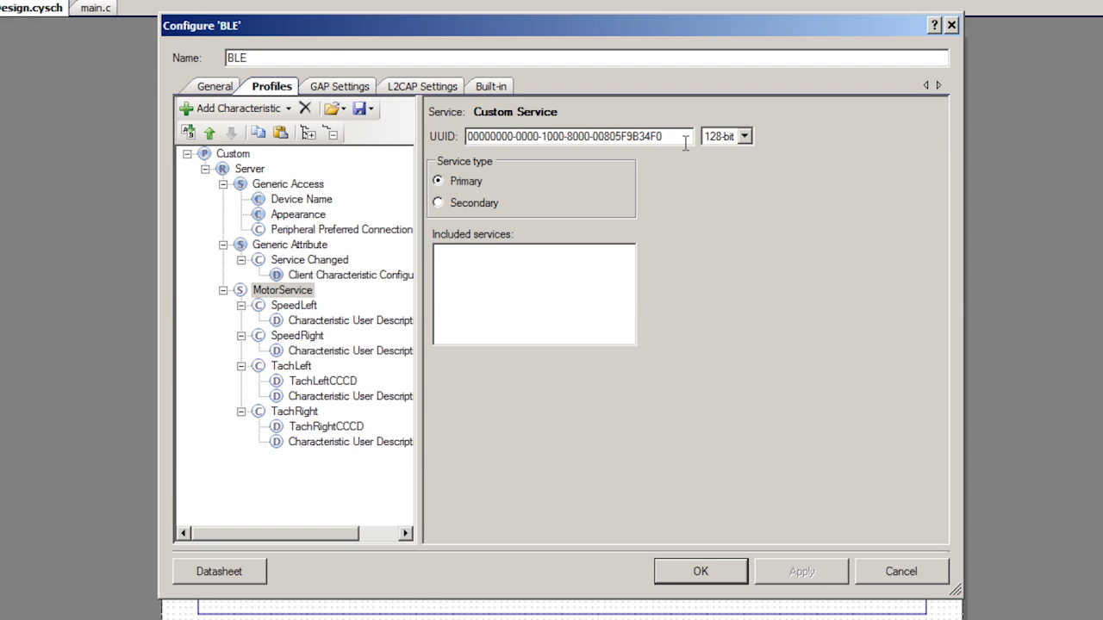
pyautogui.moveTo(686, 169)
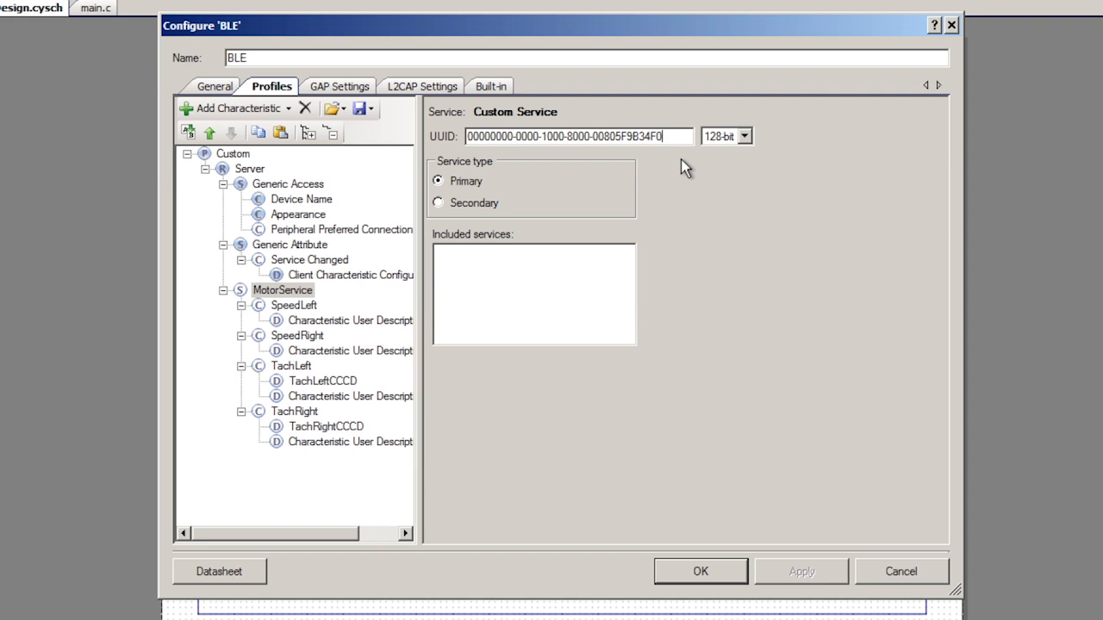
pyautogui.moveTo(565, 134)
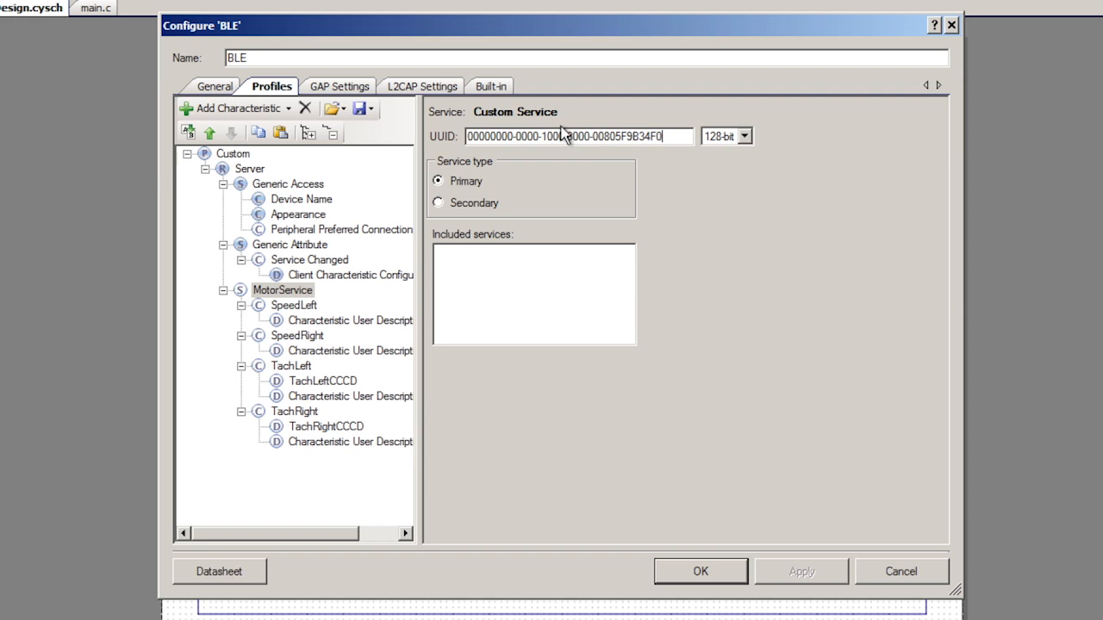
pyautogui.moveTo(343, 300)
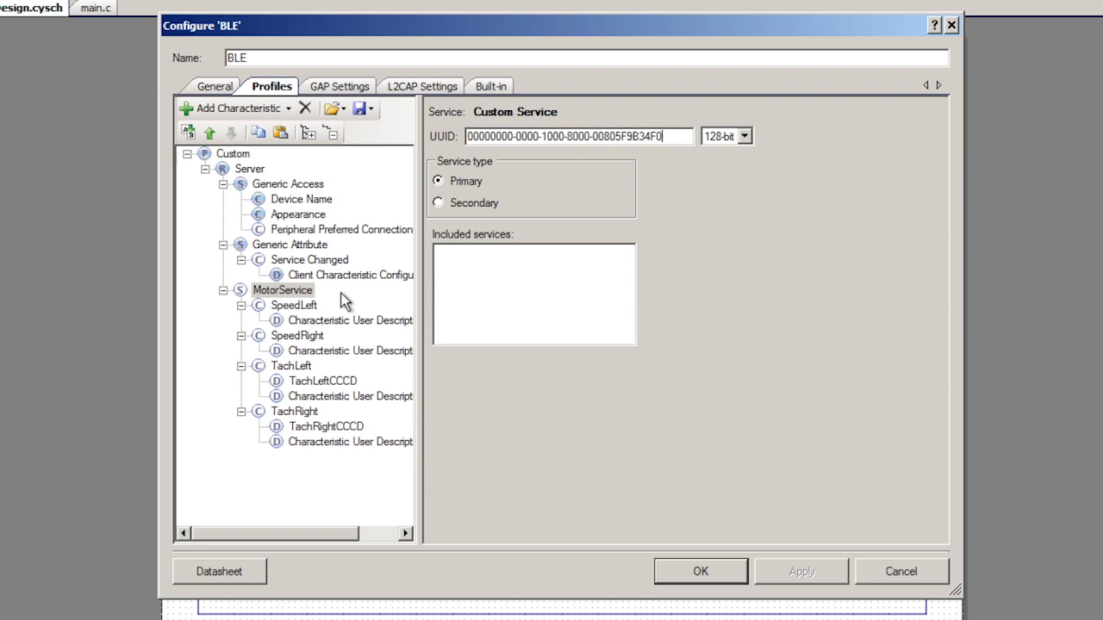
pyautogui.click(293, 305)
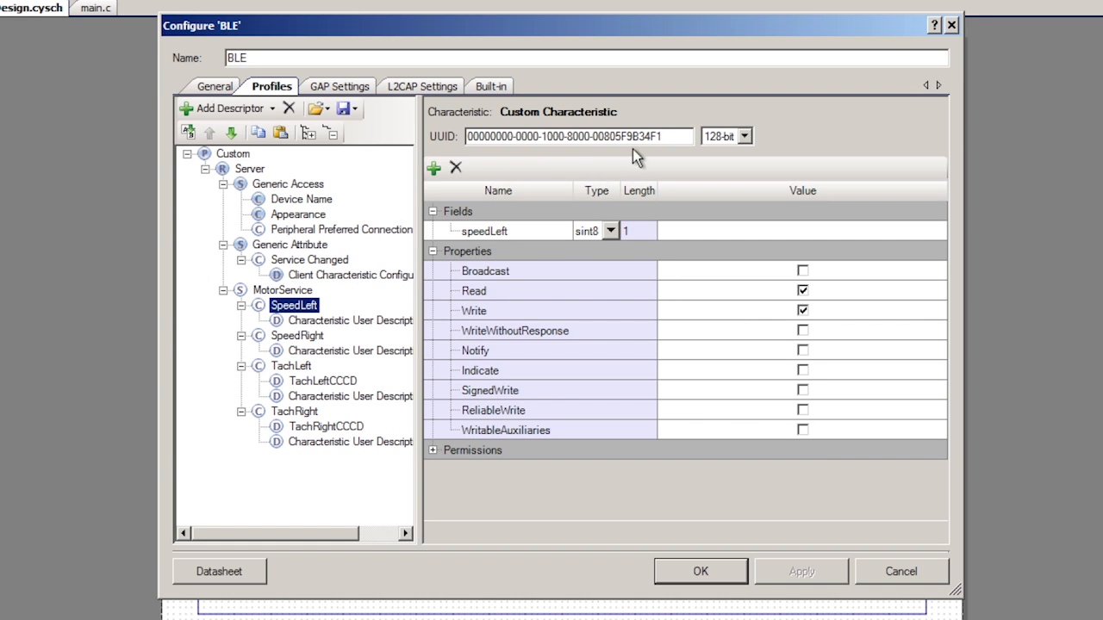
pyautogui.click(296, 334)
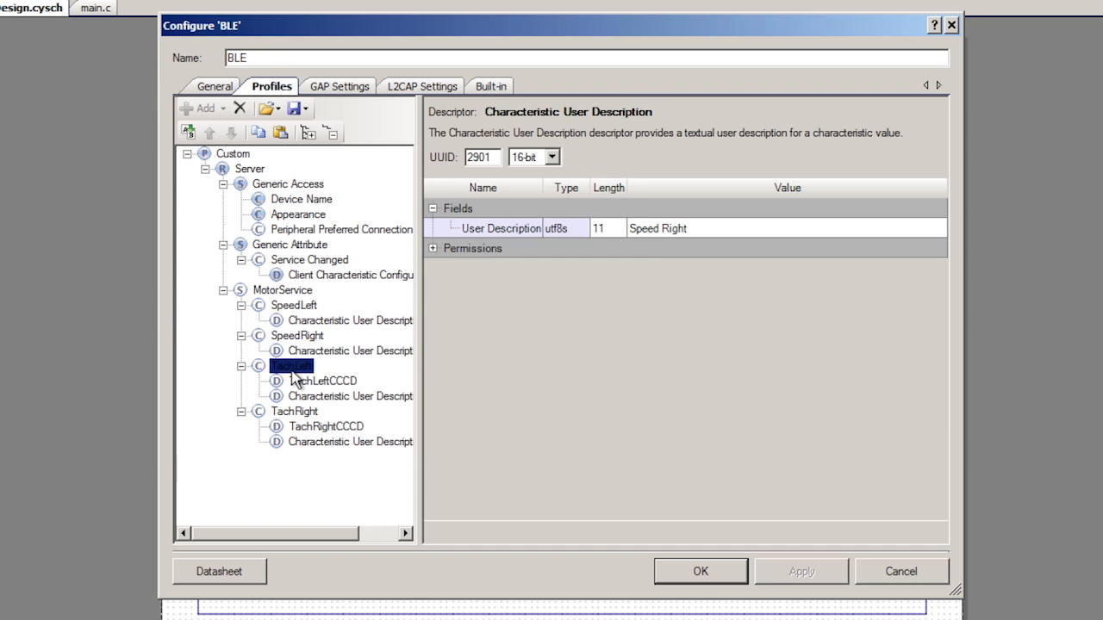
pyautogui.click(293, 411)
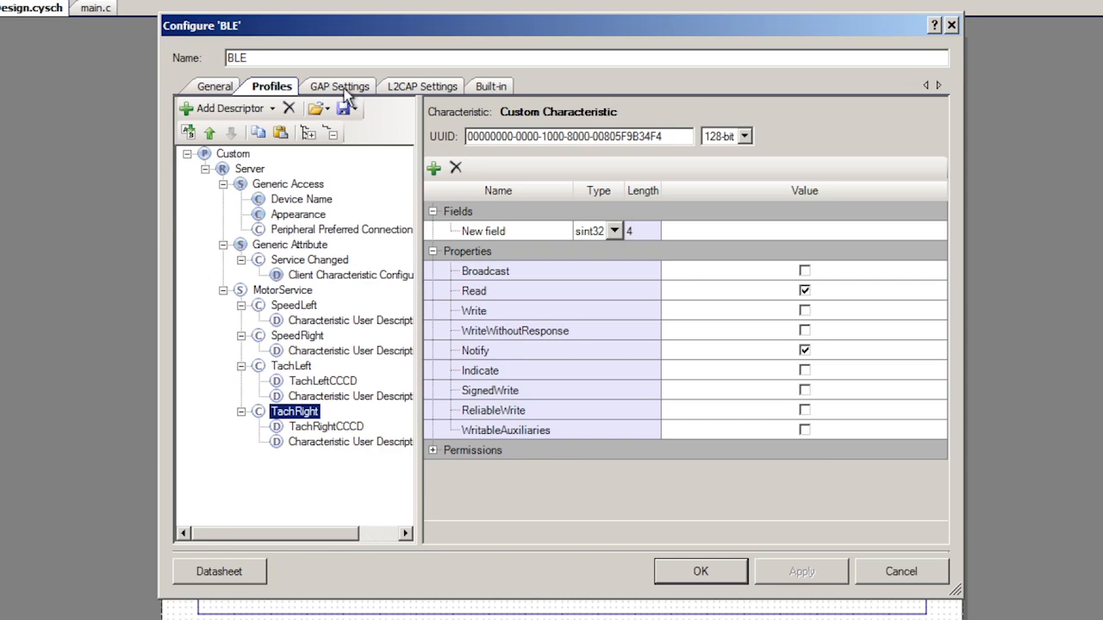
# - Review GAP settings: device name Robot, 20–30 ms advertising, packet carrying the MotorService UUID
pyautogui.click(338, 86)
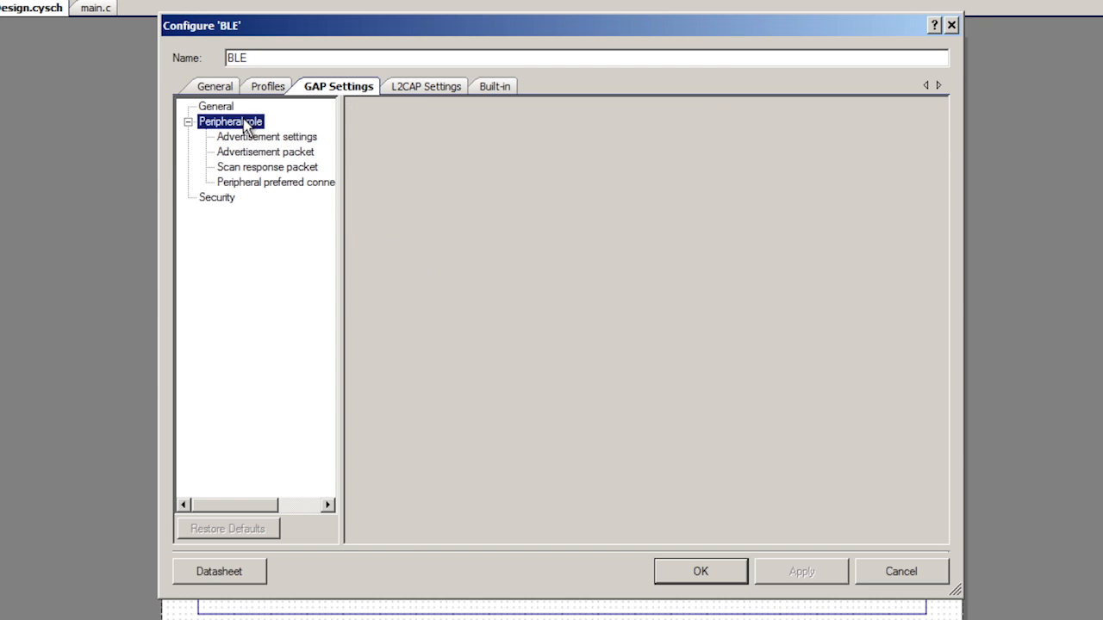
pyautogui.click(217, 106)
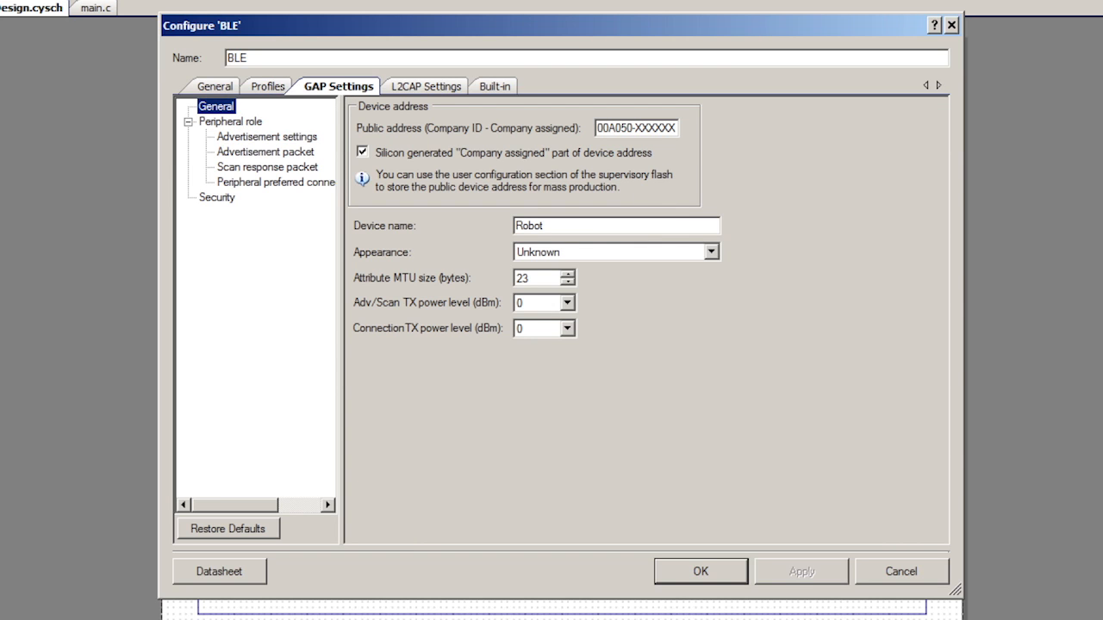
pyautogui.moveTo(261, 141)
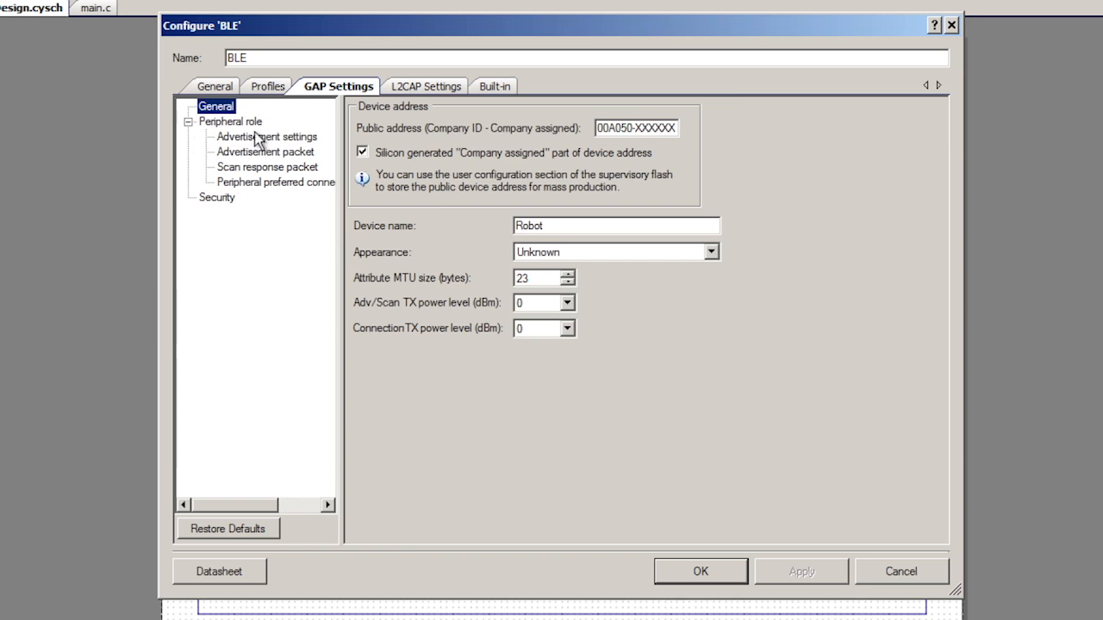
pyautogui.click(267, 136)
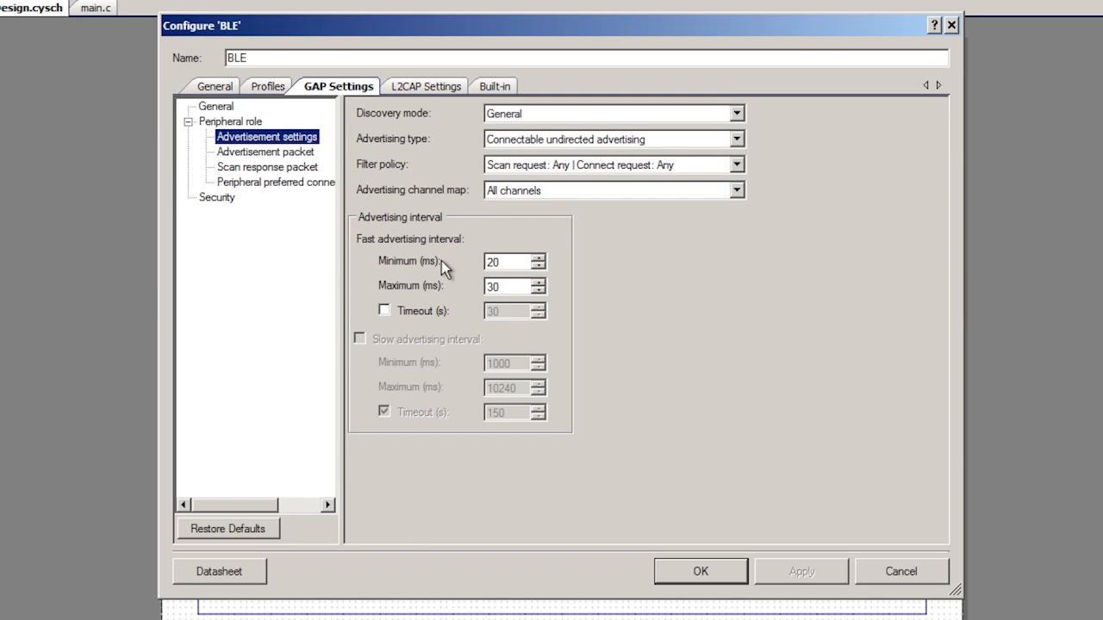
pyautogui.moveTo(451, 316)
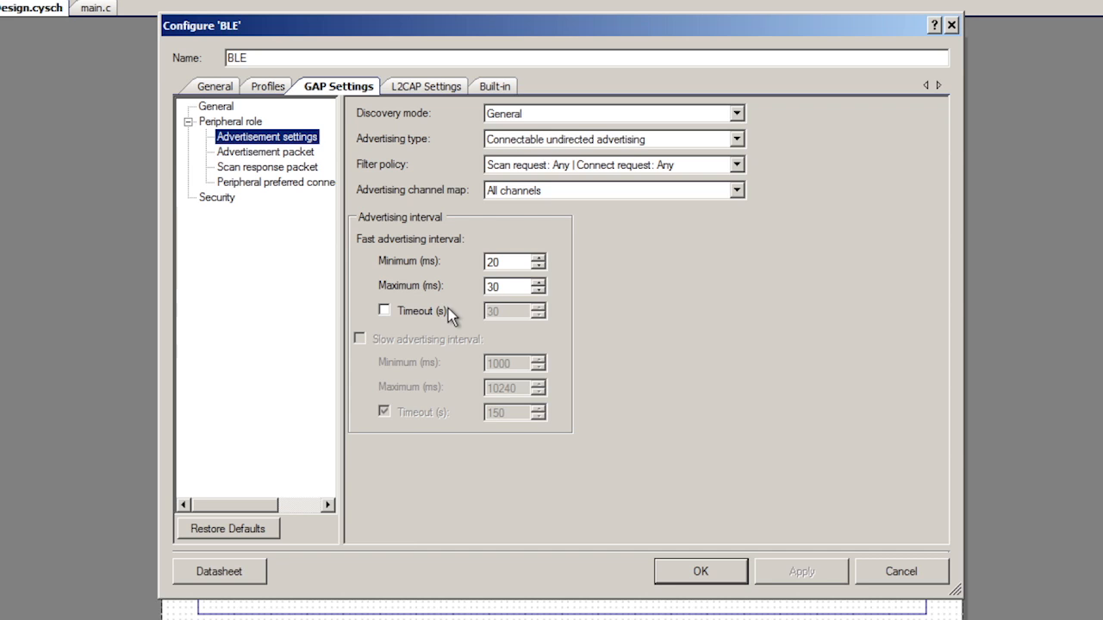
pyautogui.click(267, 152)
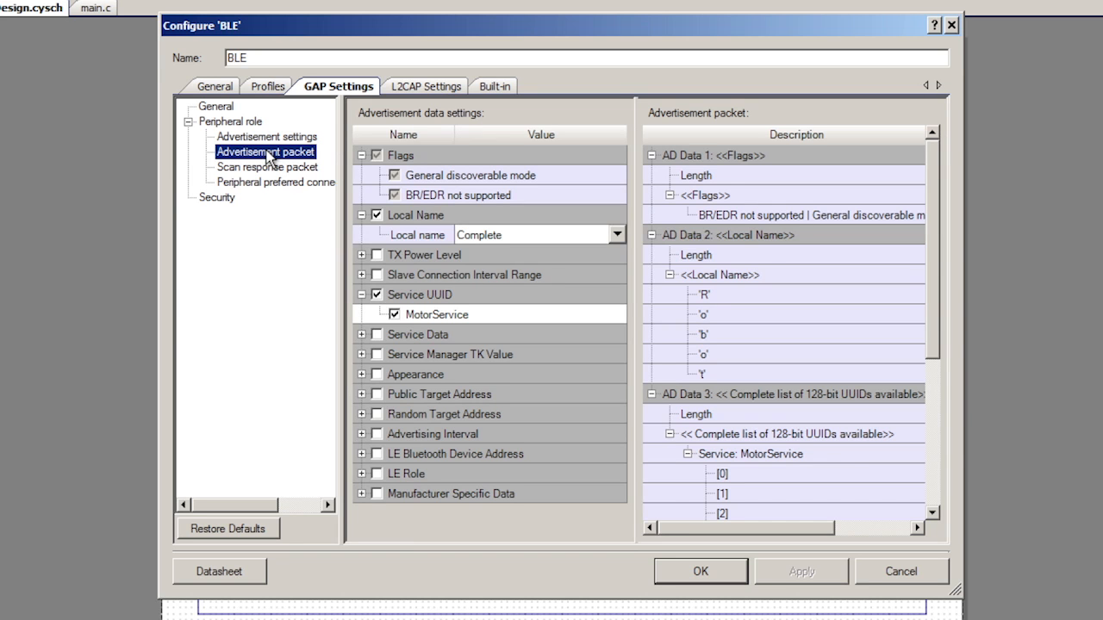
pyautogui.moveTo(382, 222)
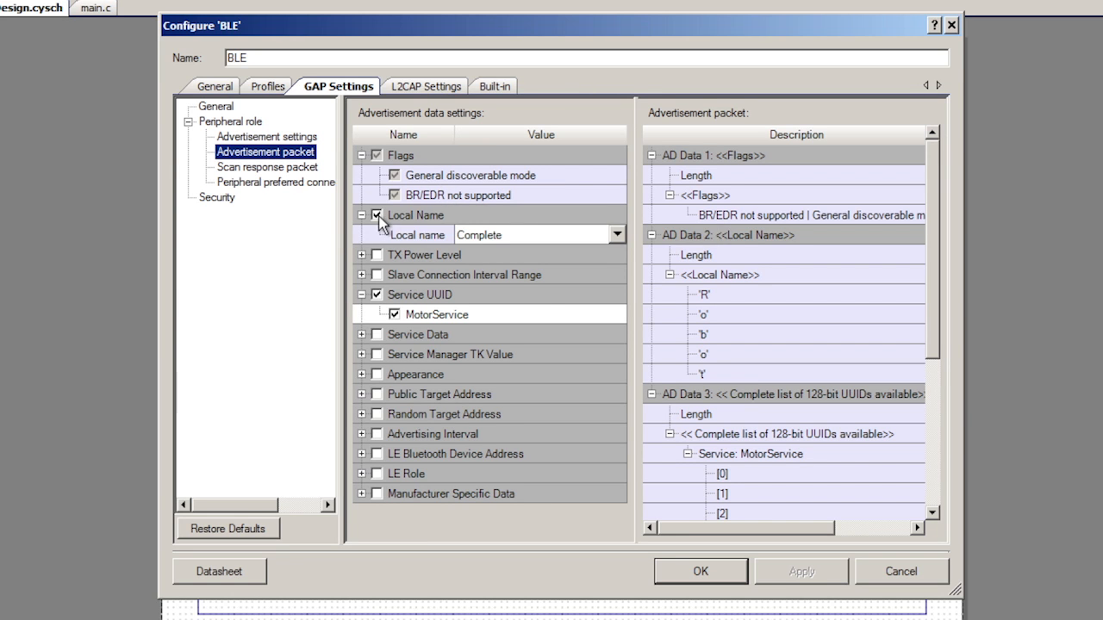
pyautogui.moveTo(393, 233)
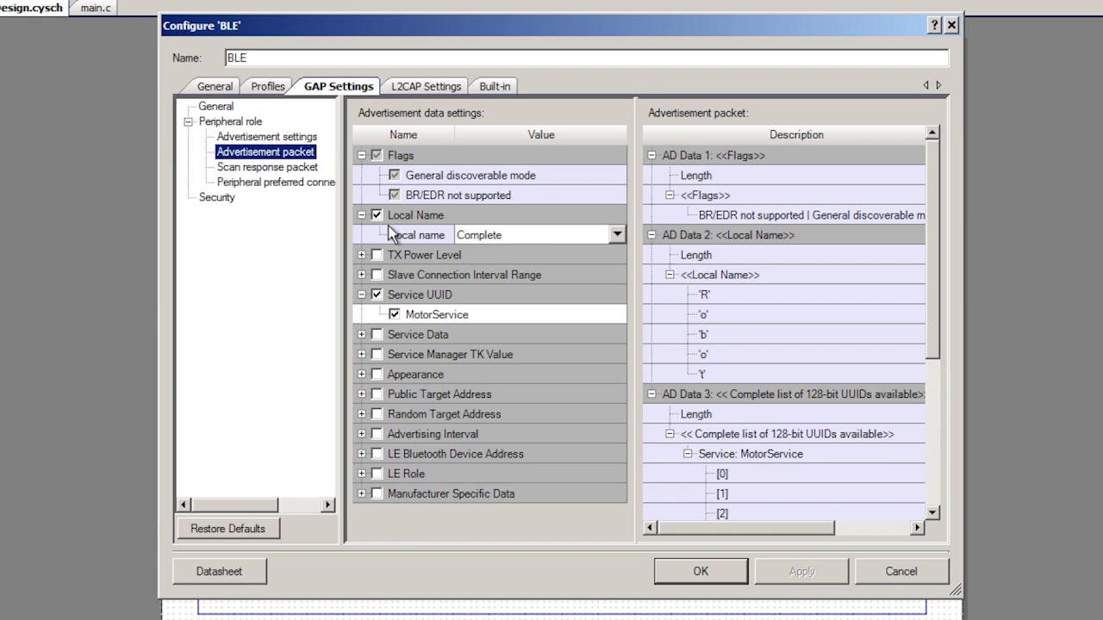
pyautogui.moveTo(393, 334)
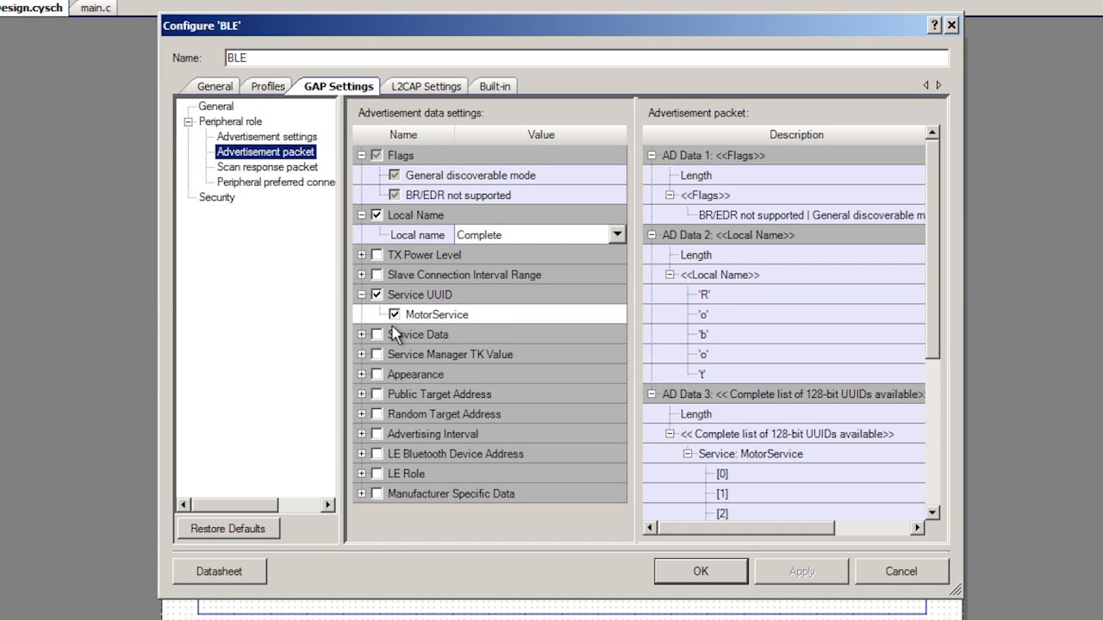
pyautogui.moveTo(424, 325)
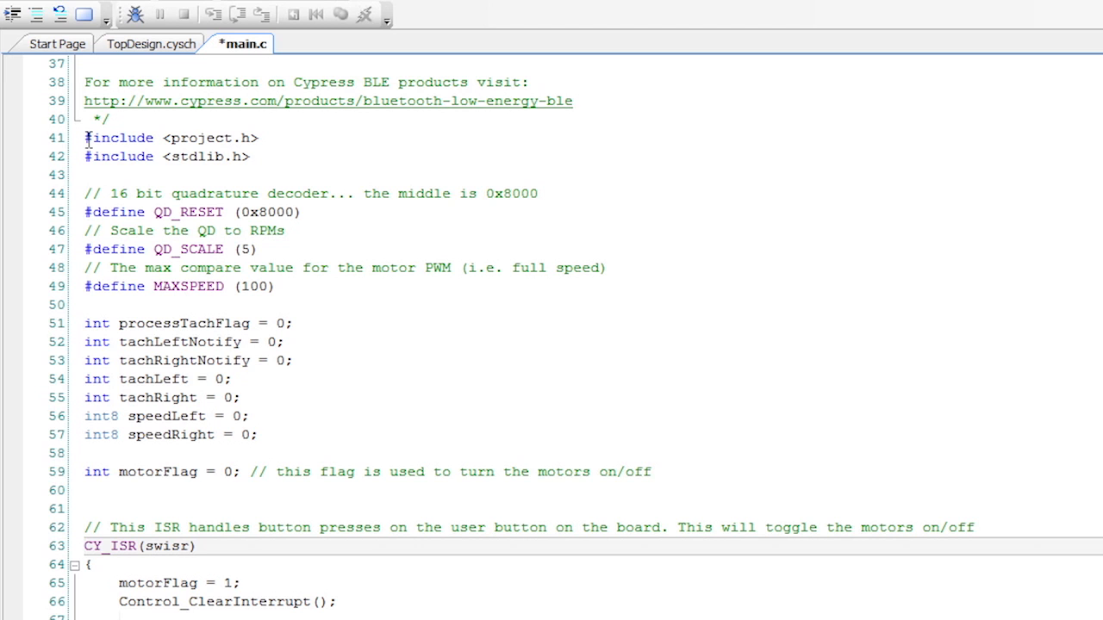
pyautogui.scroll(-3)
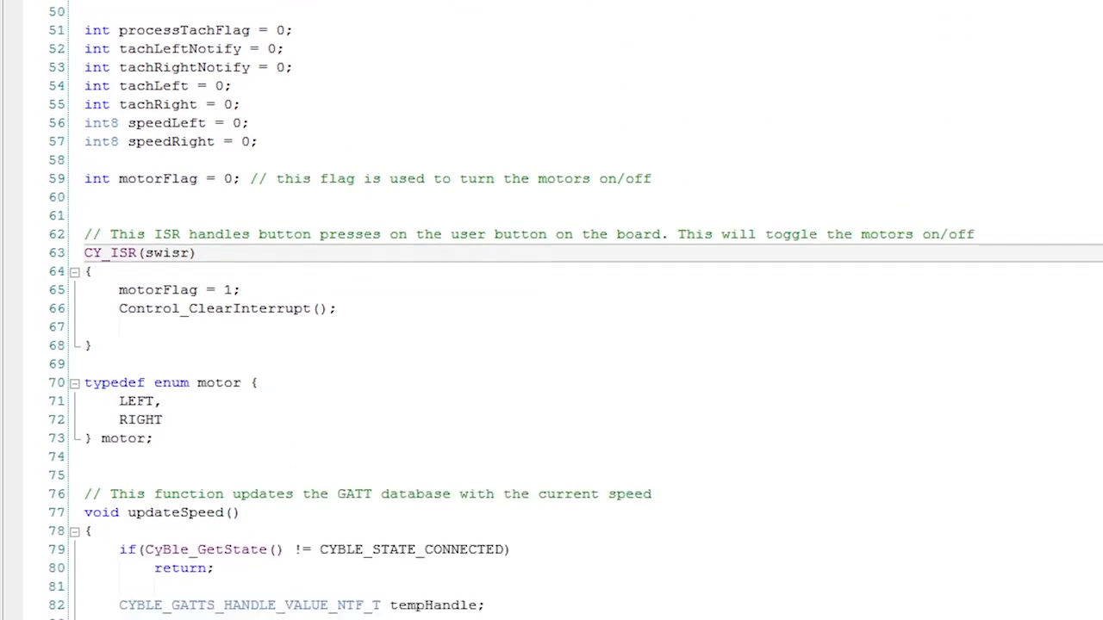
pyautogui.scroll(3)
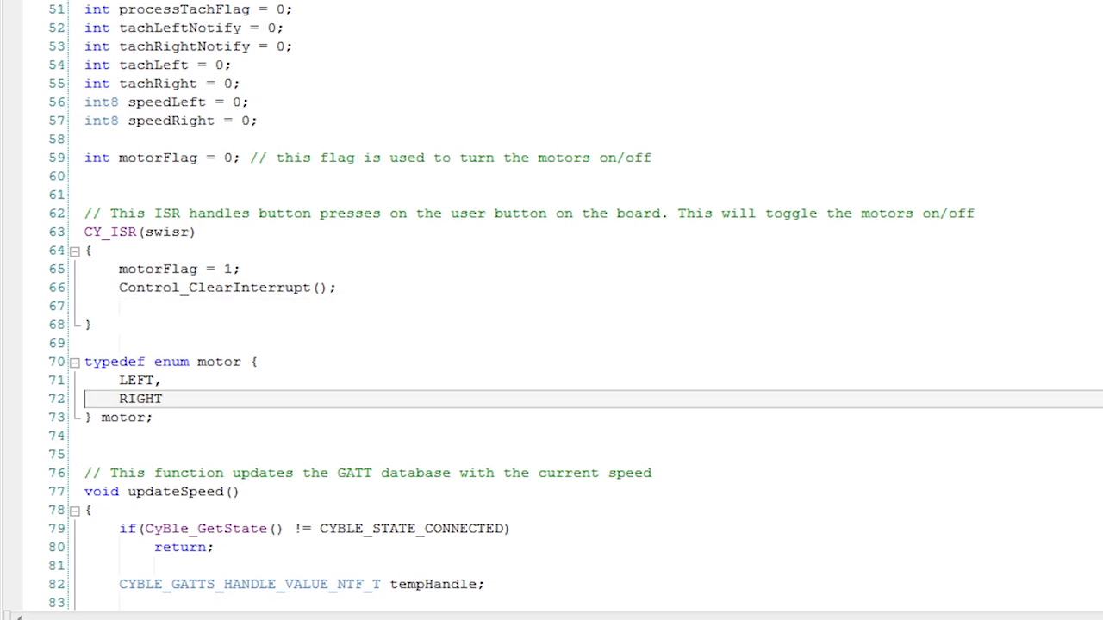
pyautogui.scroll(-3)
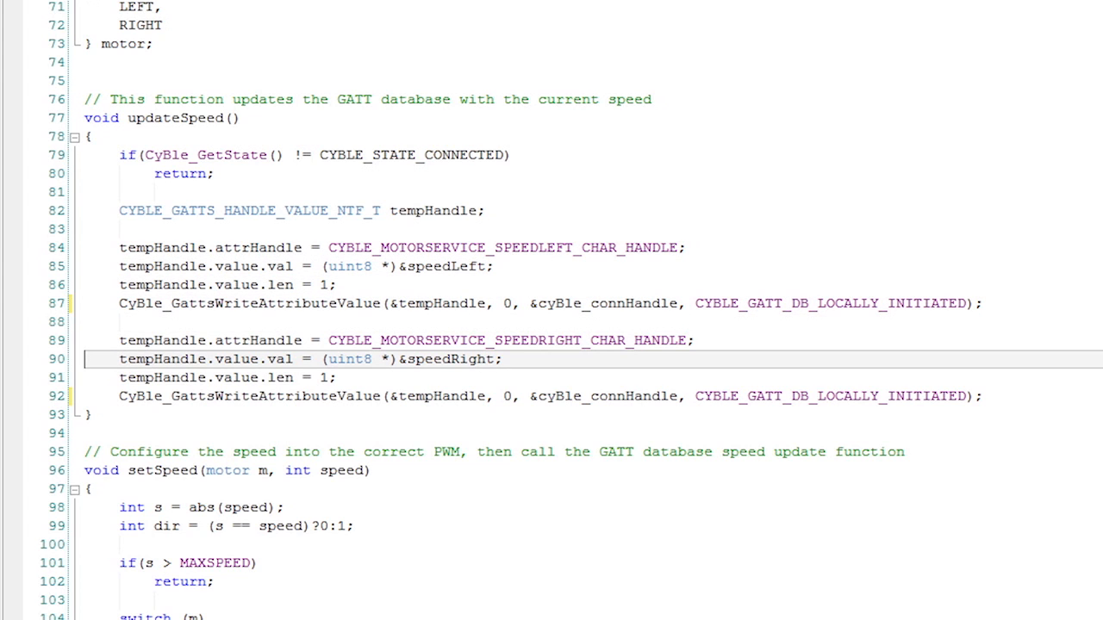
pyautogui.scroll(3)
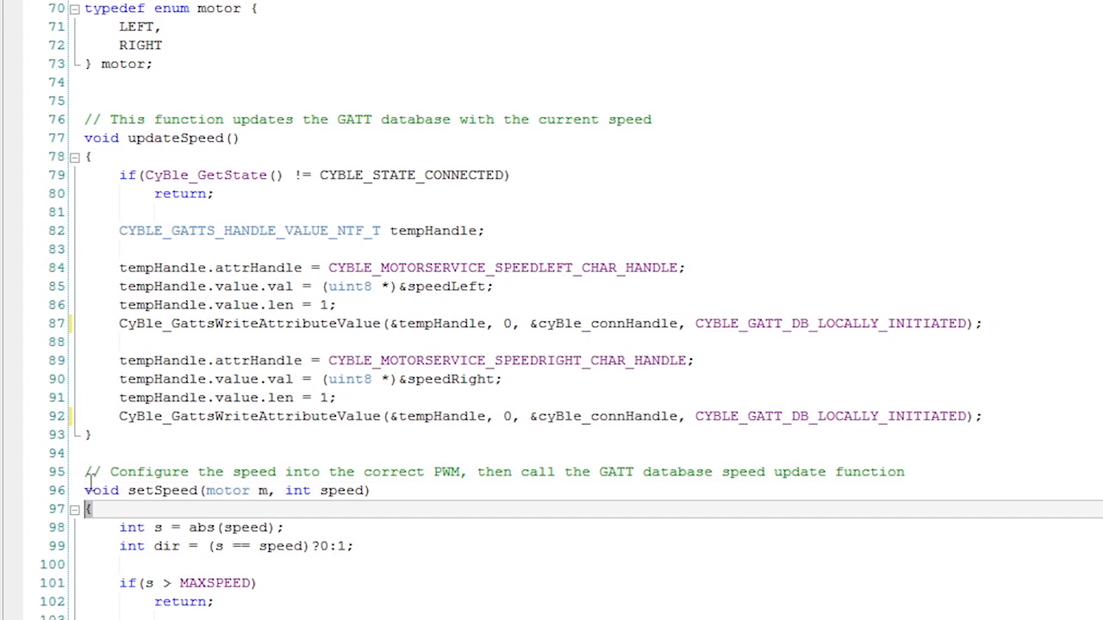
pyautogui.scroll(-3)
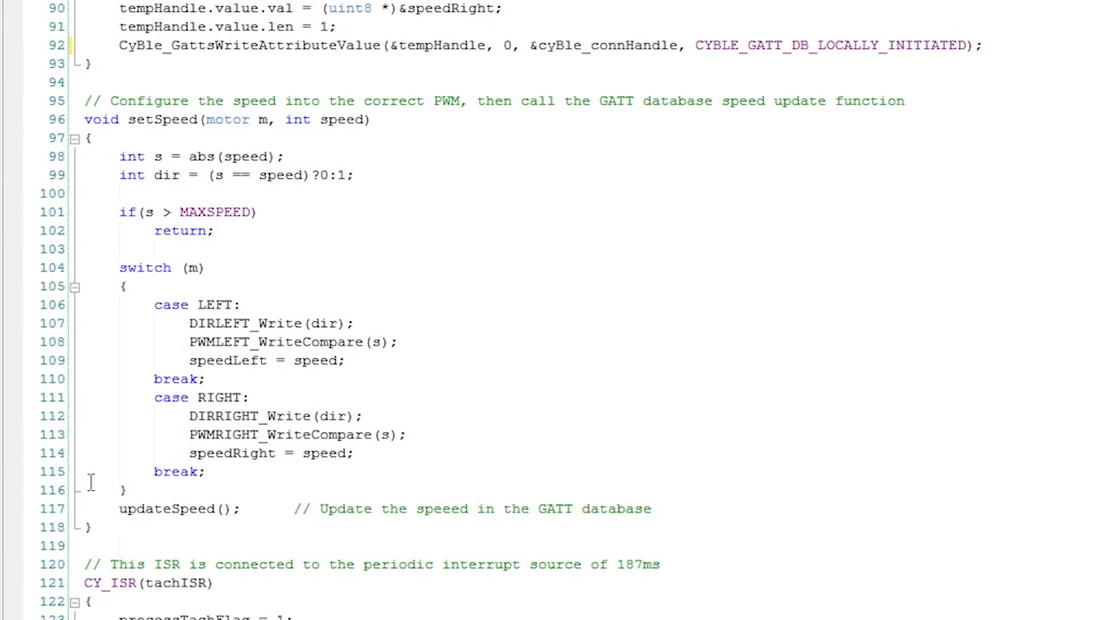
pyautogui.click(227, 119)
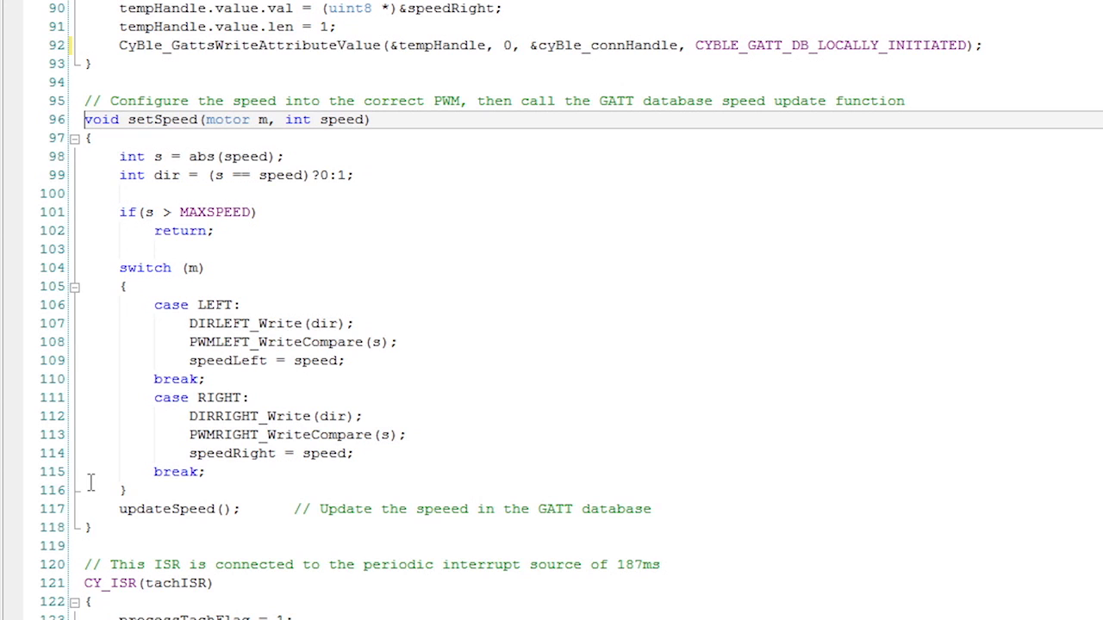
pyautogui.click(215, 155)
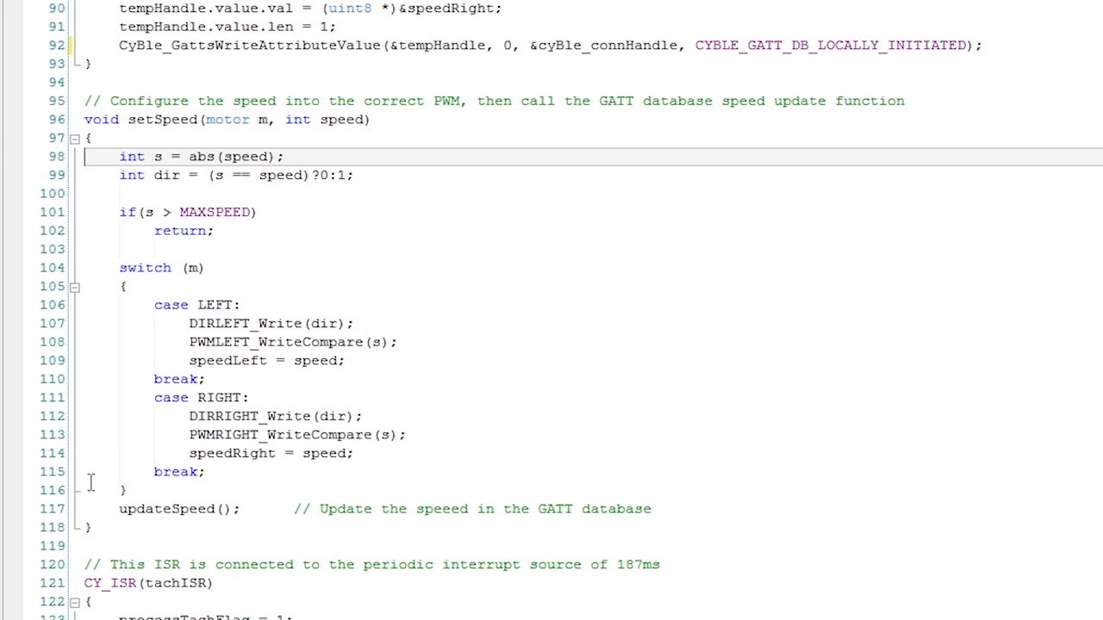
pyautogui.click(258, 176)
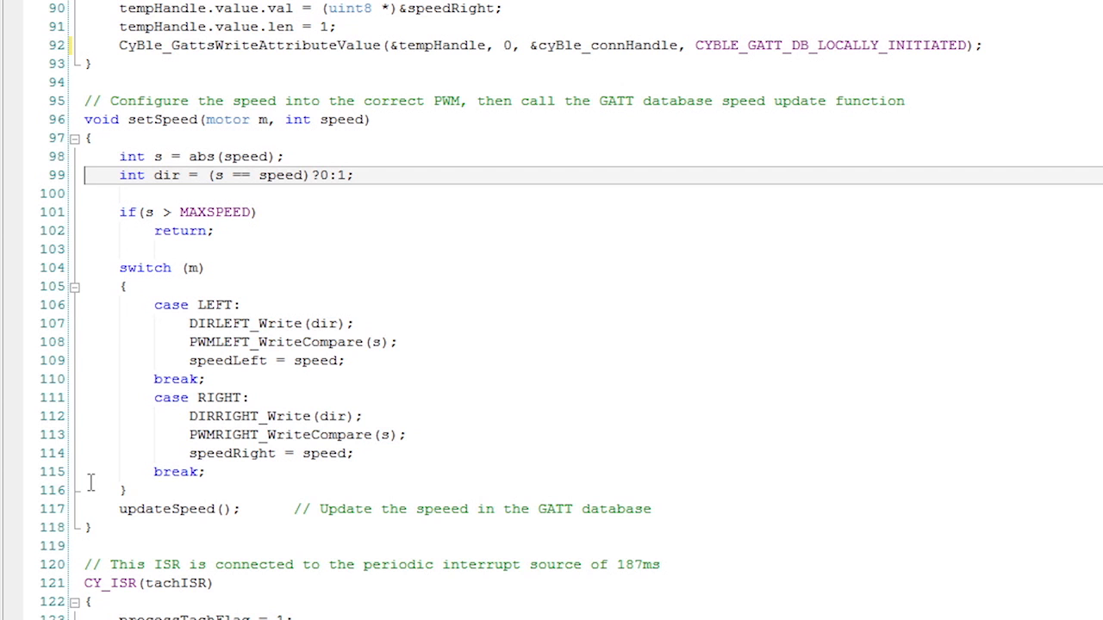
pyautogui.scroll(-3)
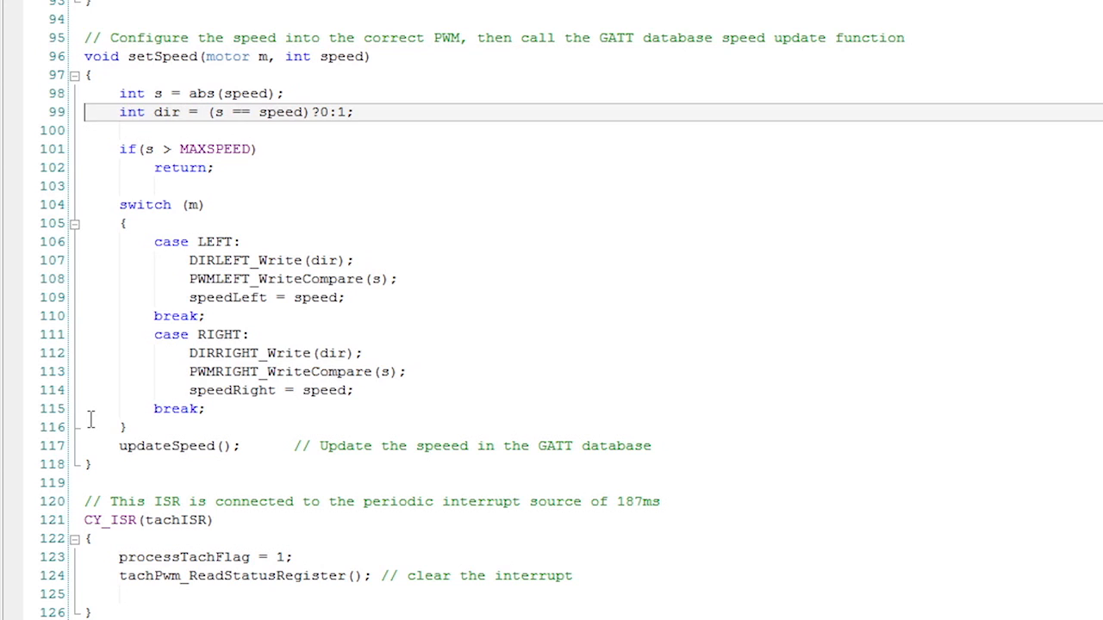
pyautogui.click(172, 148)
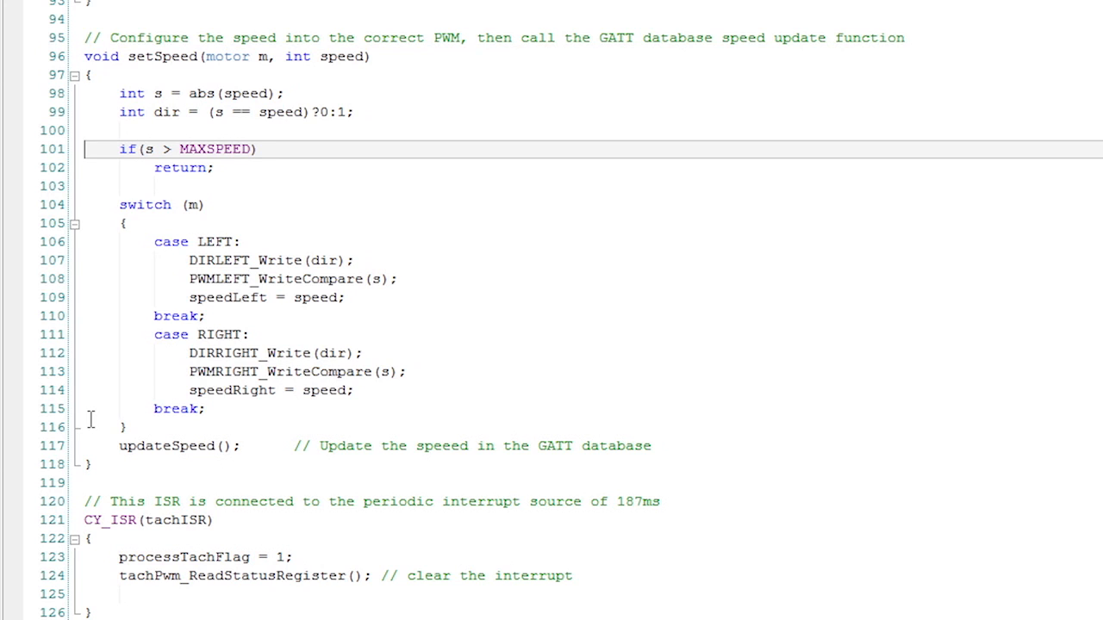
pyautogui.moveTo(69, 424)
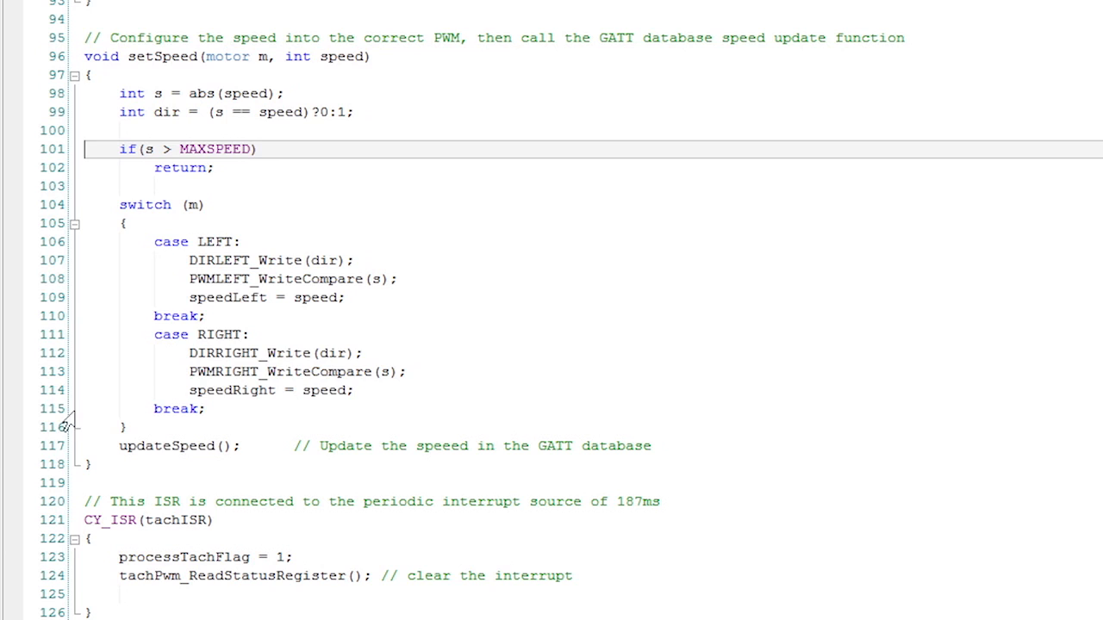
pyautogui.click(181, 167)
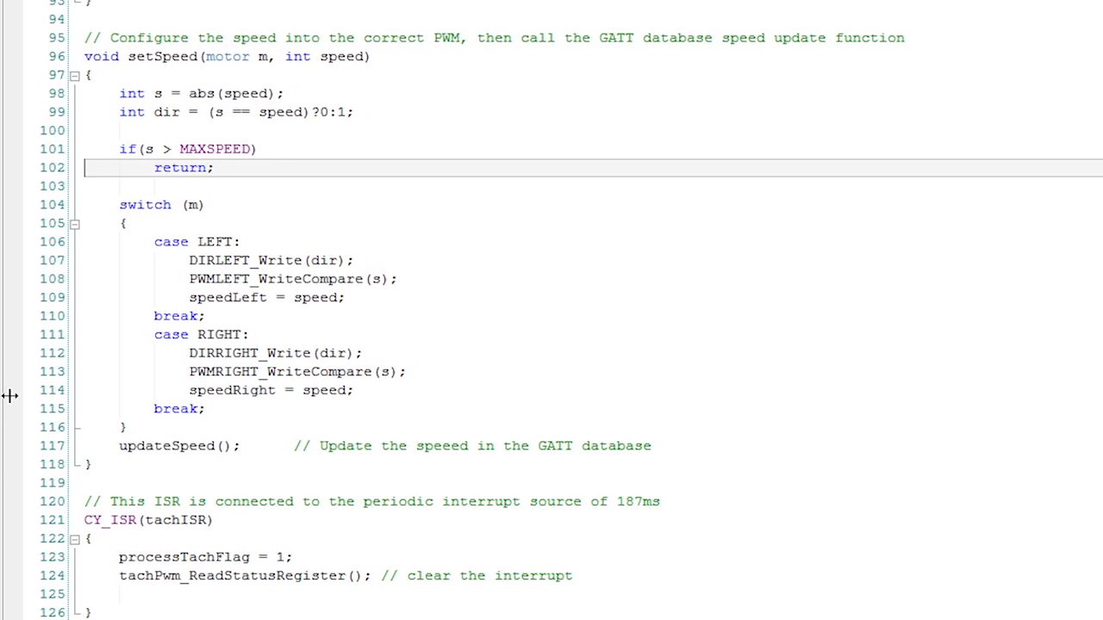
pyautogui.click(215, 334)
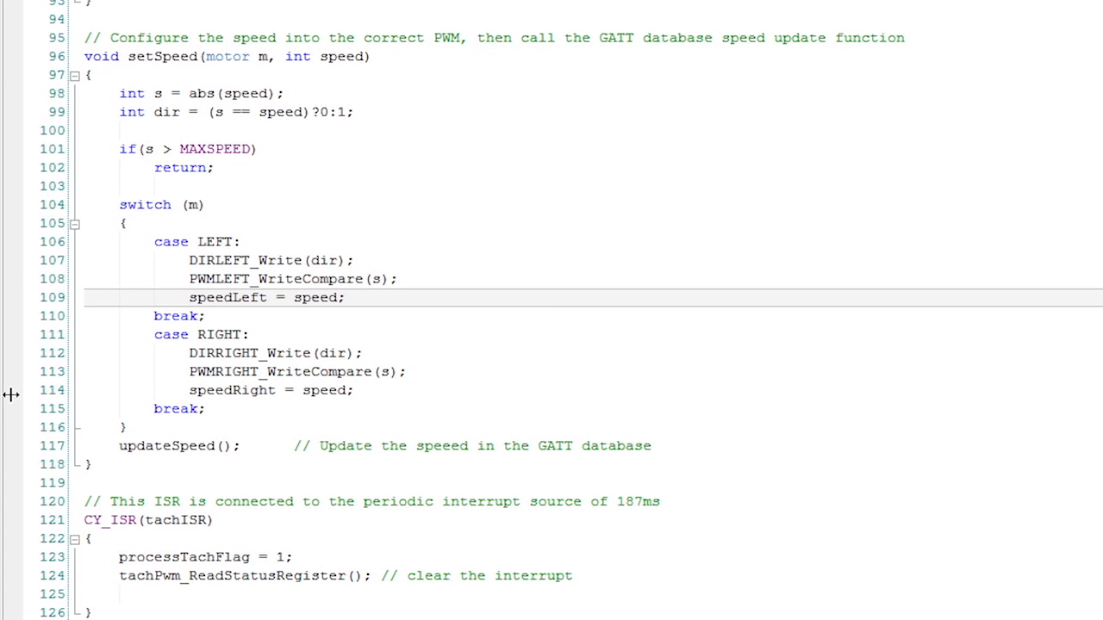
pyautogui.click(172, 445)
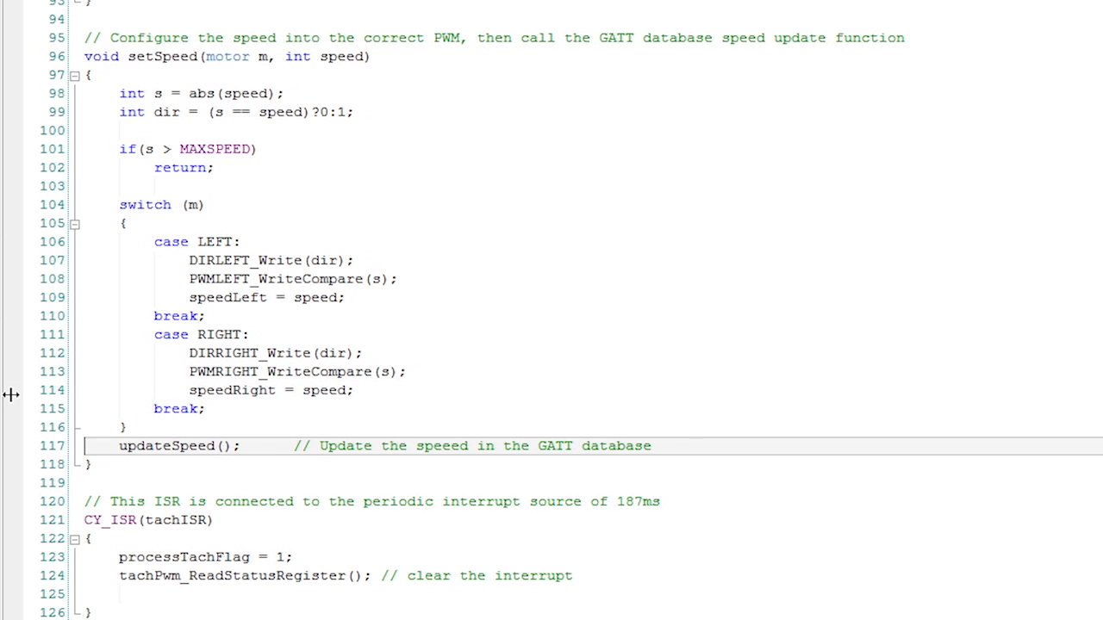
pyautogui.scroll(-3)
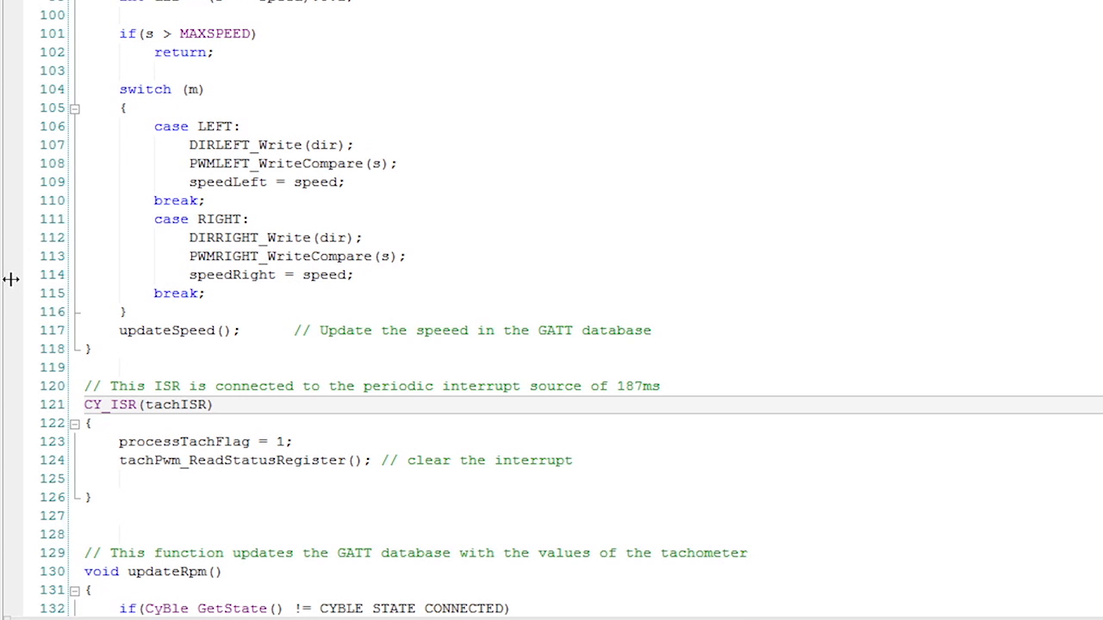
pyautogui.scroll(3)
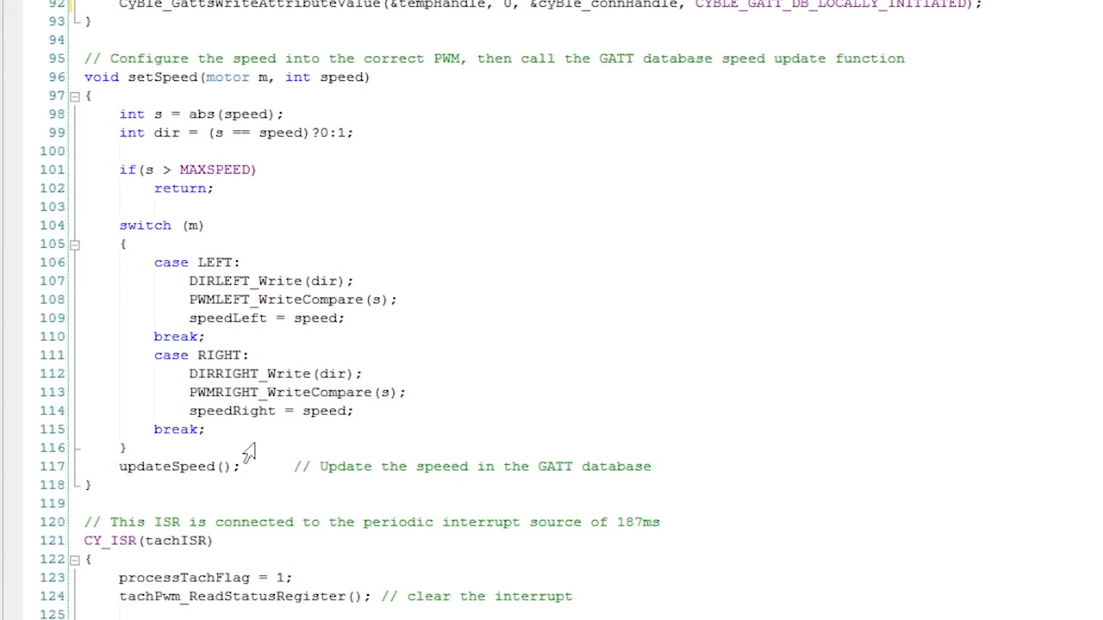
pyautogui.moveTo(96, 449)
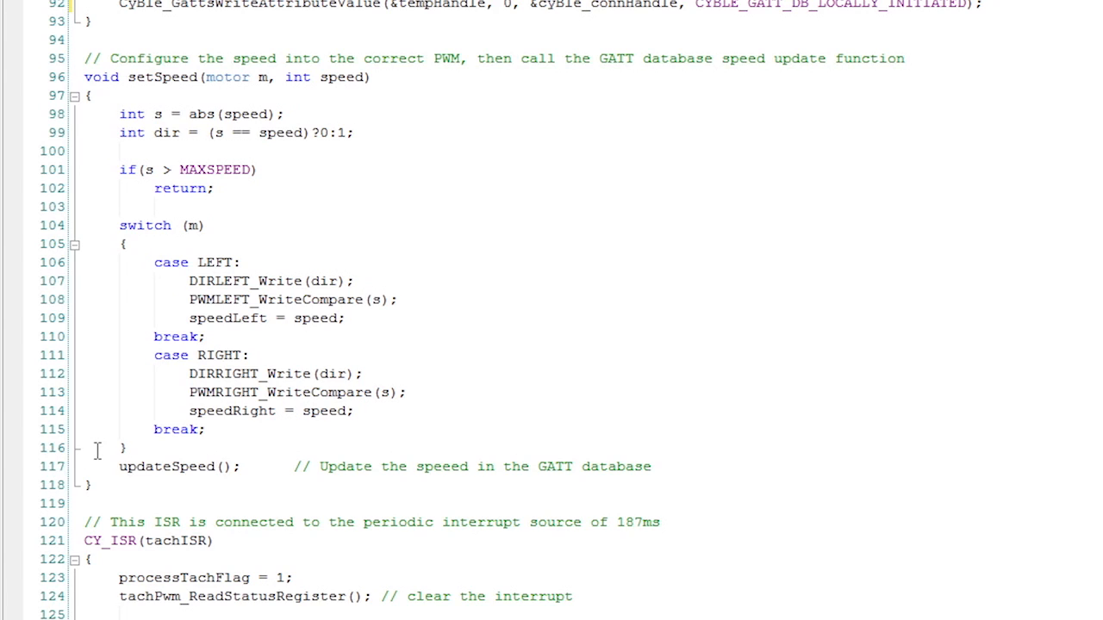
pyautogui.click(172, 466)
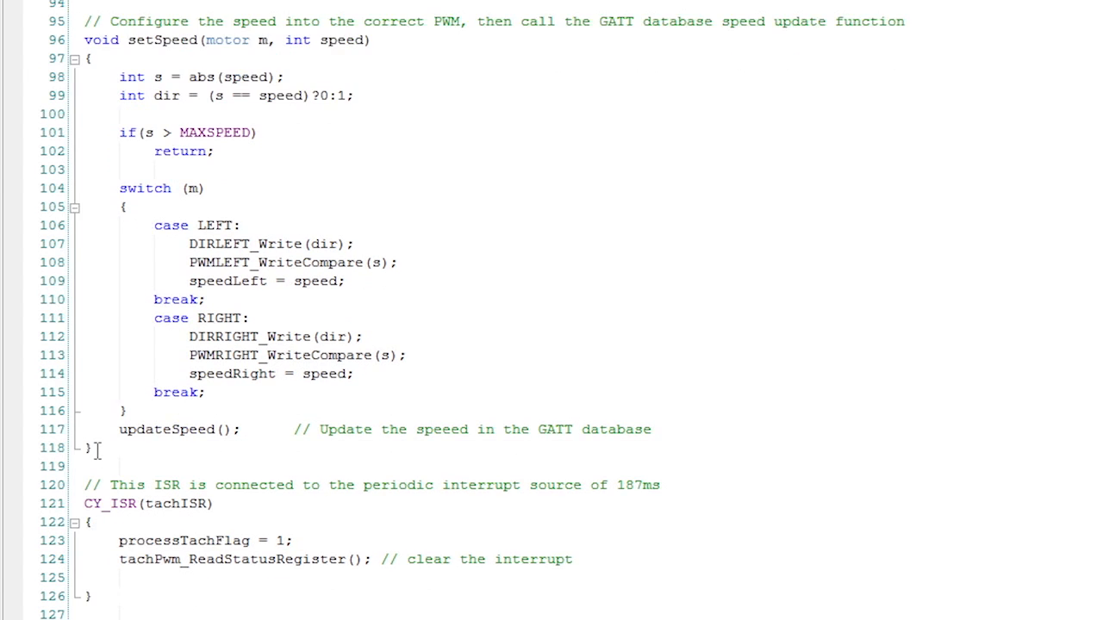
pyautogui.scroll(-3)
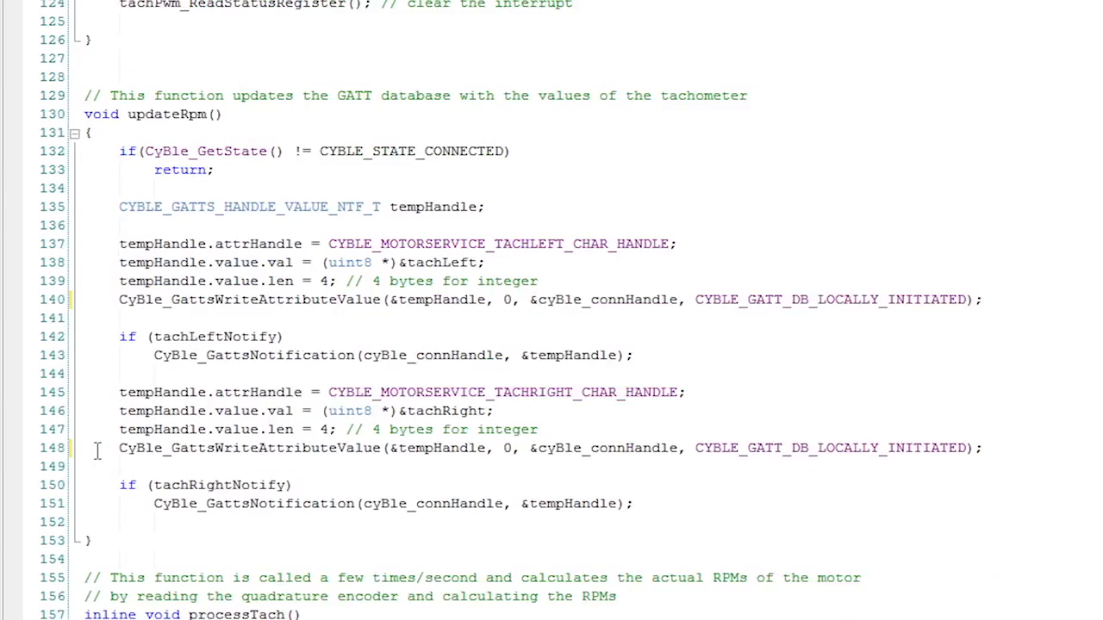
pyautogui.scroll(-3)
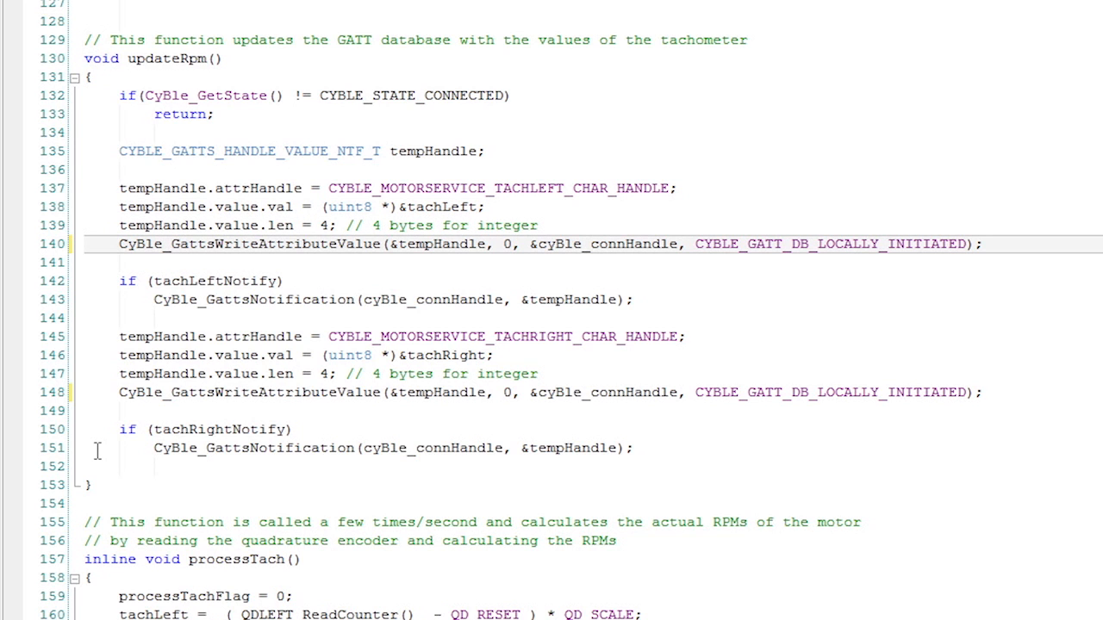
pyautogui.click(216, 280)
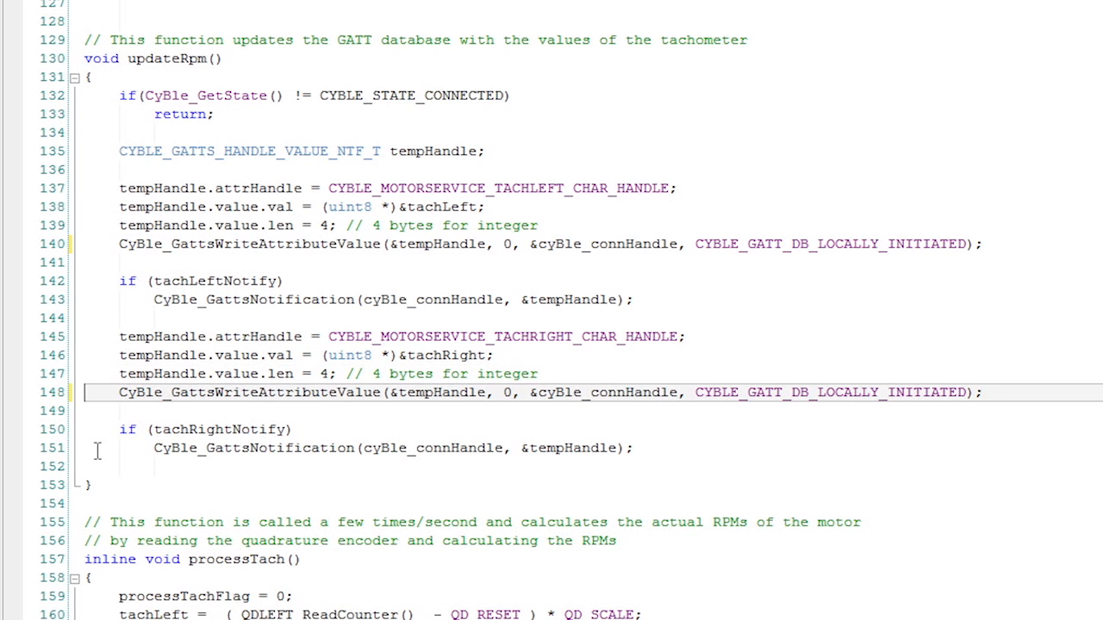
pyautogui.click(217, 429)
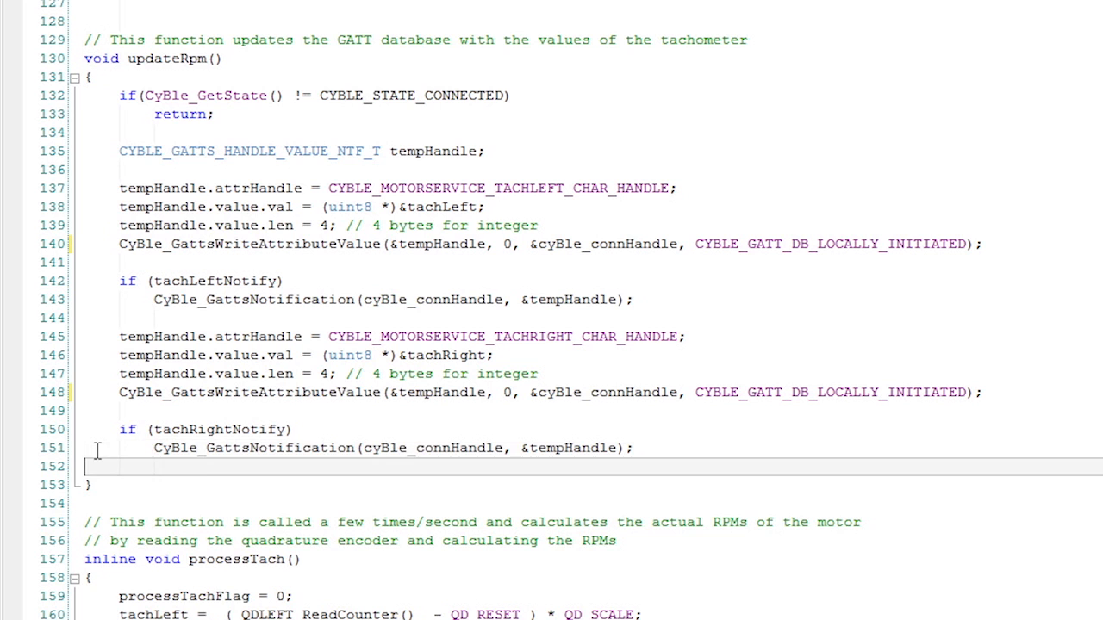
pyautogui.scroll(-3)
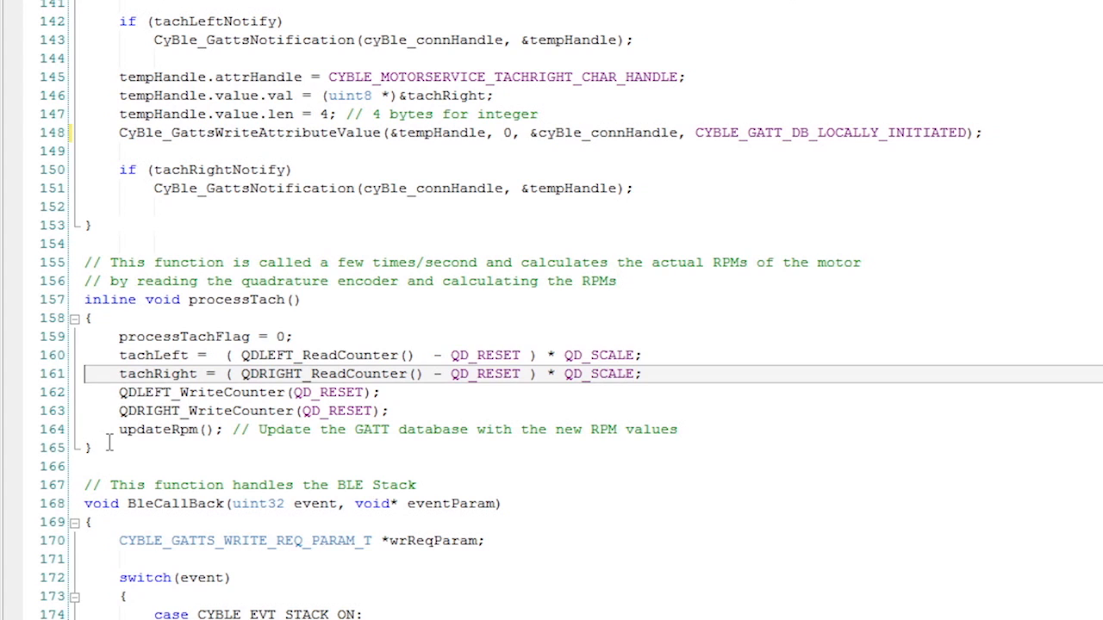
pyautogui.scroll(-3)
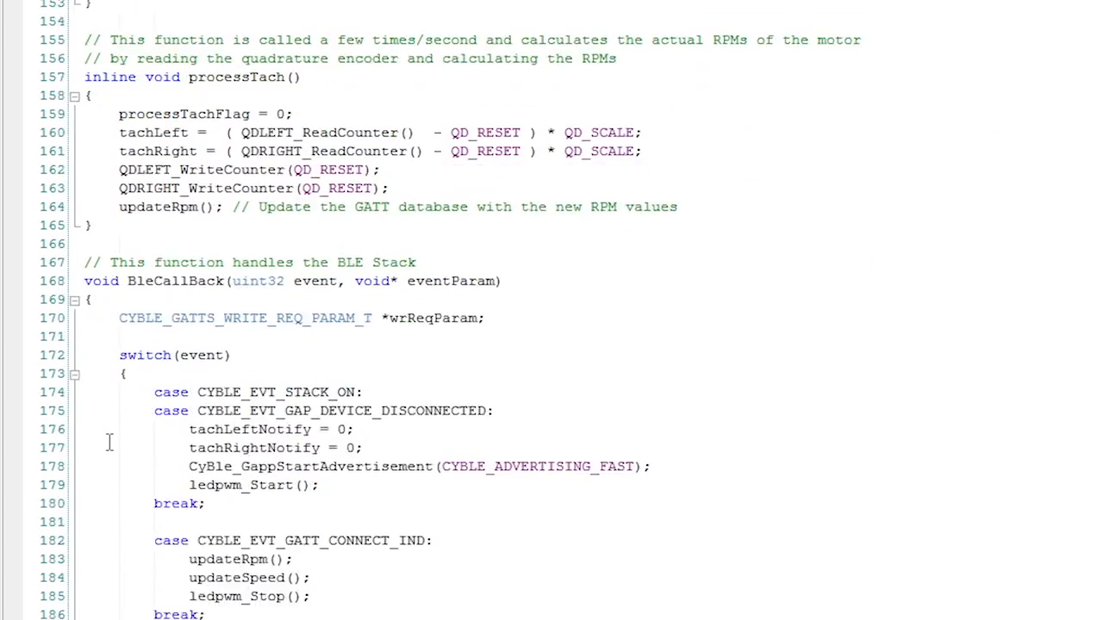
pyautogui.scroll(-3)
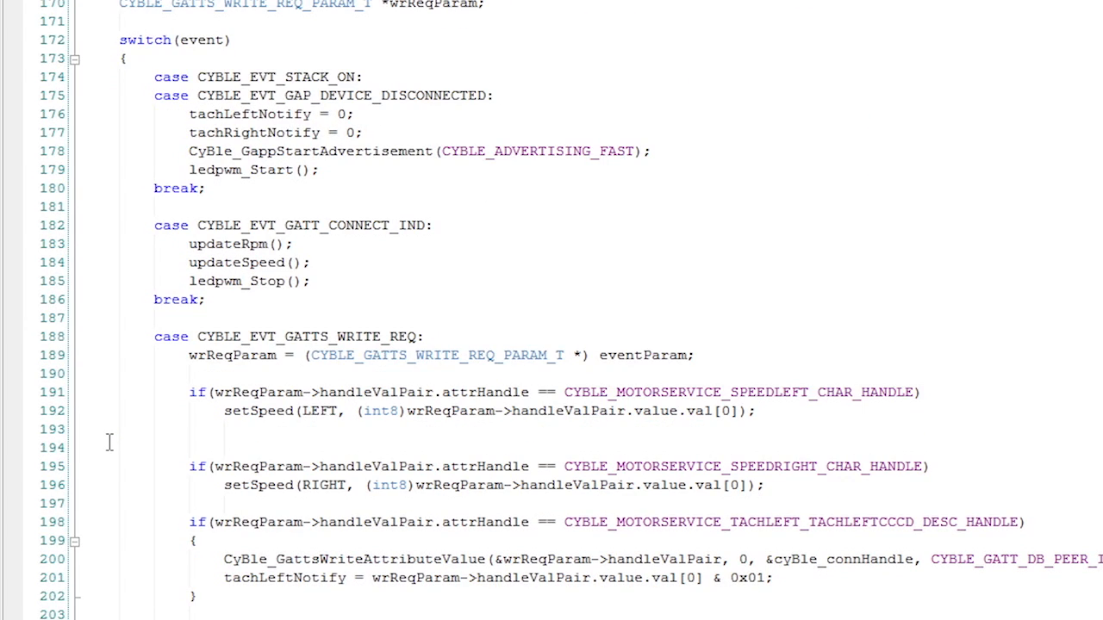
pyautogui.click(242, 262)
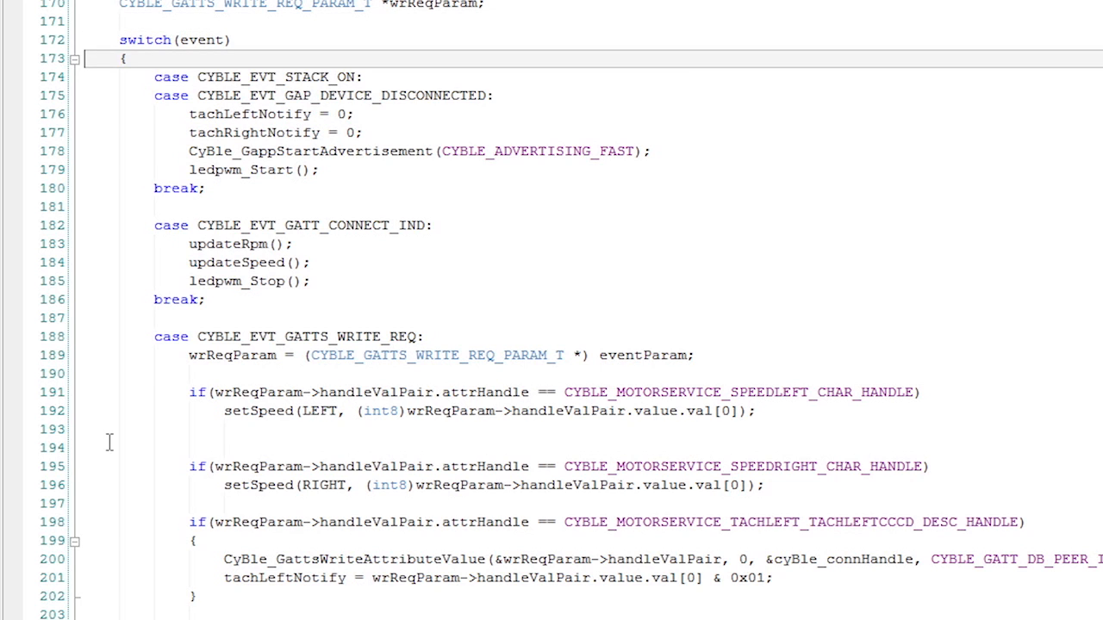
pyautogui.click(276, 131)
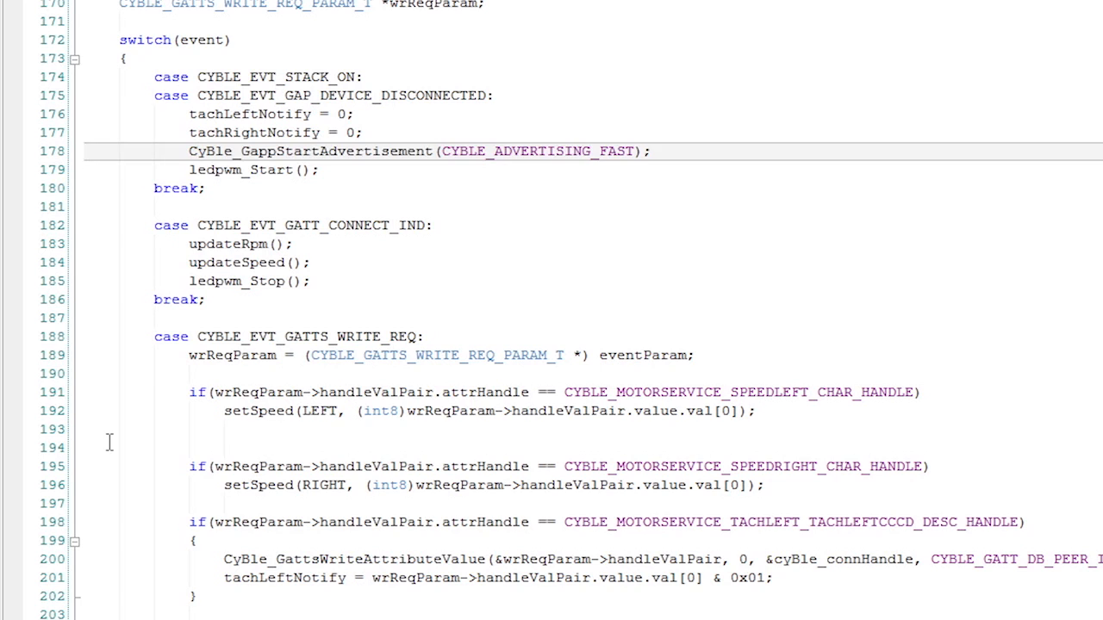
pyautogui.click(259, 170)
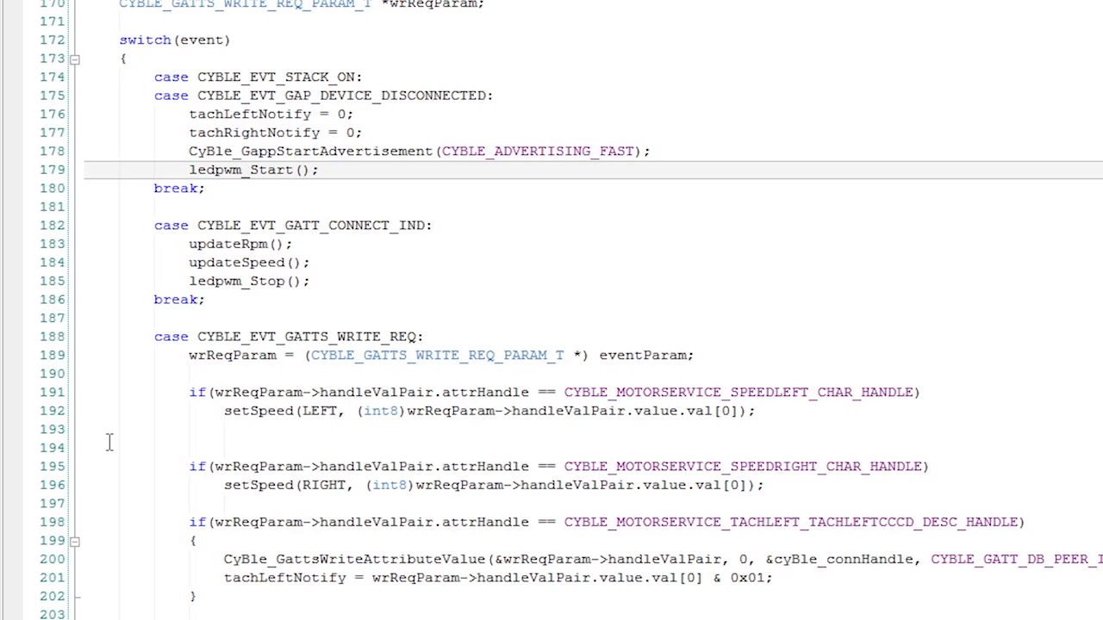
pyautogui.click(241, 245)
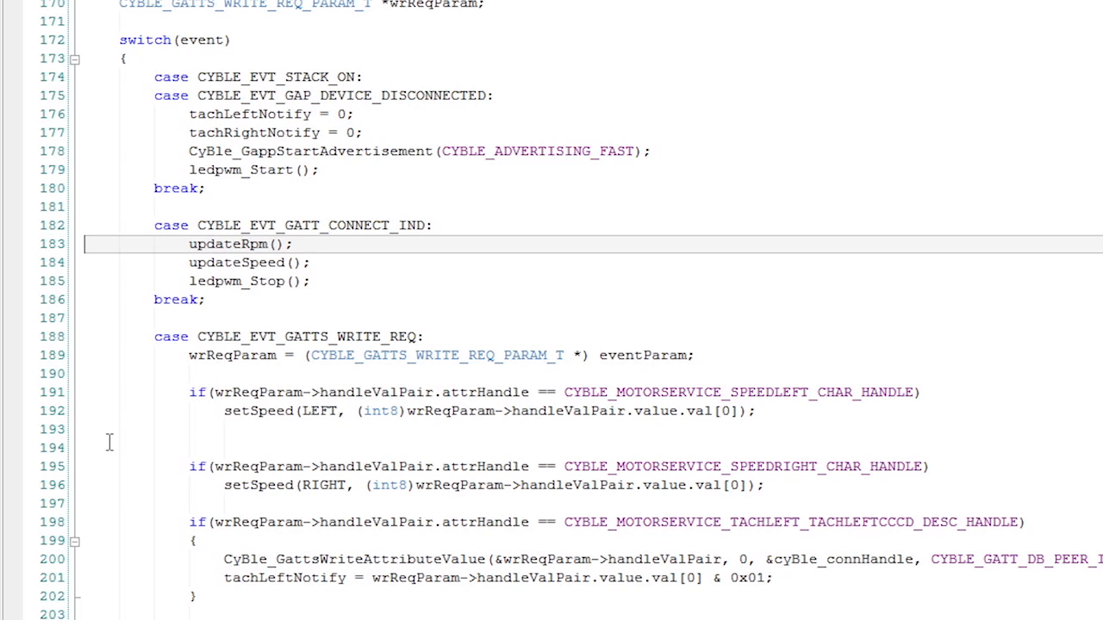
pyautogui.click(245, 280)
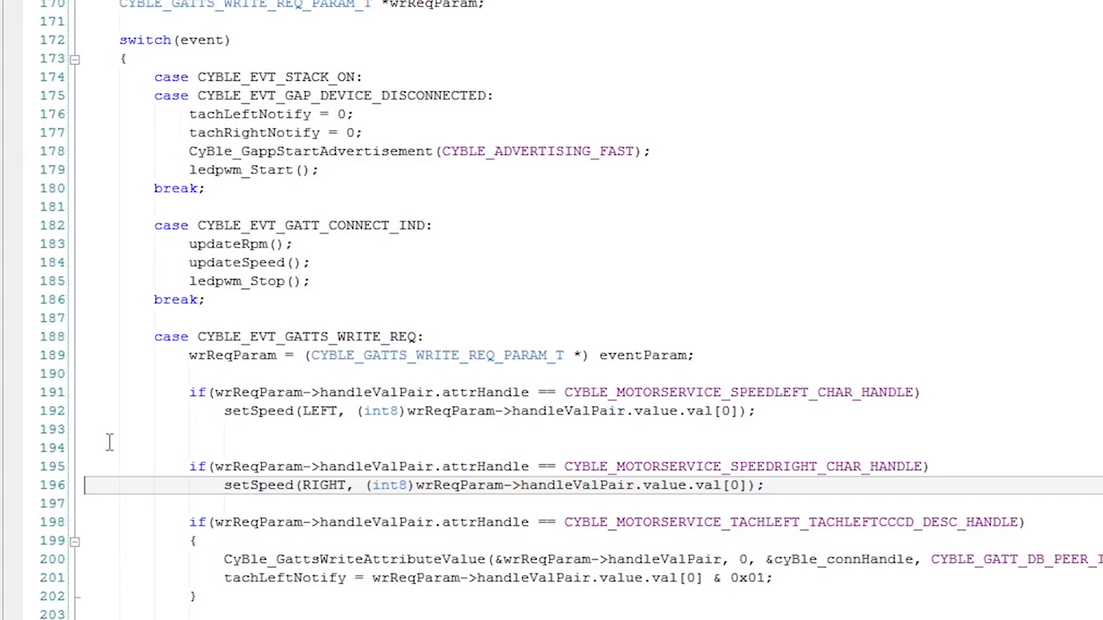
pyautogui.scroll(-3)
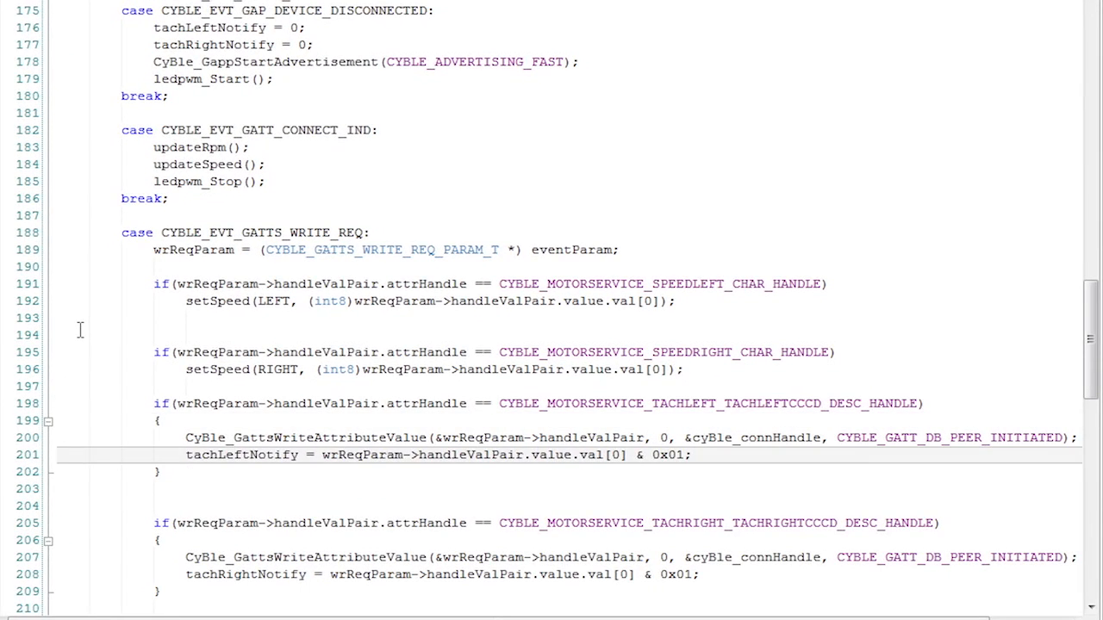
pyautogui.scroll(-3)
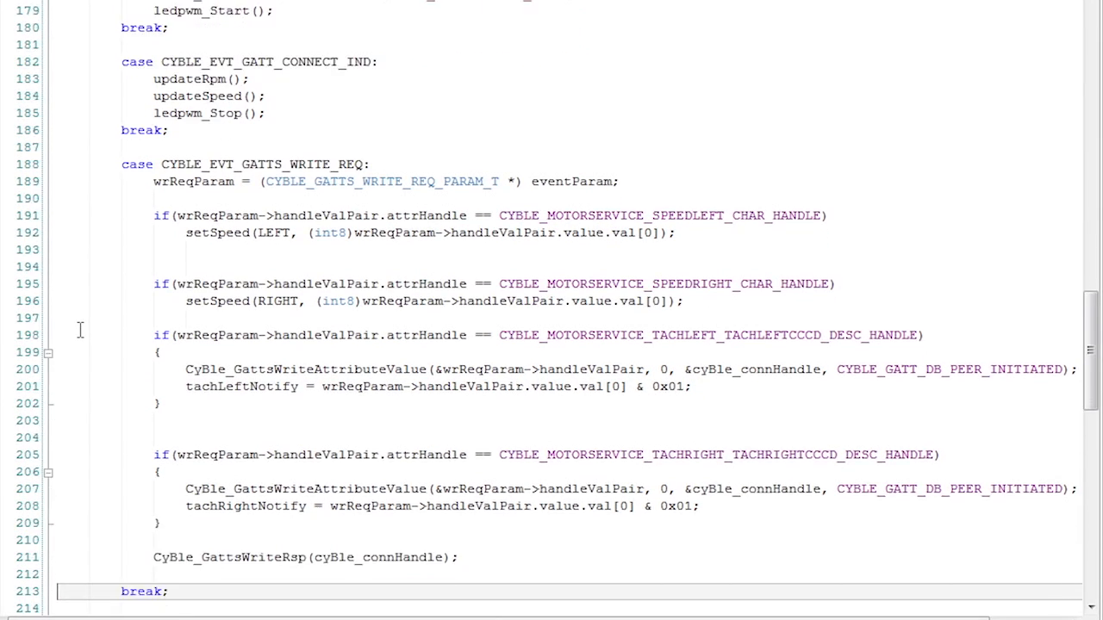
pyautogui.scroll(-3)
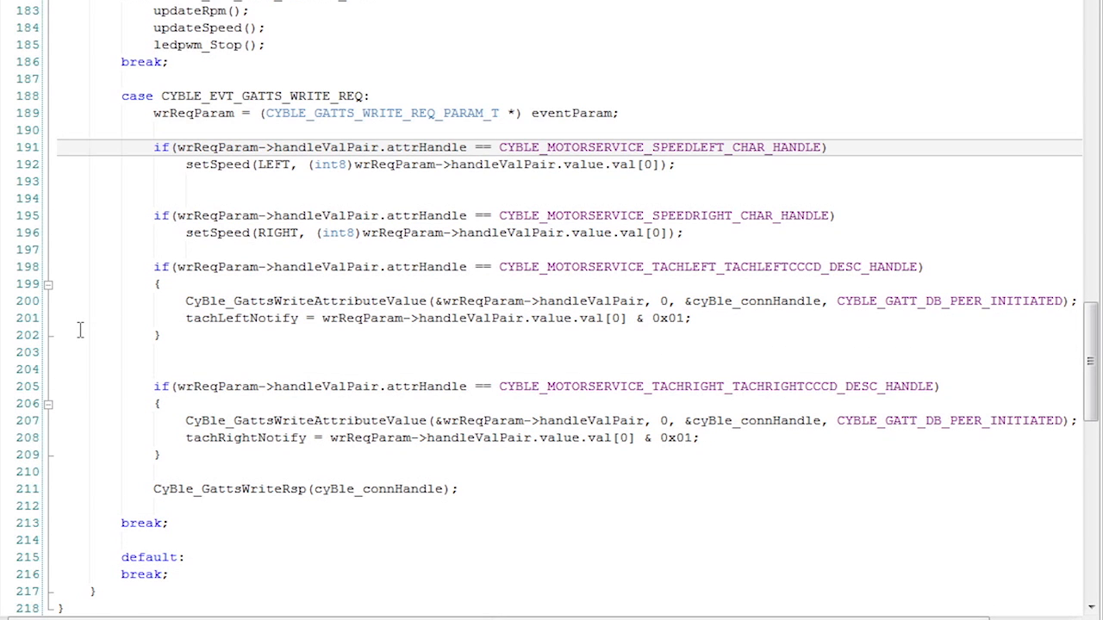
pyautogui.click(431, 166)
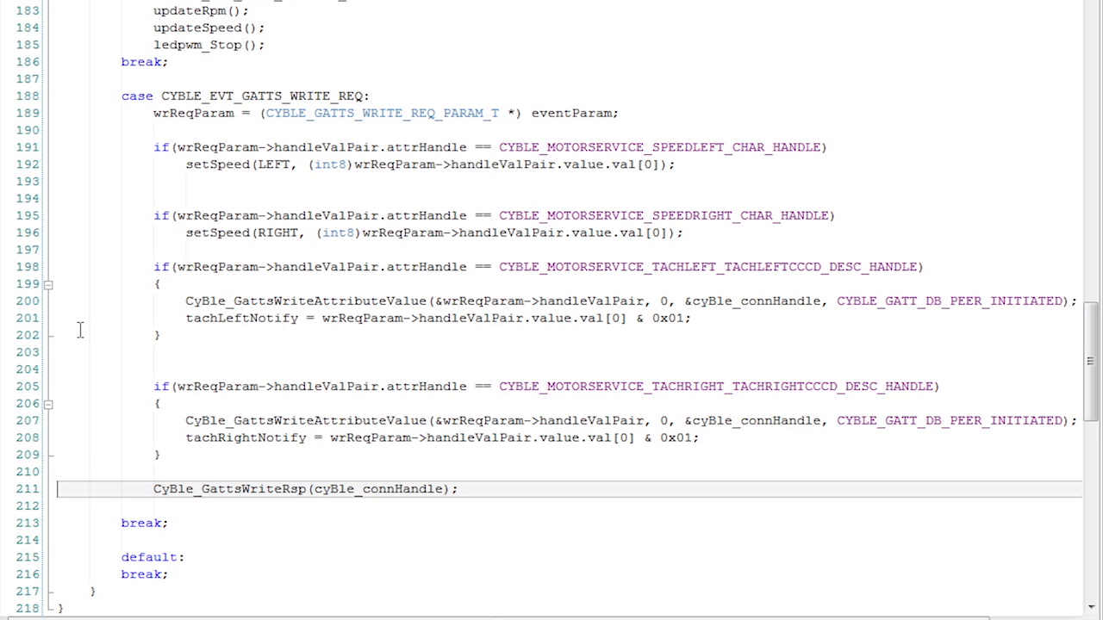
pyautogui.scroll(-3)
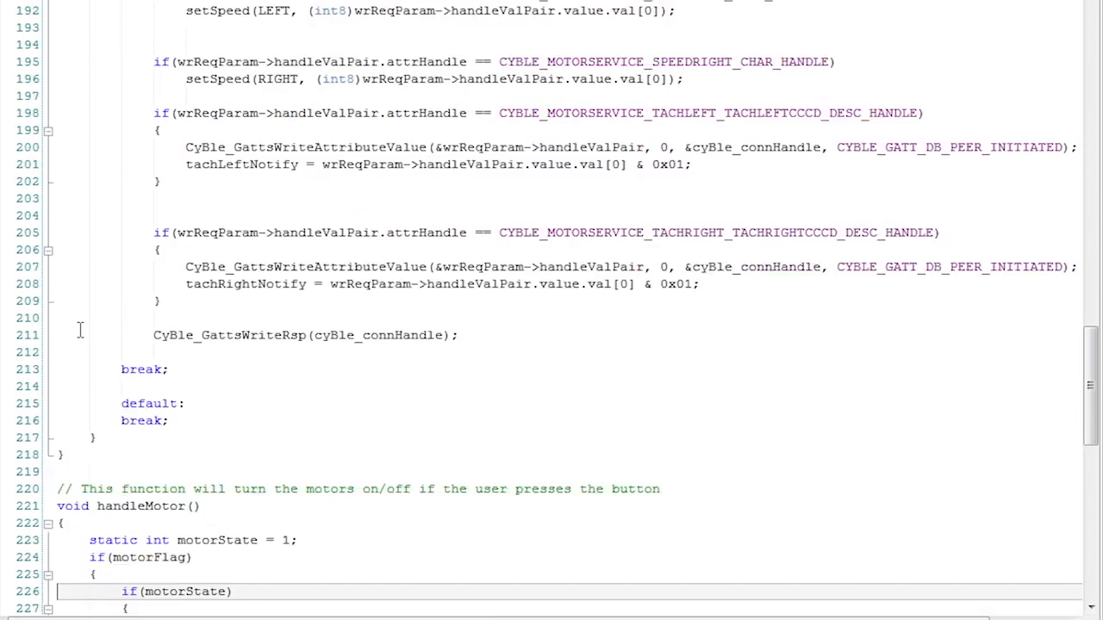
pyautogui.scroll(-3)
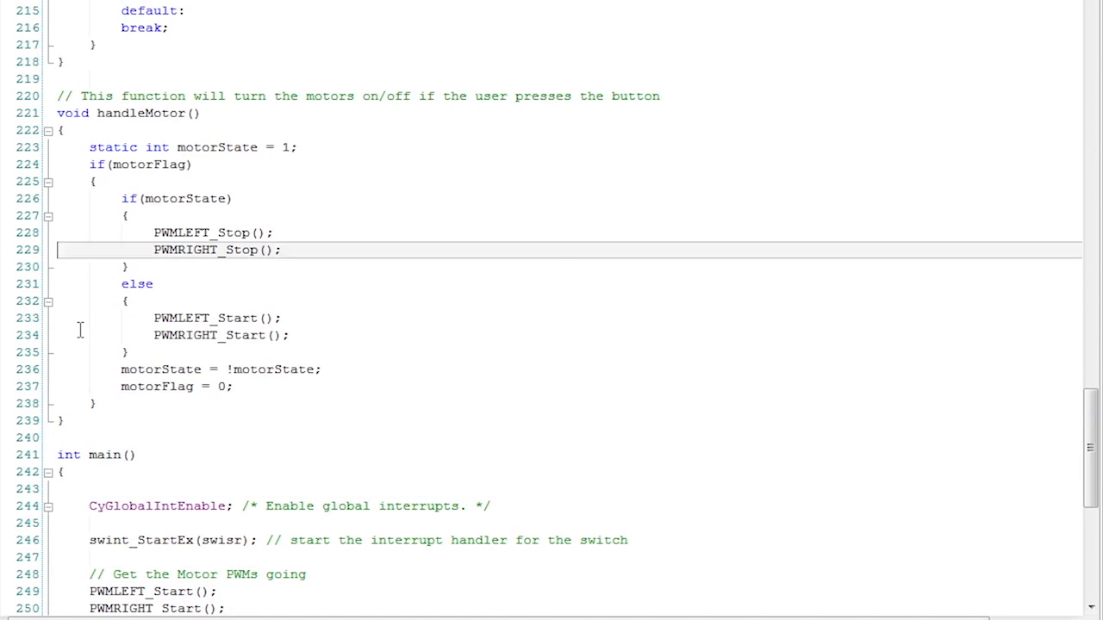
pyautogui.click(124, 216)
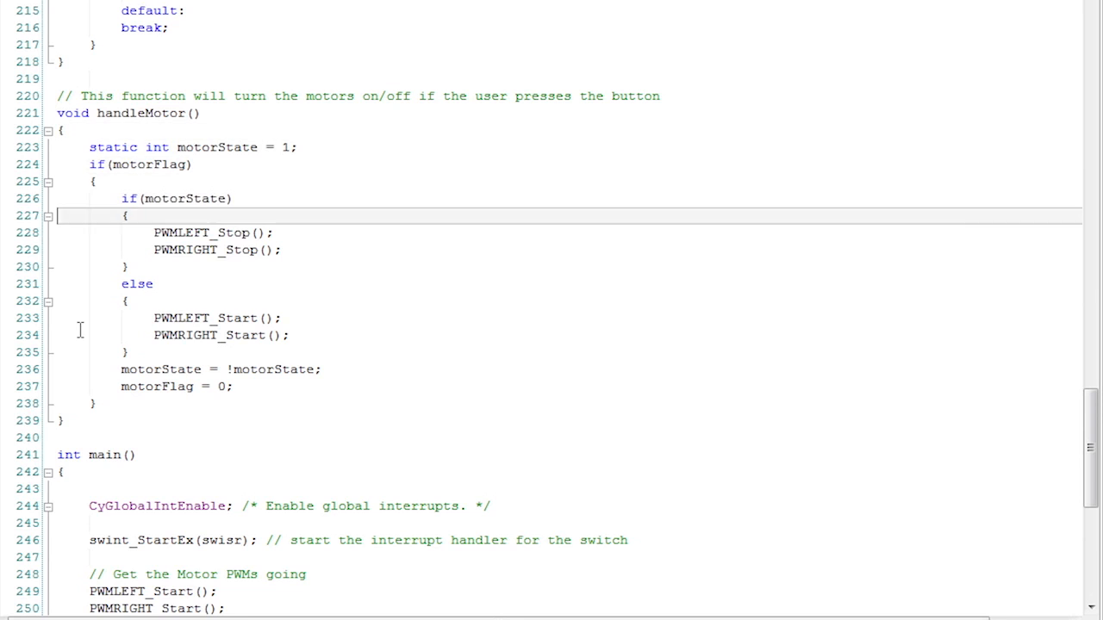
pyautogui.click(216, 248)
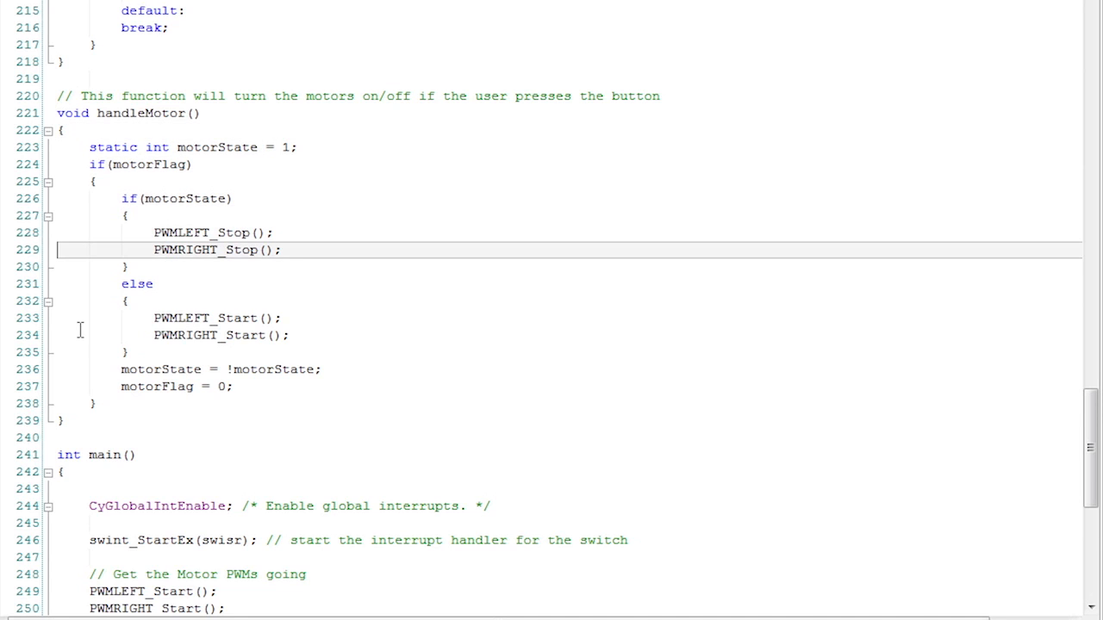
pyautogui.click(124, 299)
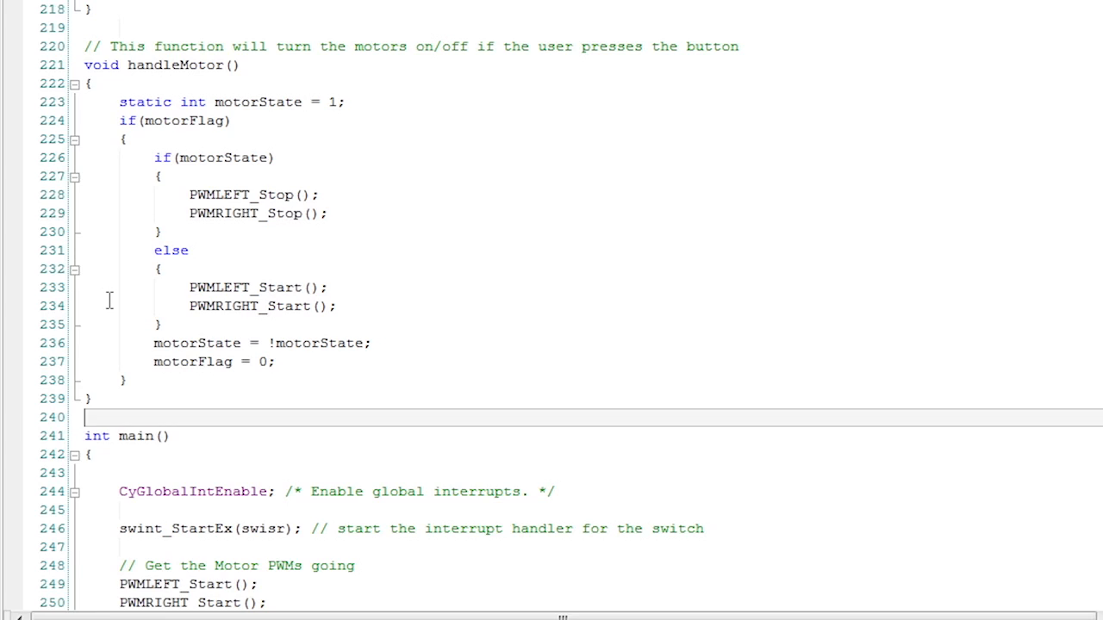
pyautogui.scroll(-3)
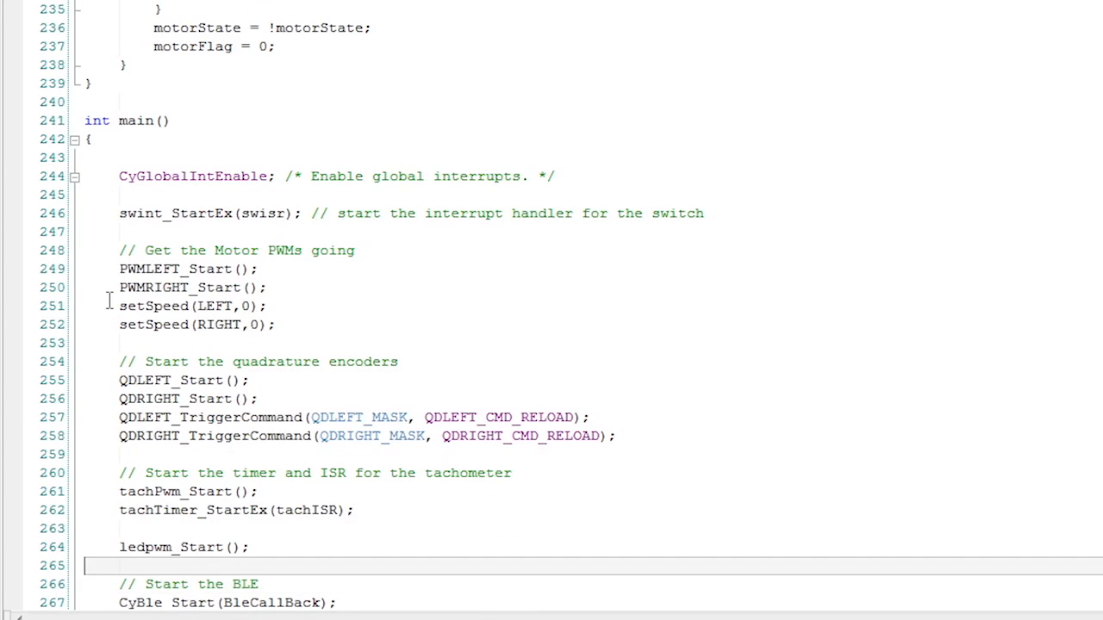
pyautogui.click(190, 286)
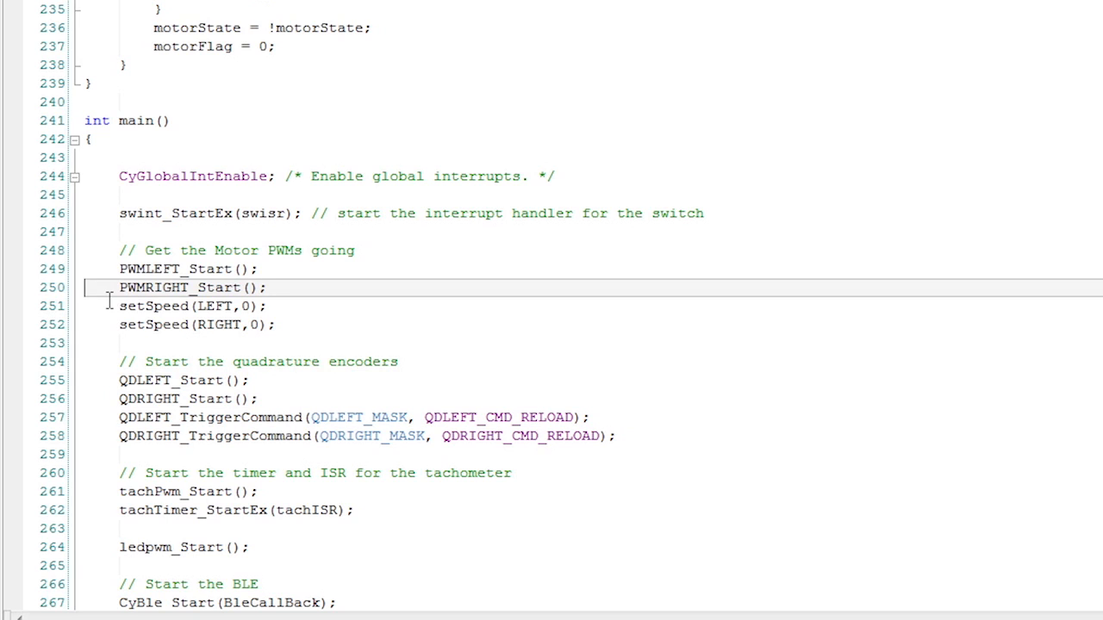
pyautogui.click(258, 250)
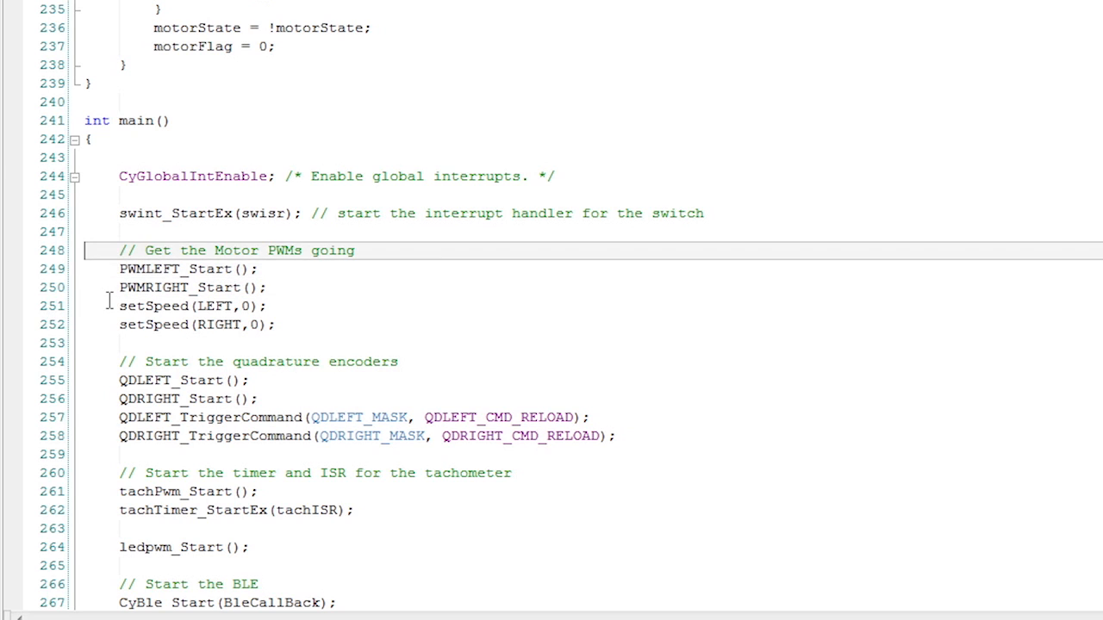
pyautogui.click(172, 269)
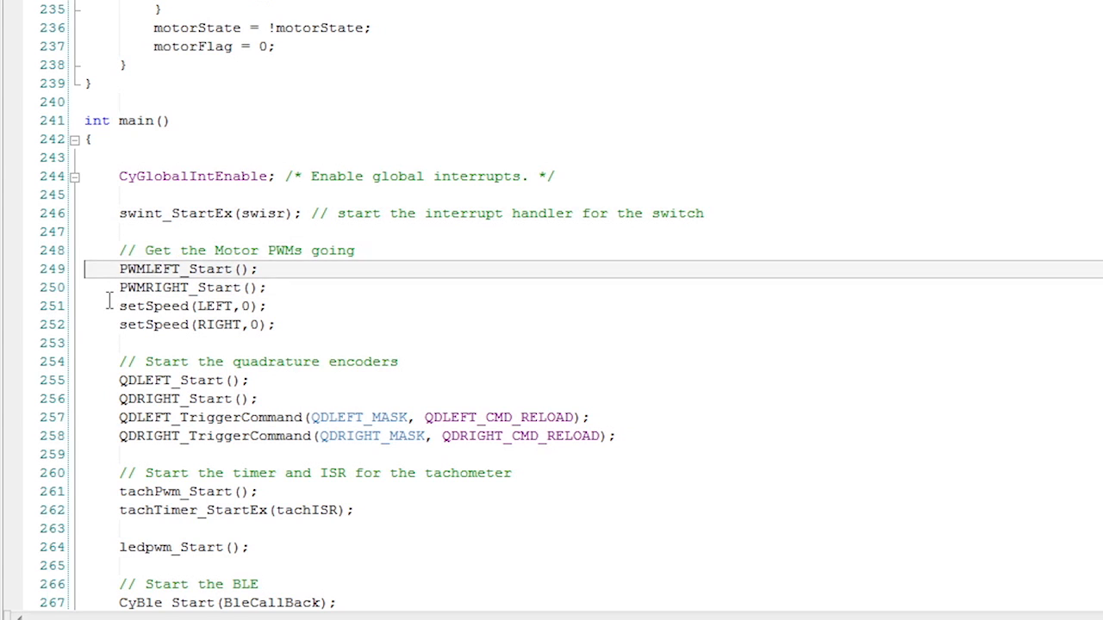
pyautogui.click(190, 286)
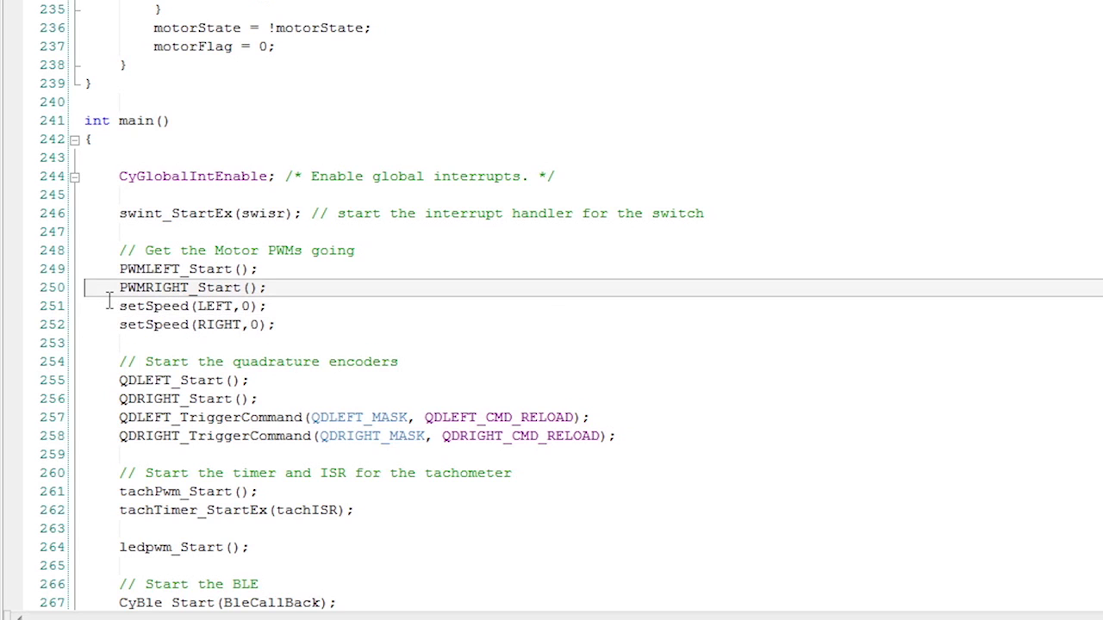
pyautogui.click(172, 324)
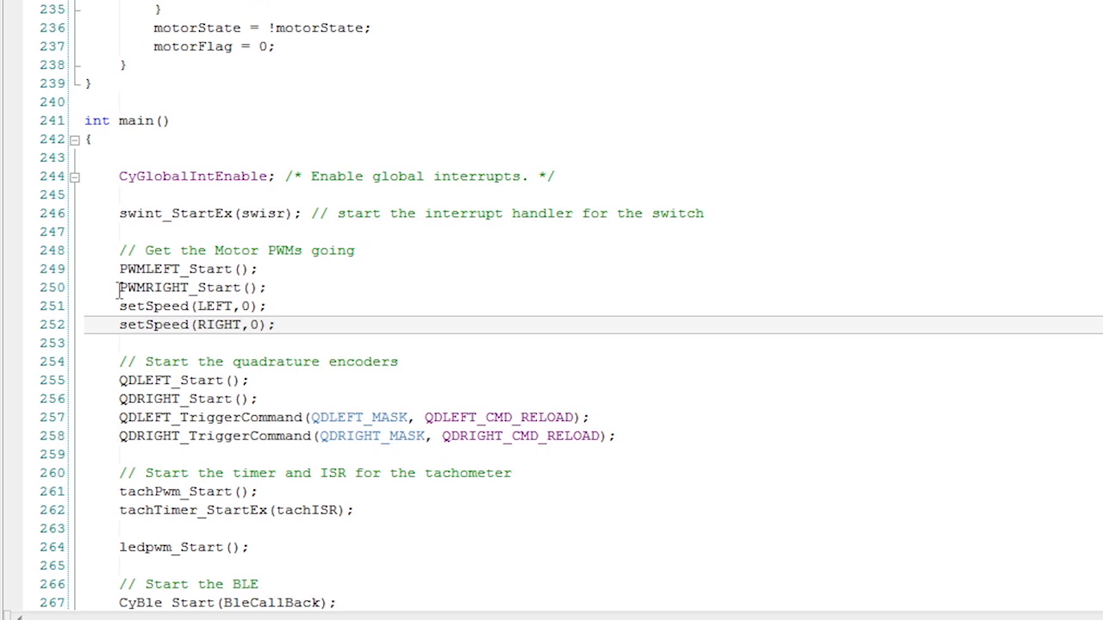
pyautogui.click(190, 398)
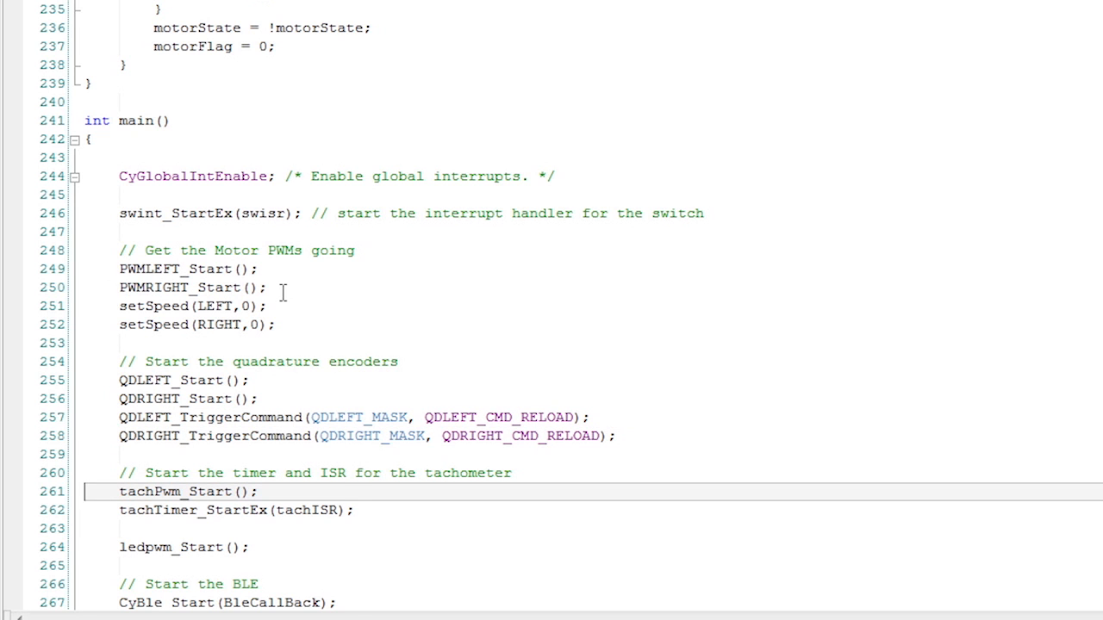
pyautogui.scroll(-3)
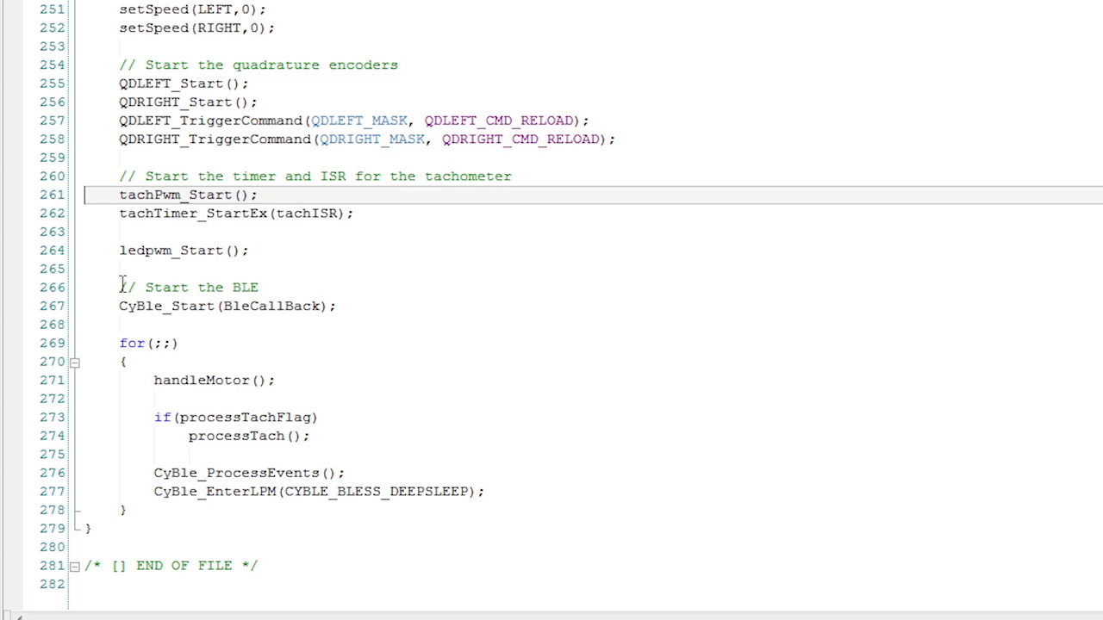
pyautogui.click(183, 250)
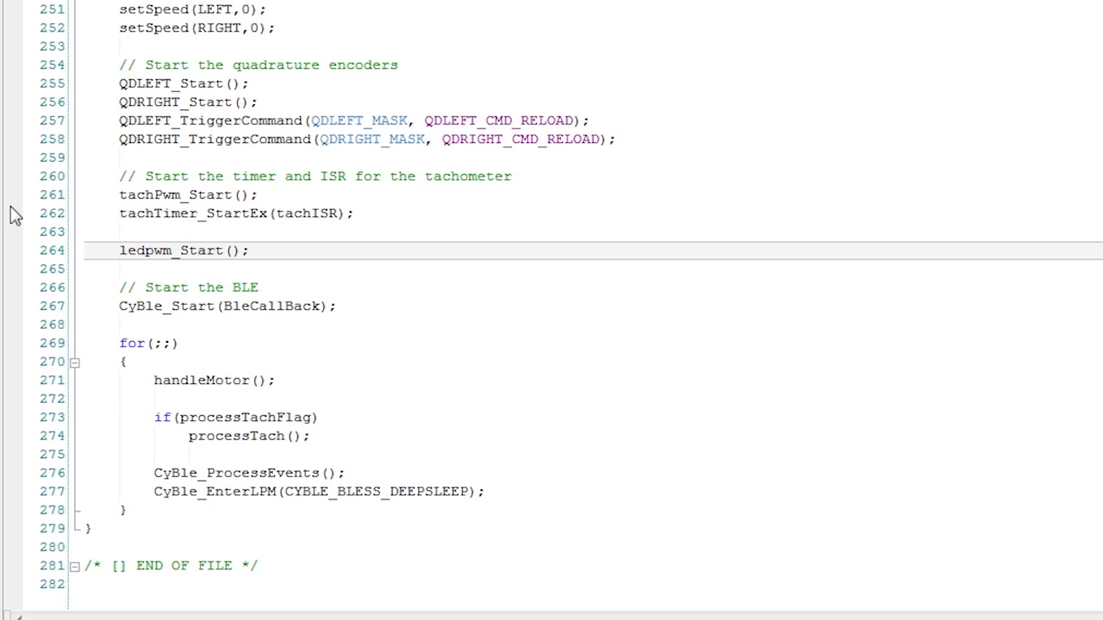
pyautogui.click(228, 307)
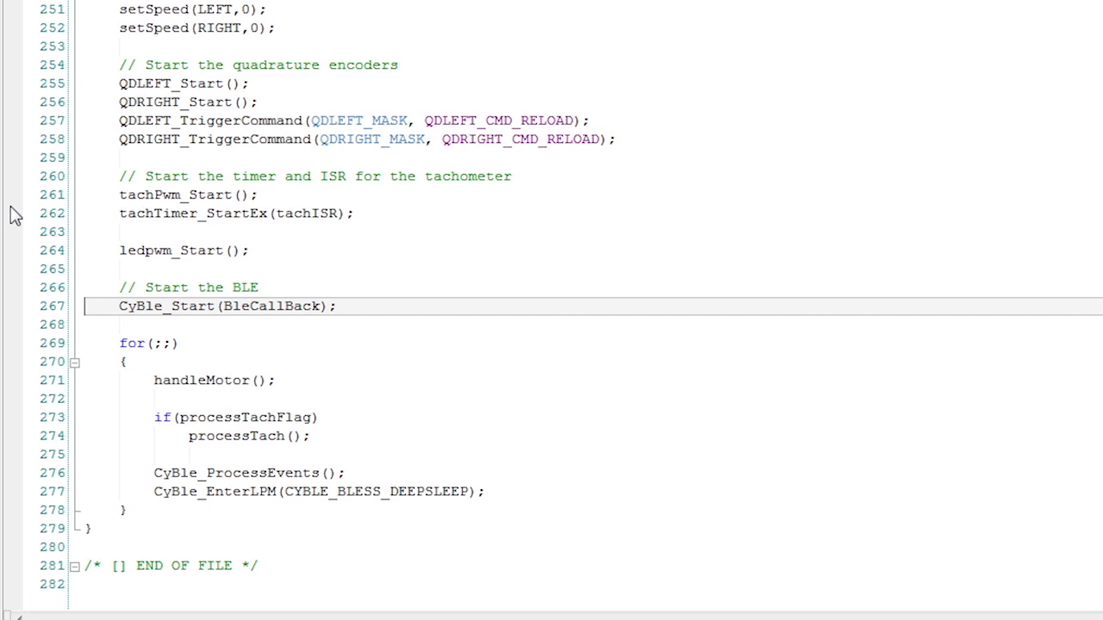
pyautogui.click(214, 380)
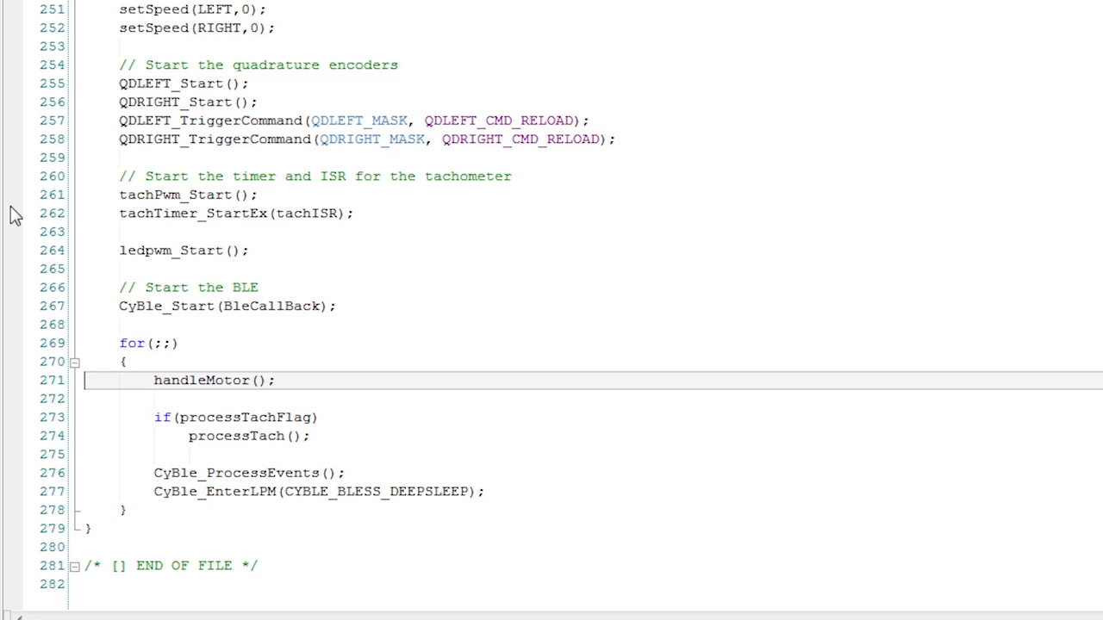
pyautogui.click(241, 435)
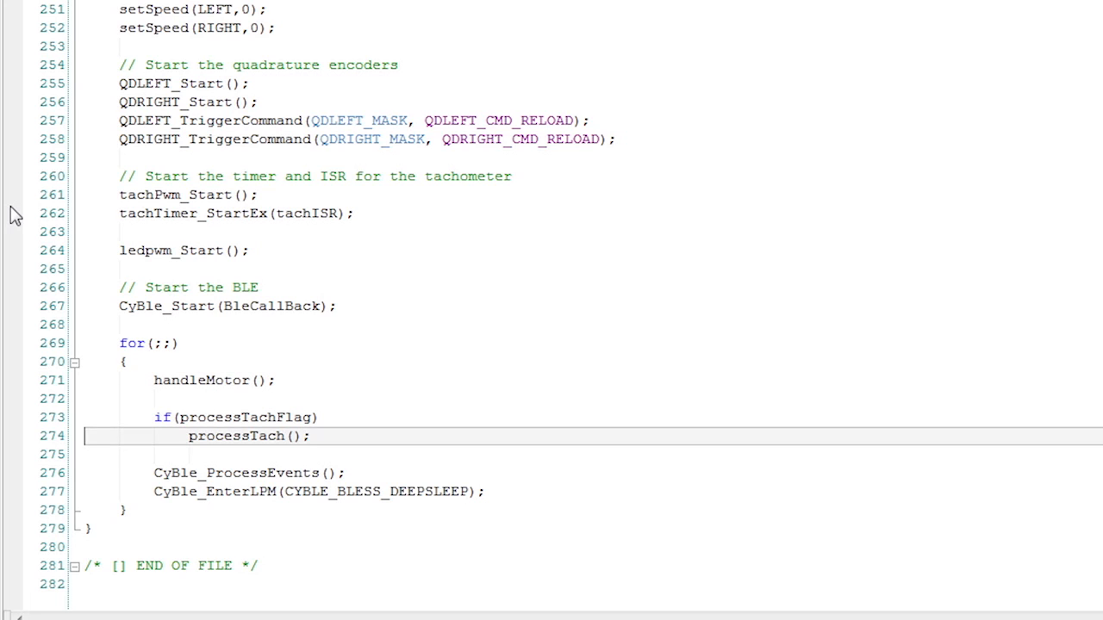
pyautogui.click(258, 472)
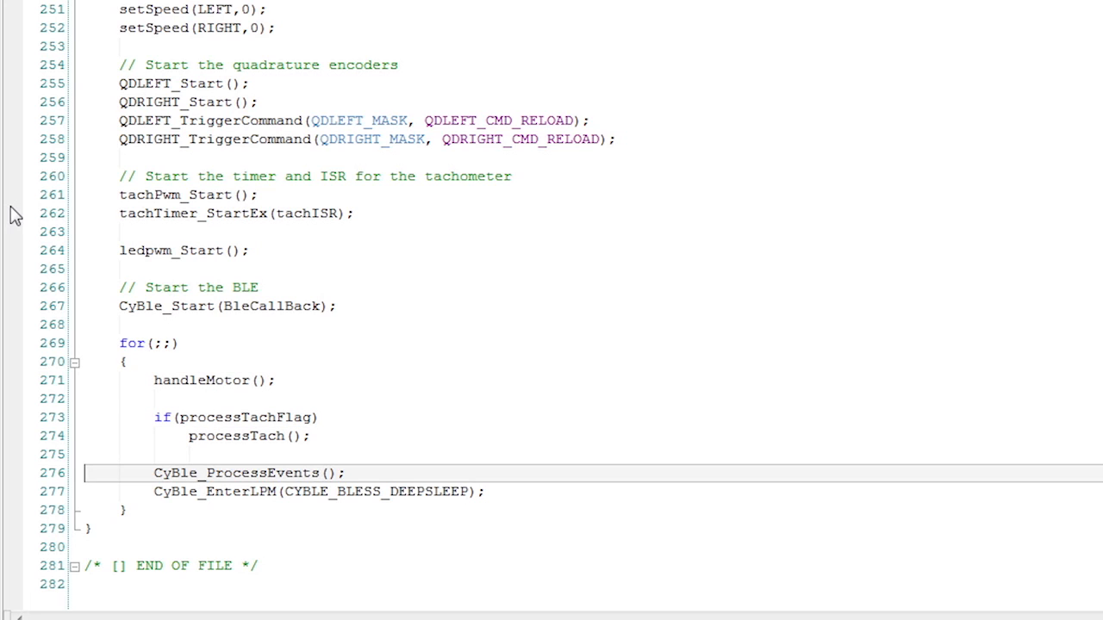